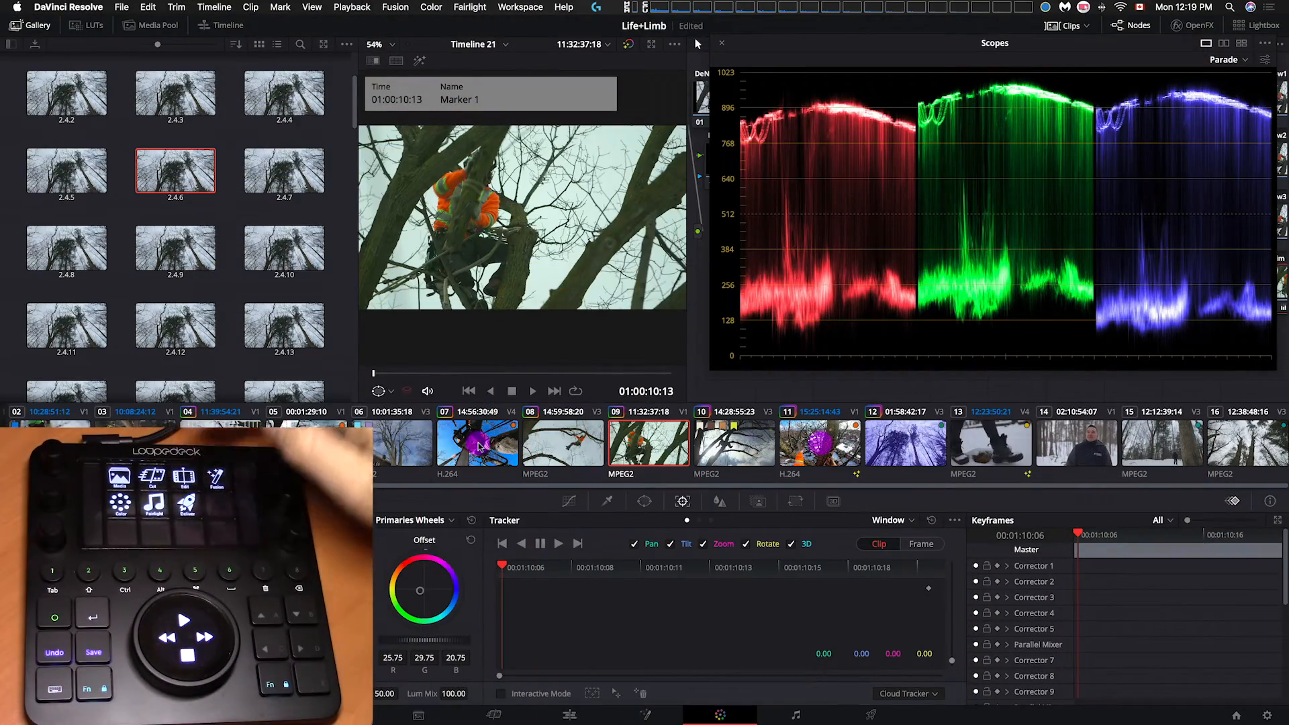
Step: Bring the Loupedeck configuration software forward over DaVinci Resolve
{"action": "left_click", "coordinate": [569, 714]}
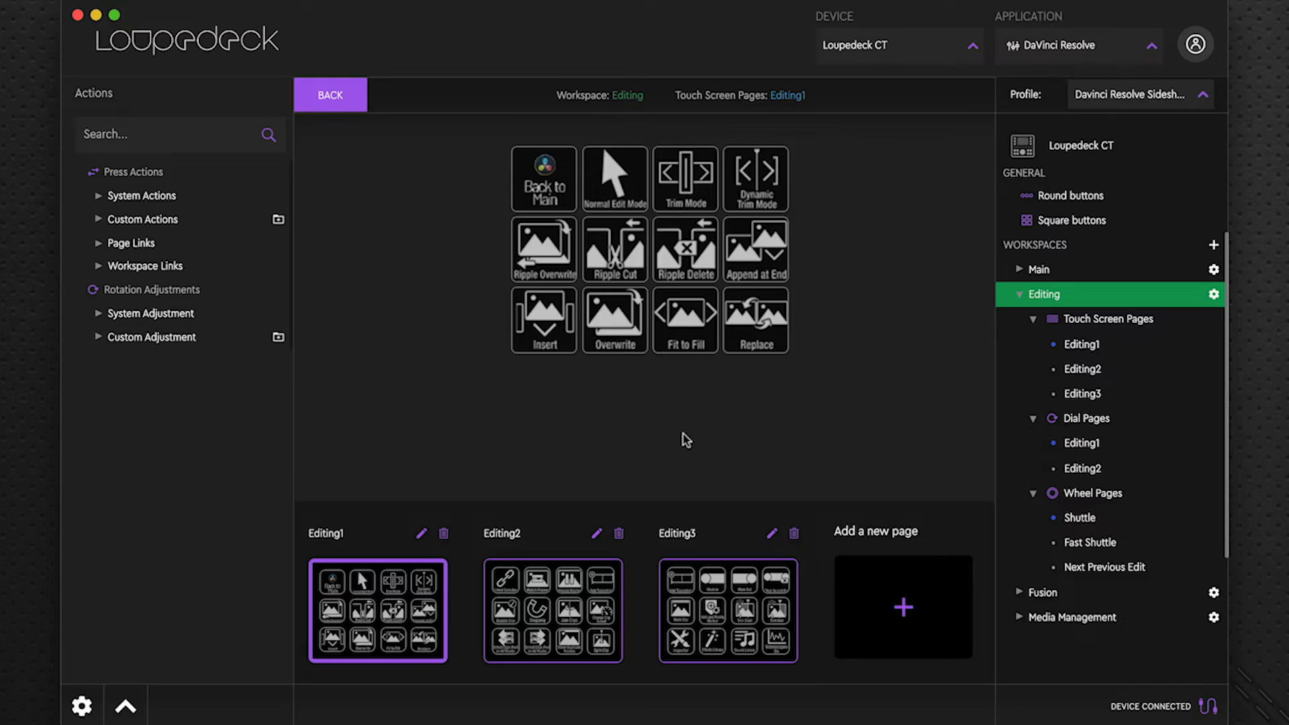
{"action": "mouse_move", "coordinate": [618, 441]}
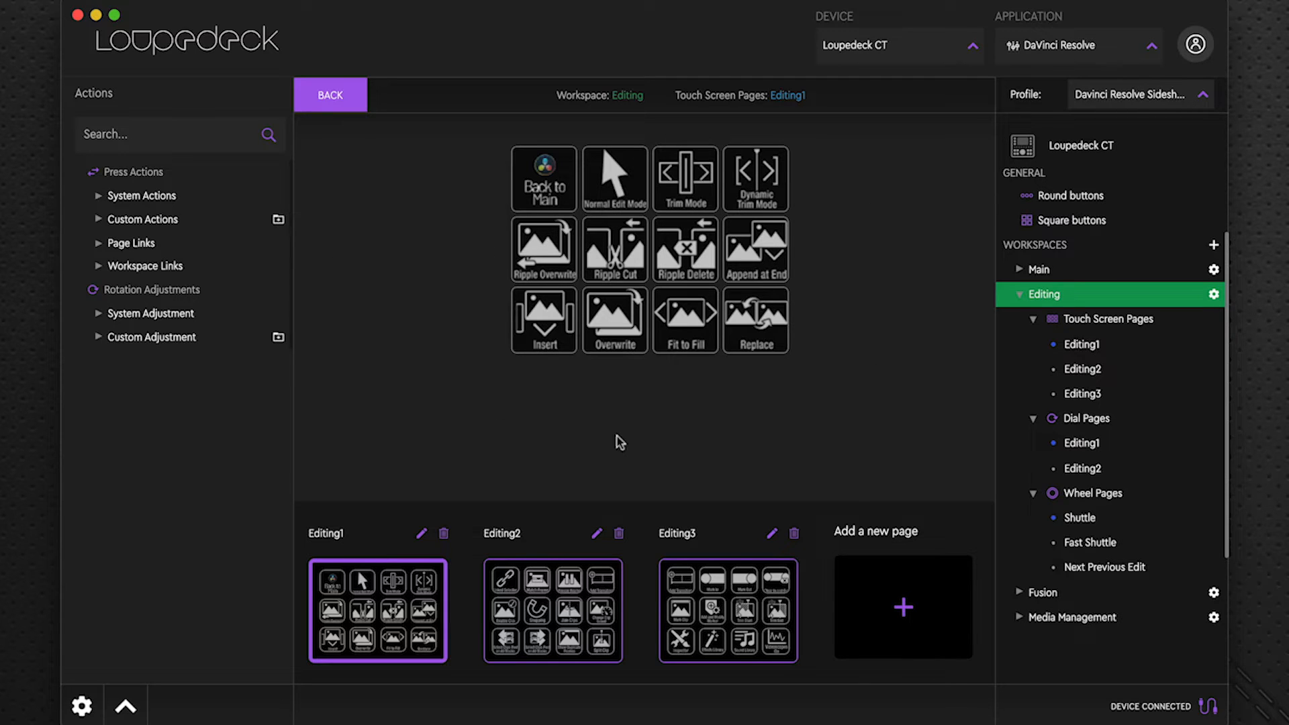
{"action": "mouse_move", "coordinate": [502, 415]}
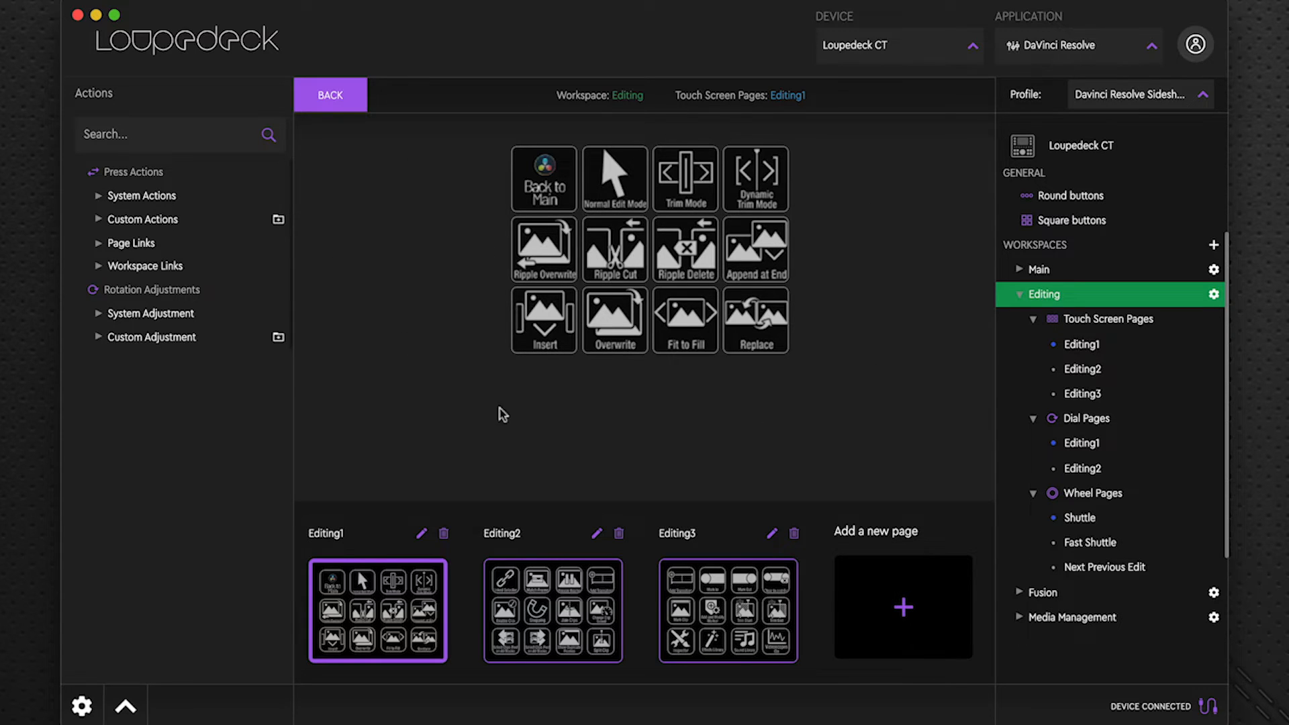
{"action": "mouse_move", "coordinate": [799, 306]}
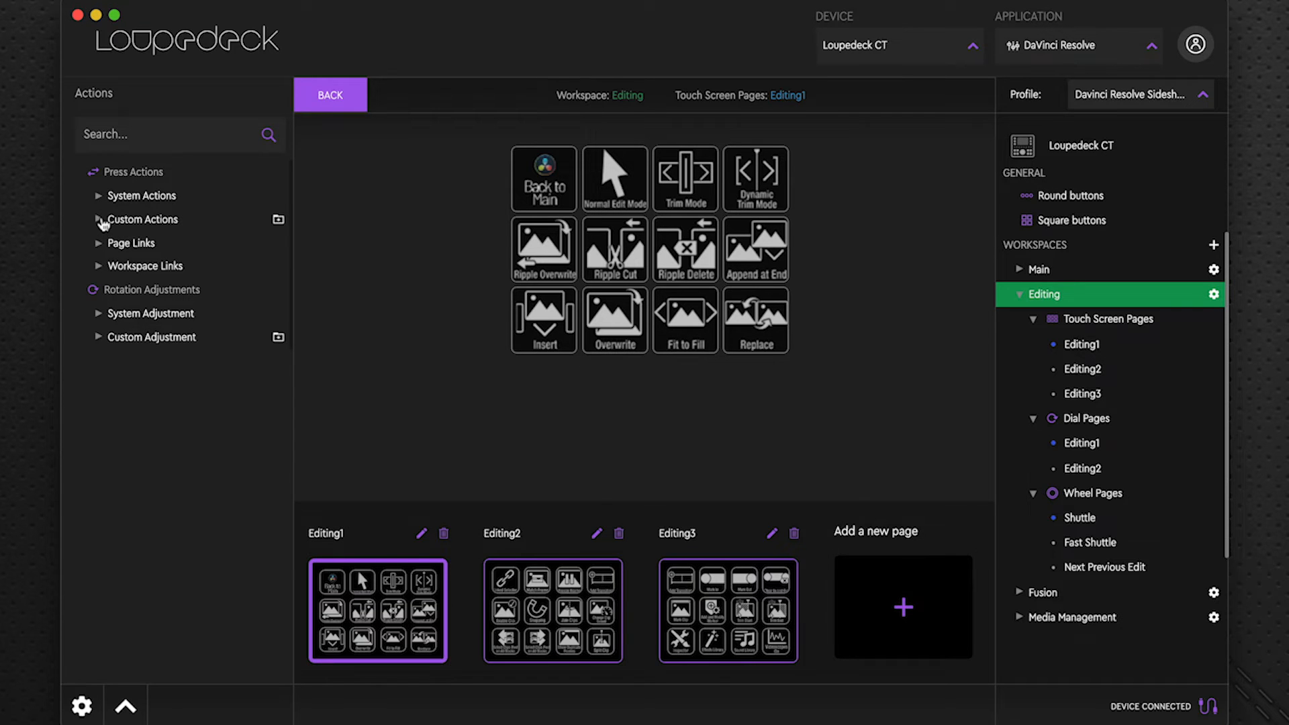
Step: Expand the Custom Actions category to list its action folders
{"action": "left_click", "coordinate": [98, 219]}
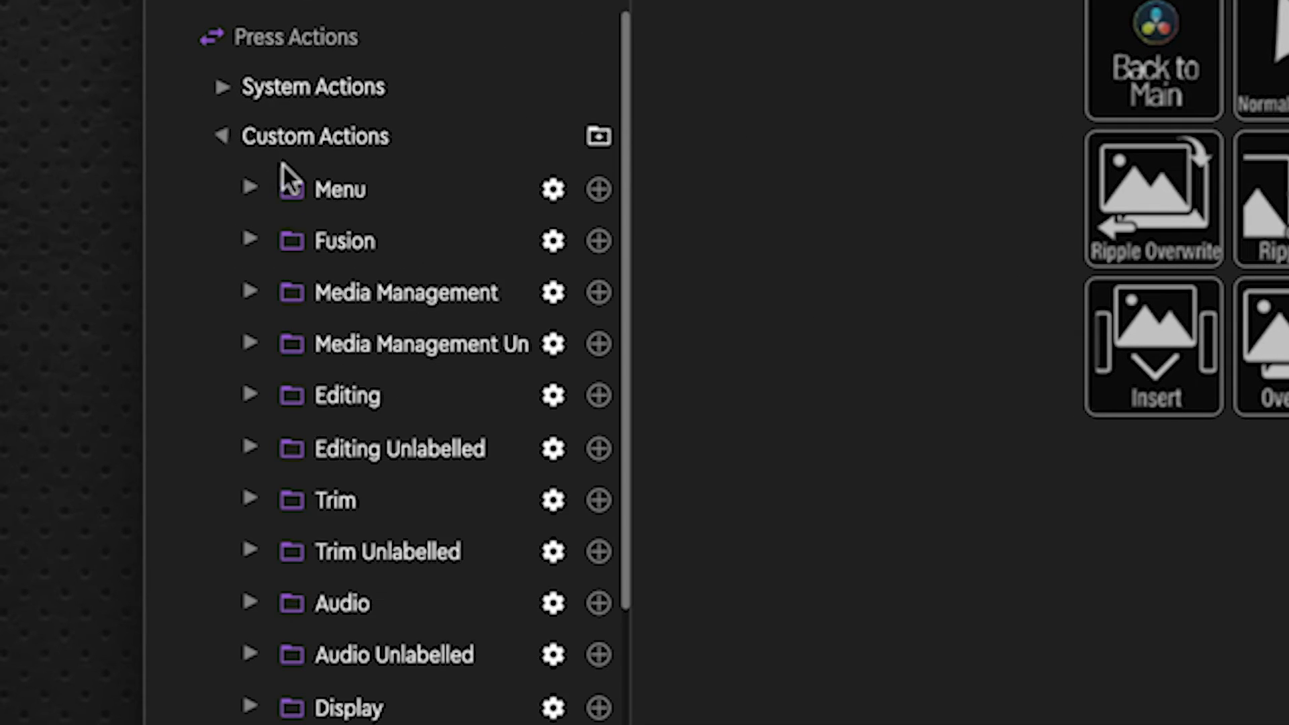
{"action": "scroll", "scroll_direction": "up", "scroll_amount": 3}
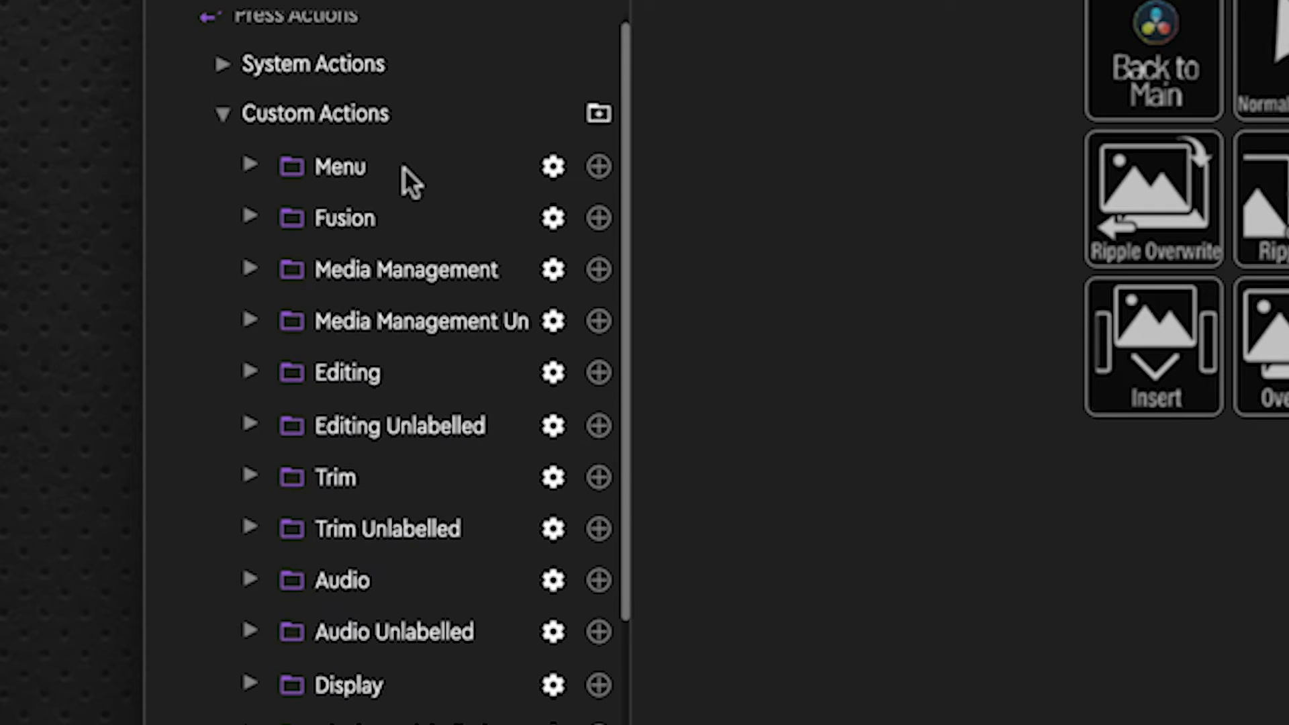
{"action": "scroll", "scroll_direction": "down", "scroll_amount": 3}
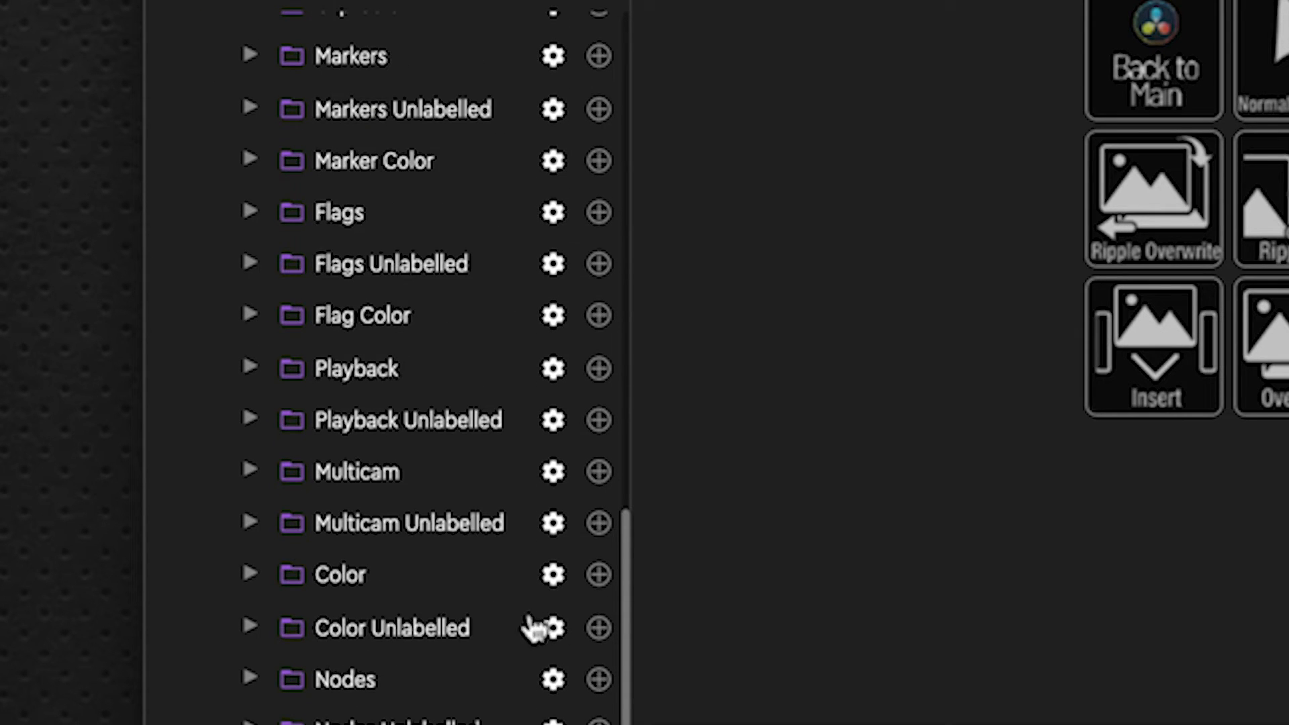
{"action": "scroll", "scroll_direction": "up", "scroll_amount": 3}
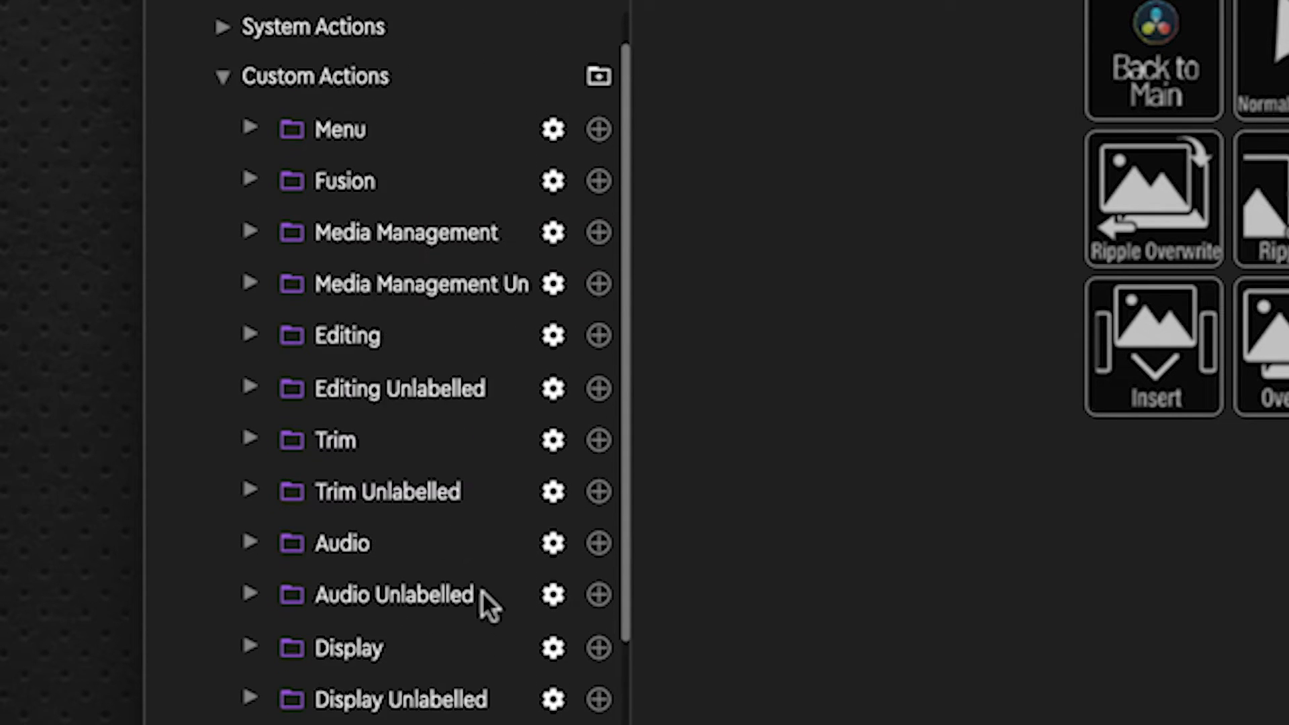
{"action": "mouse_move", "coordinate": [255, 189]}
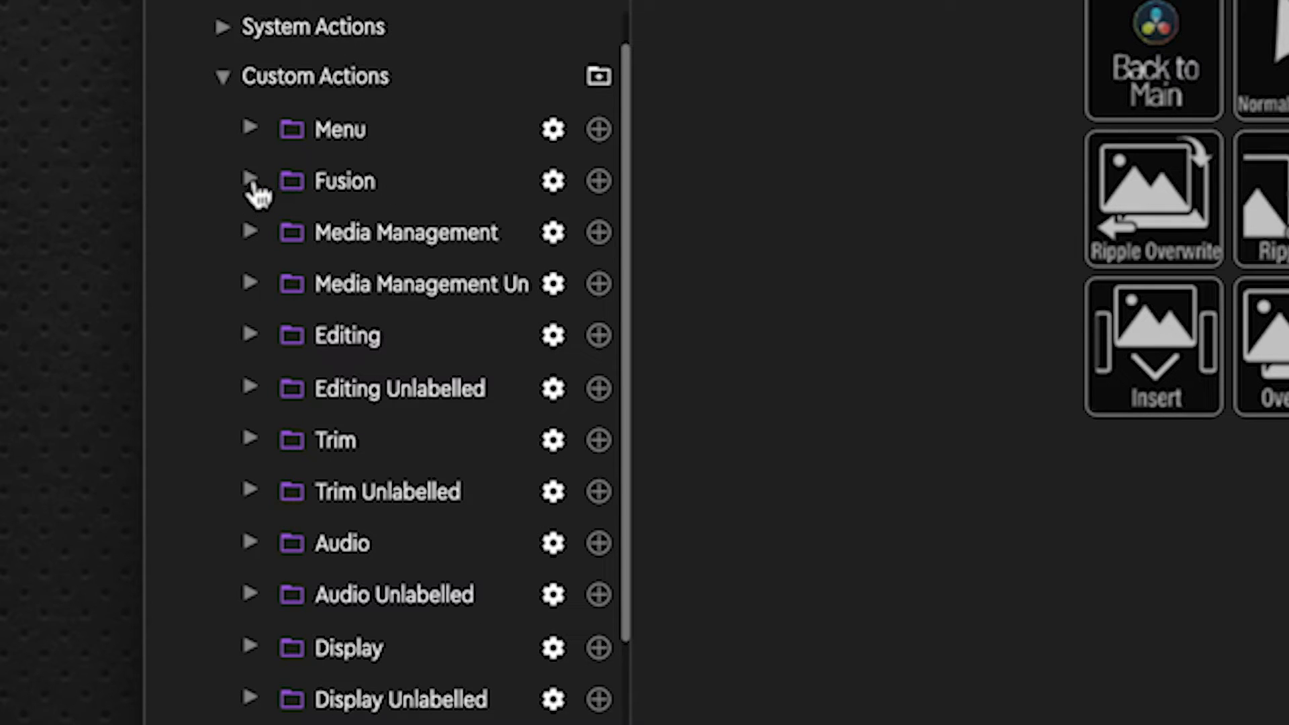
Step: Browse the Media Management folder's actions, then collapse it again
{"action": "left_click", "coordinate": [252, 232]}
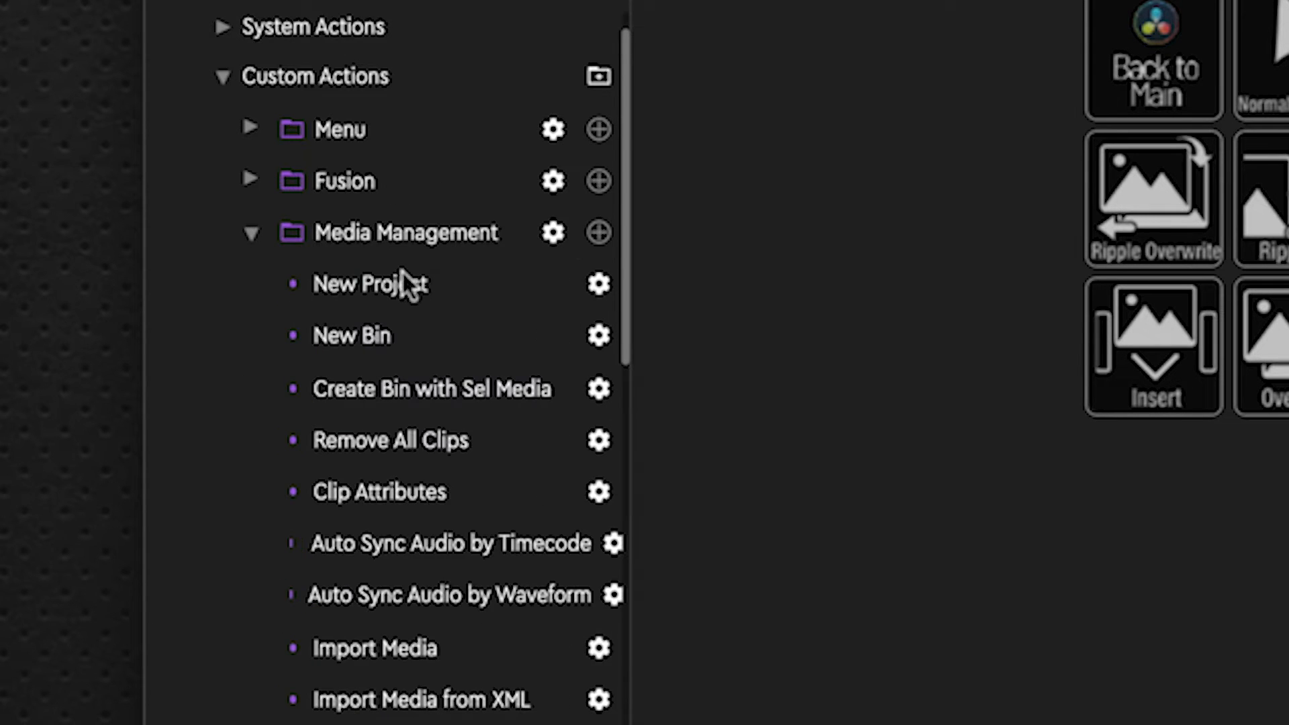
{"action": "mouse_move", "coordinate": [472, 662]}
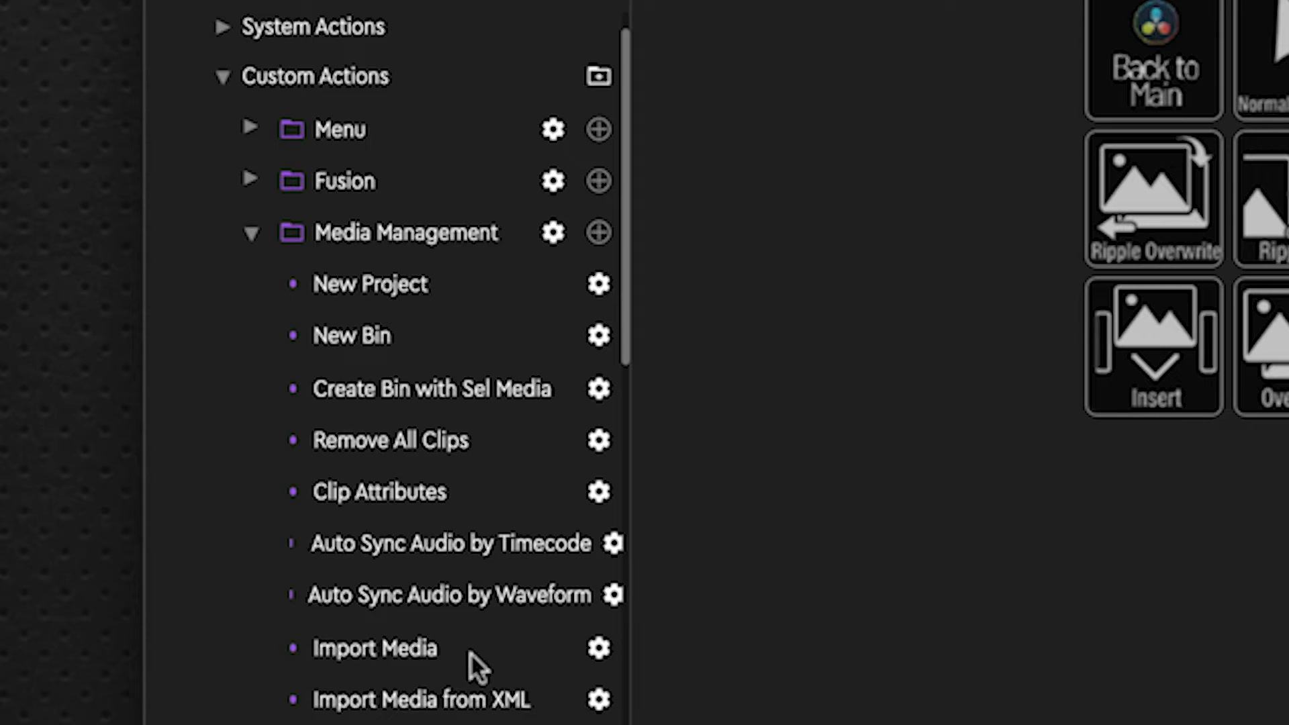
{"action": "scroll", "scroll_direction": "down", "scroll_amount": 3}
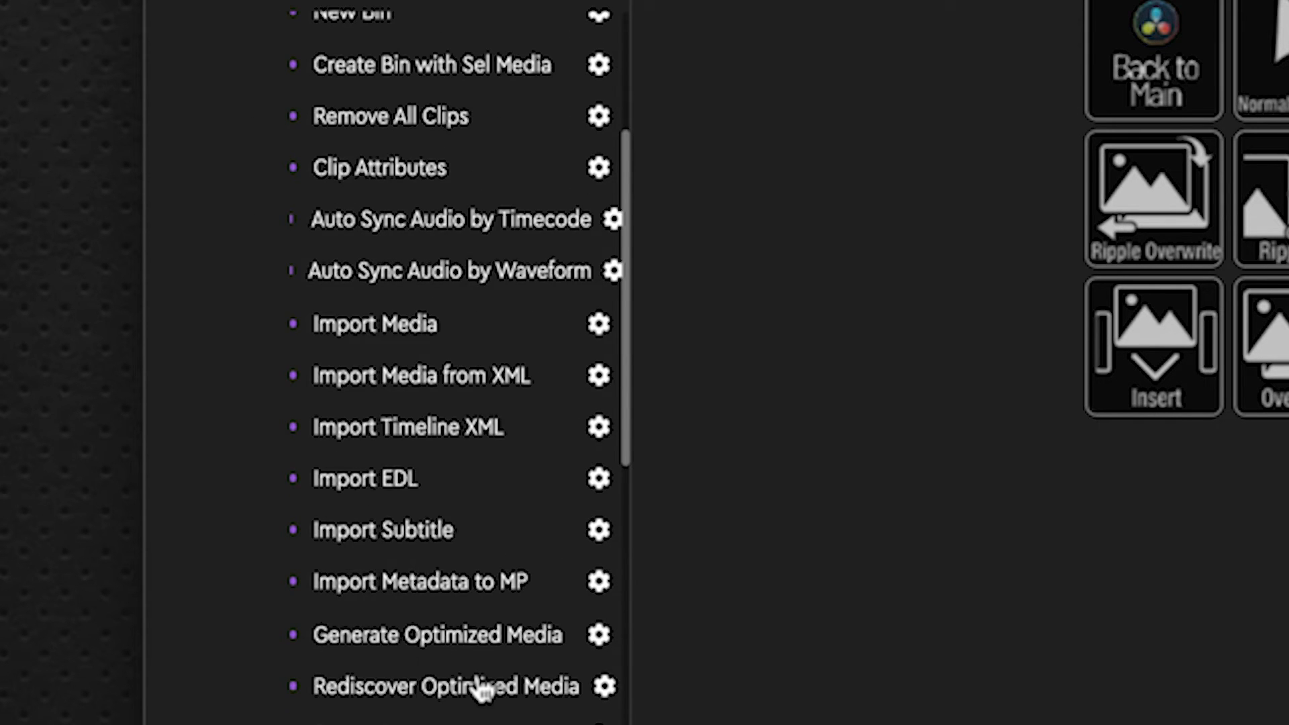
{"action": "scroll", "scroll_direction": "down", "scroll_amount": 3}
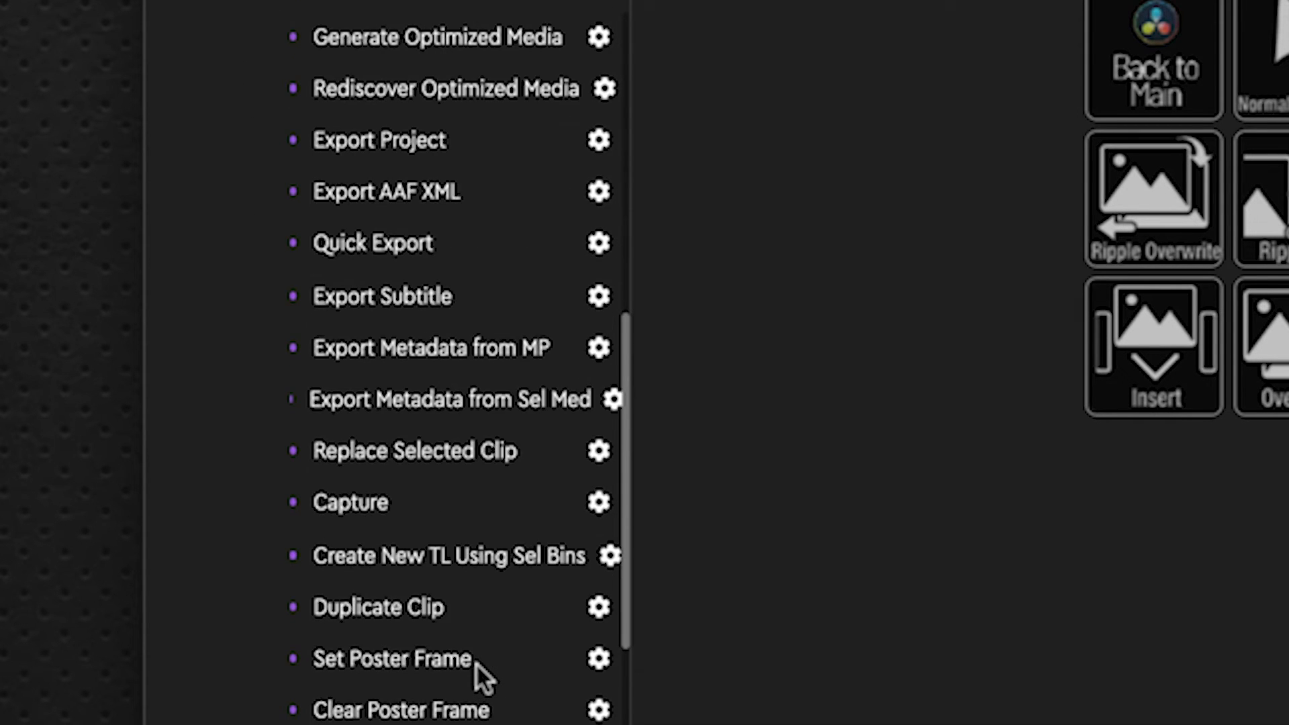
{"action": "scroll", "scroll_direction": "up", "scroll_amount": 3}
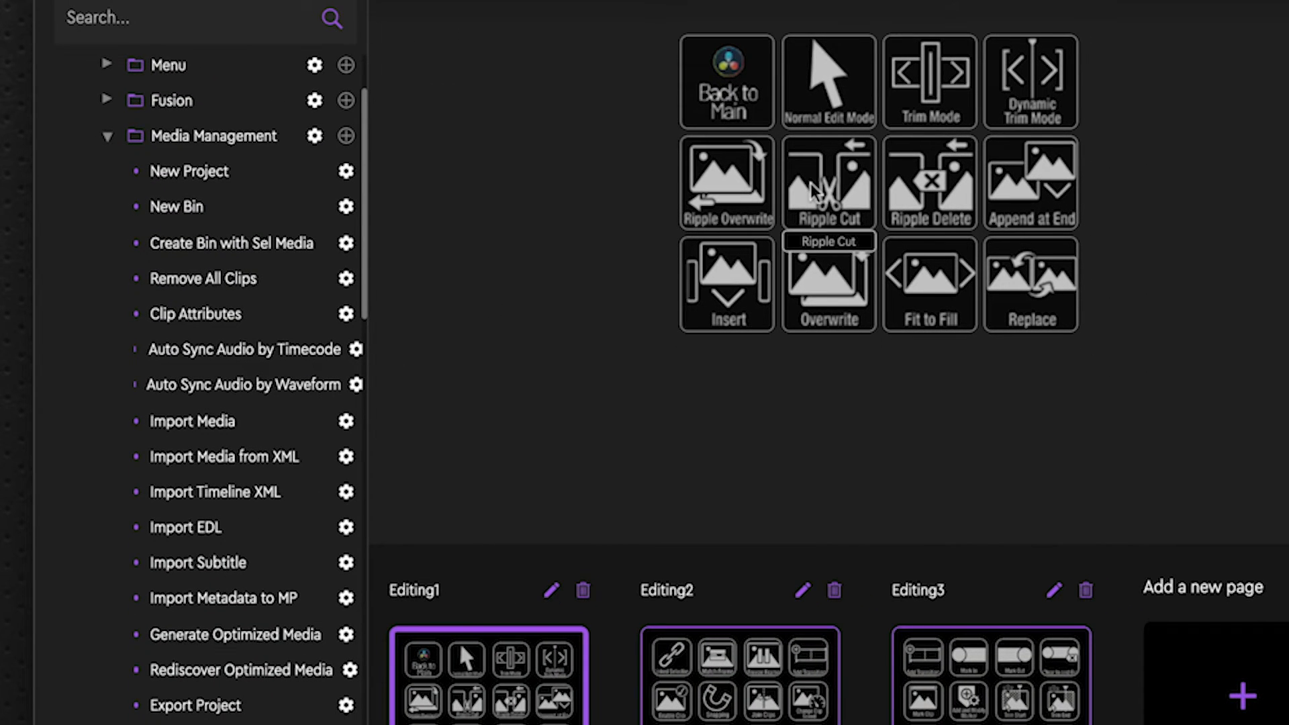
{"action": "mouse_move", "coordinate": [516, 99]}
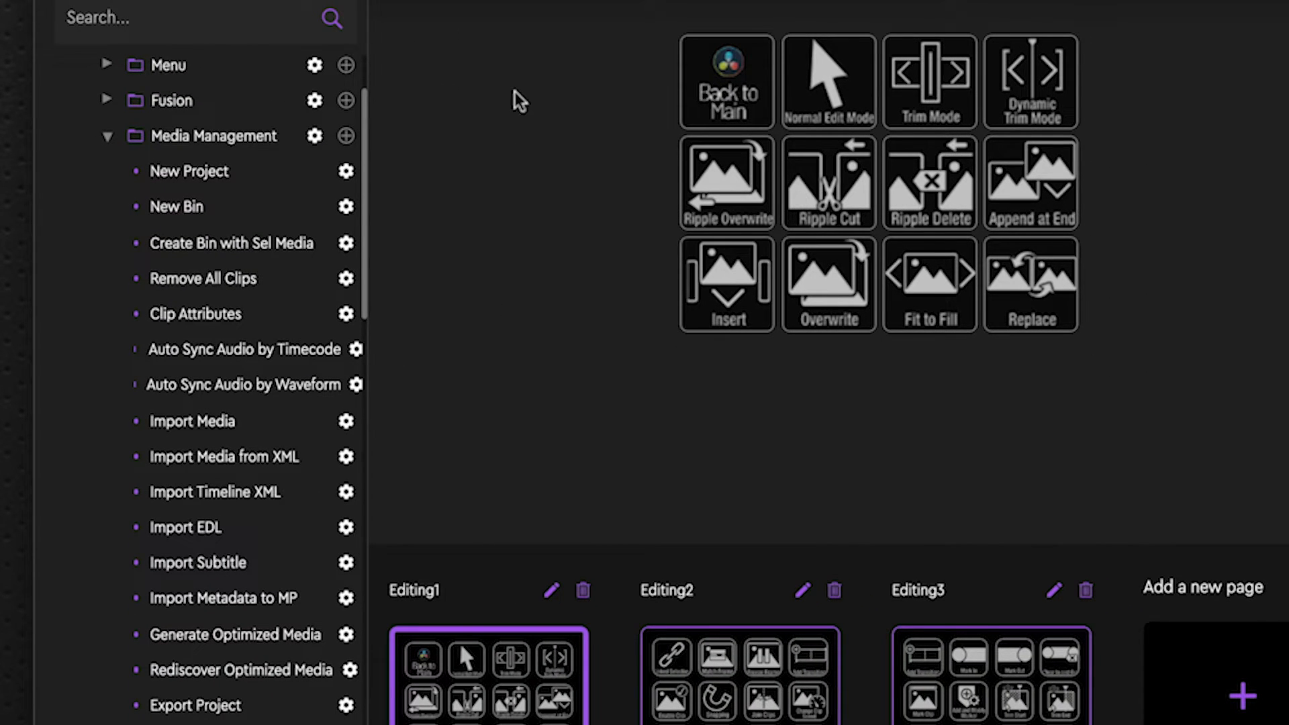
{"action": "mouse_move", "coordinate": [386, 151]}
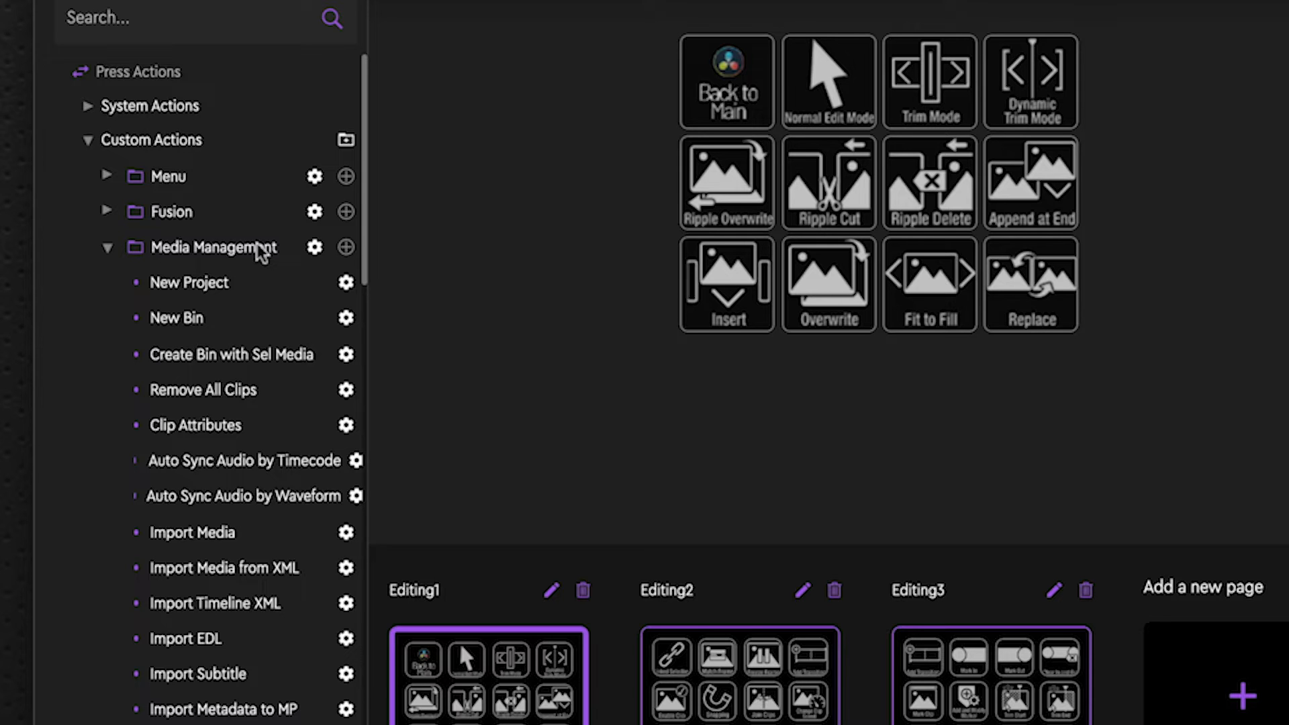
{"action": "left_click", "coordinate": [108, 247]}
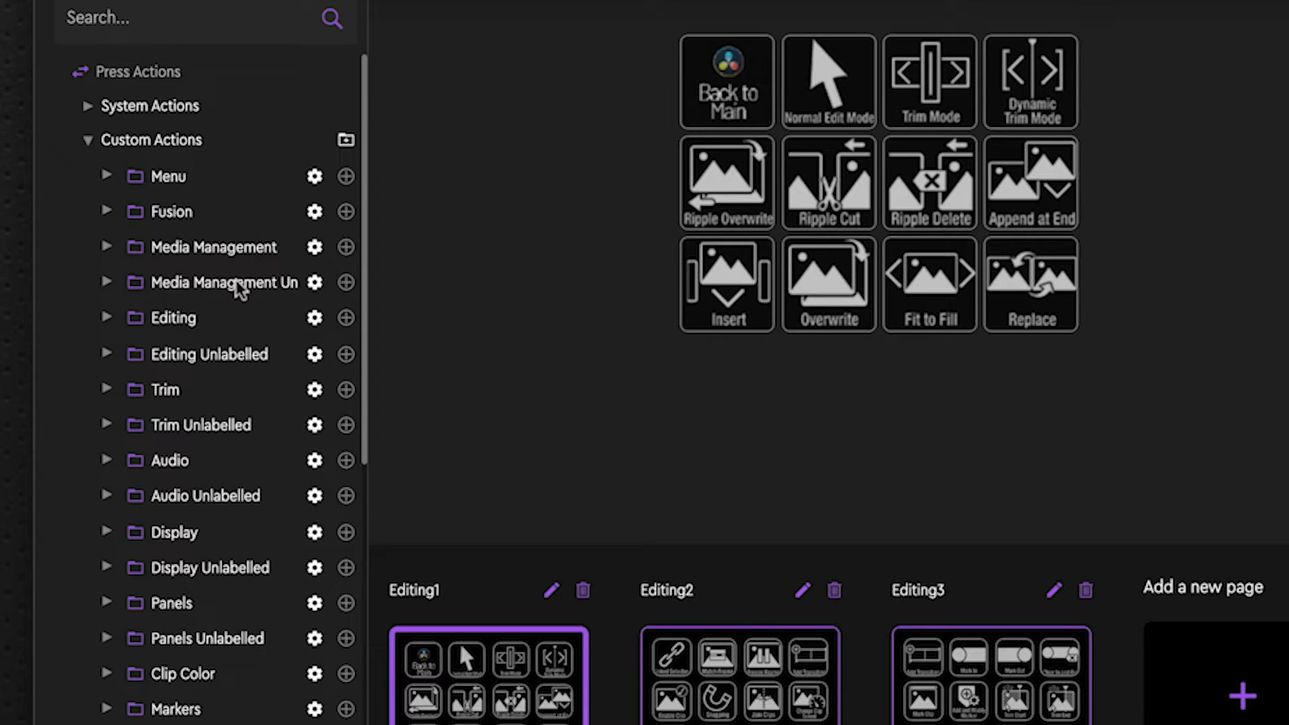
{"action": "mouse_move", "coordinate": [225, 287]}
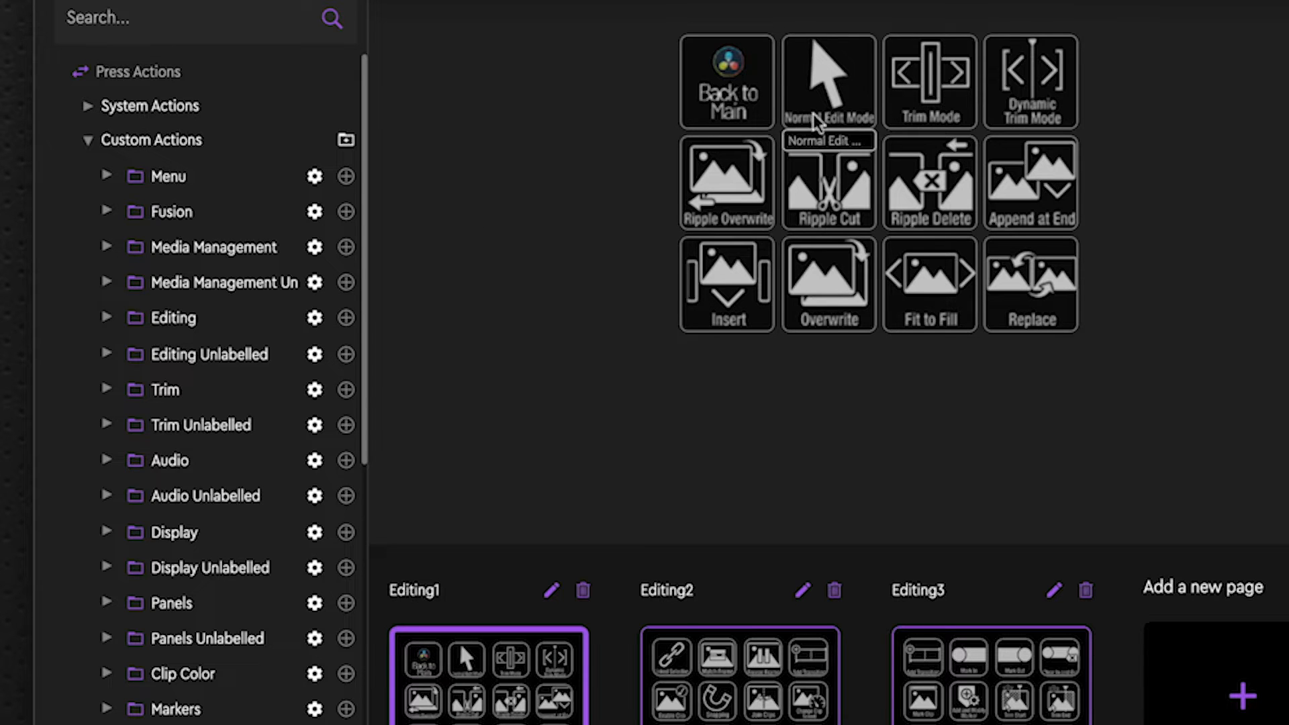
{"action": "mouse_move", "coordinate": [990, 132]}
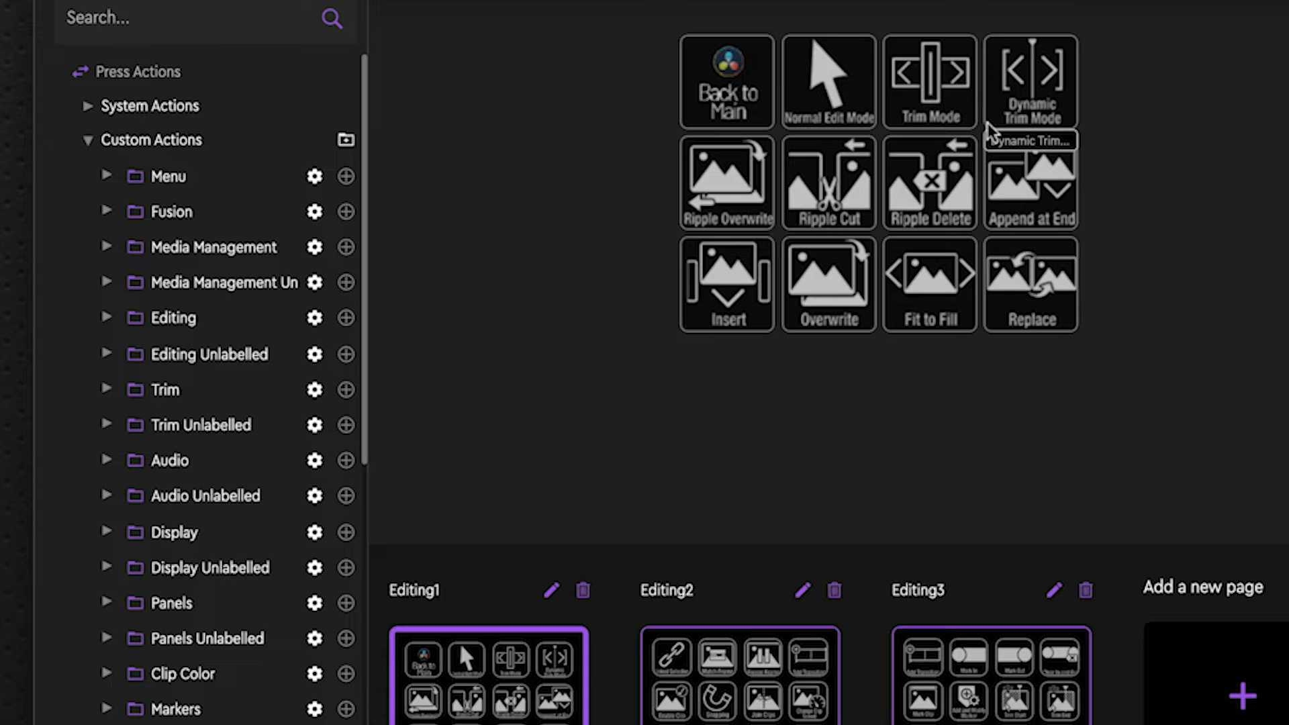
{"action": "mouse_move", "coordinate": [478, 153]}
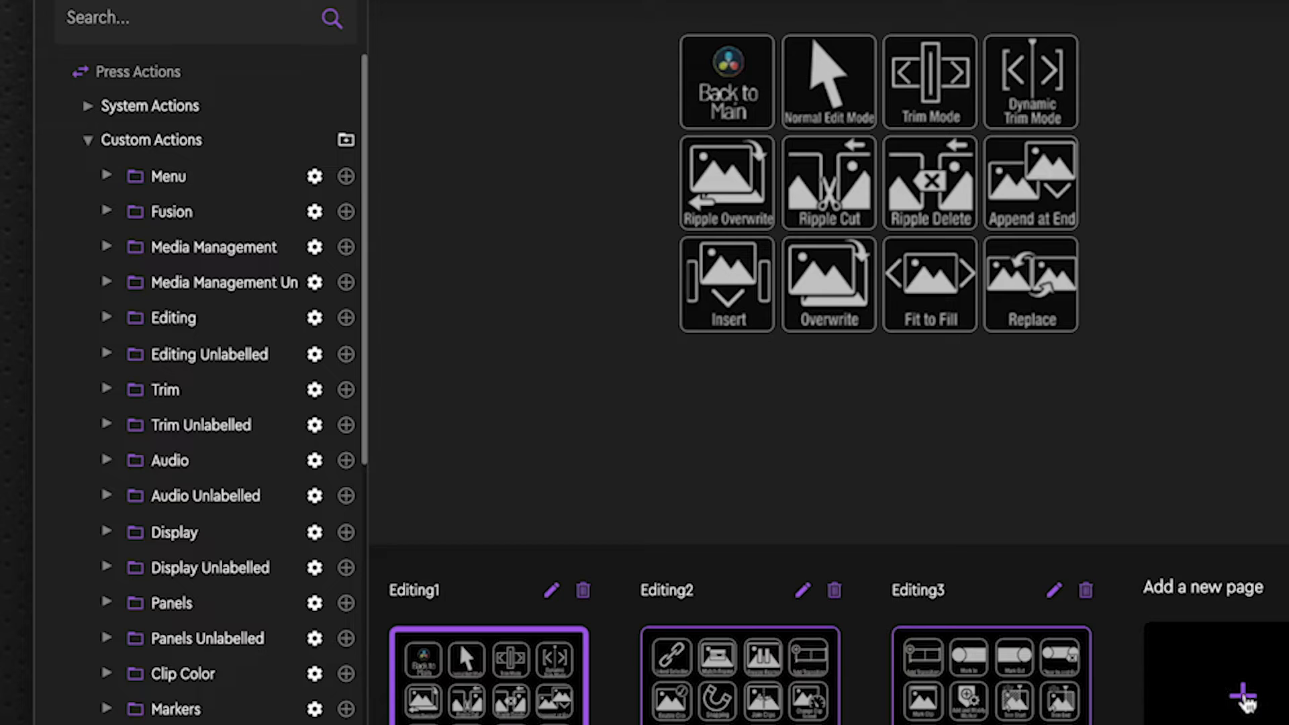
Step: Create a new touch screen page named 'temp'
{"action": "left_click", "coordinate": [1243, 694]}
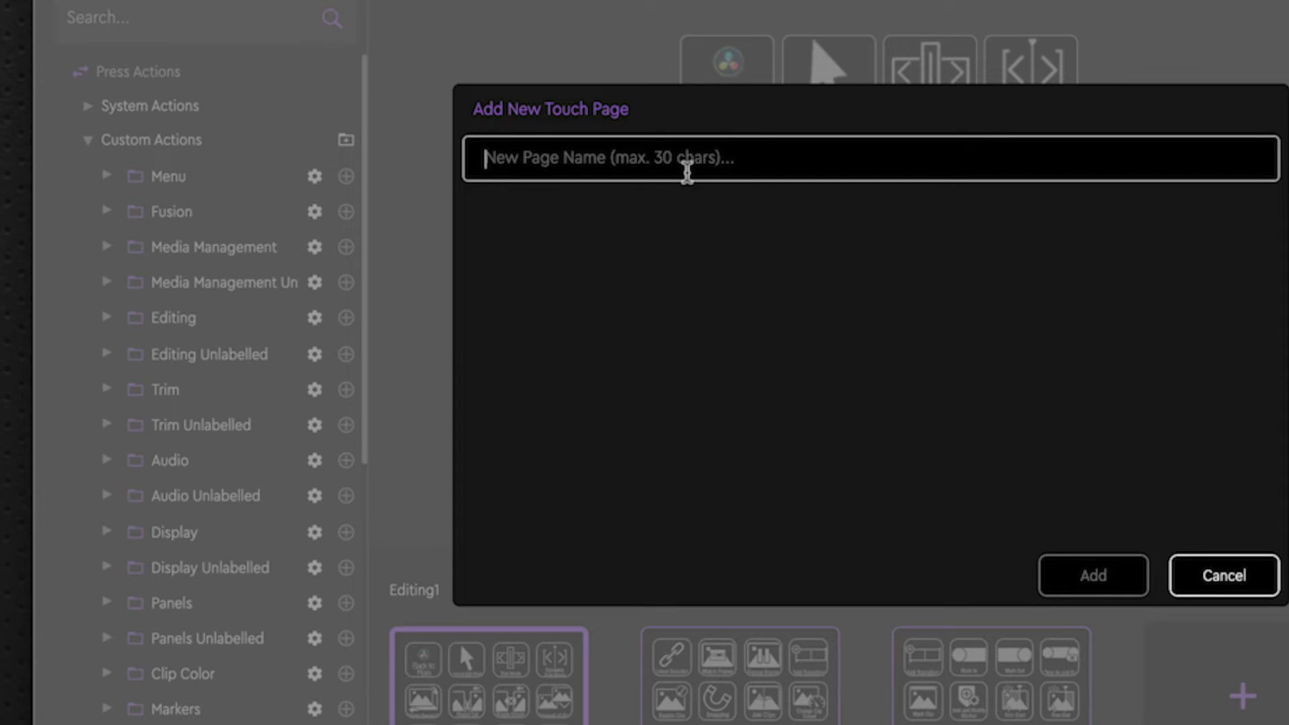
{"action": "type", "text": "temp"}
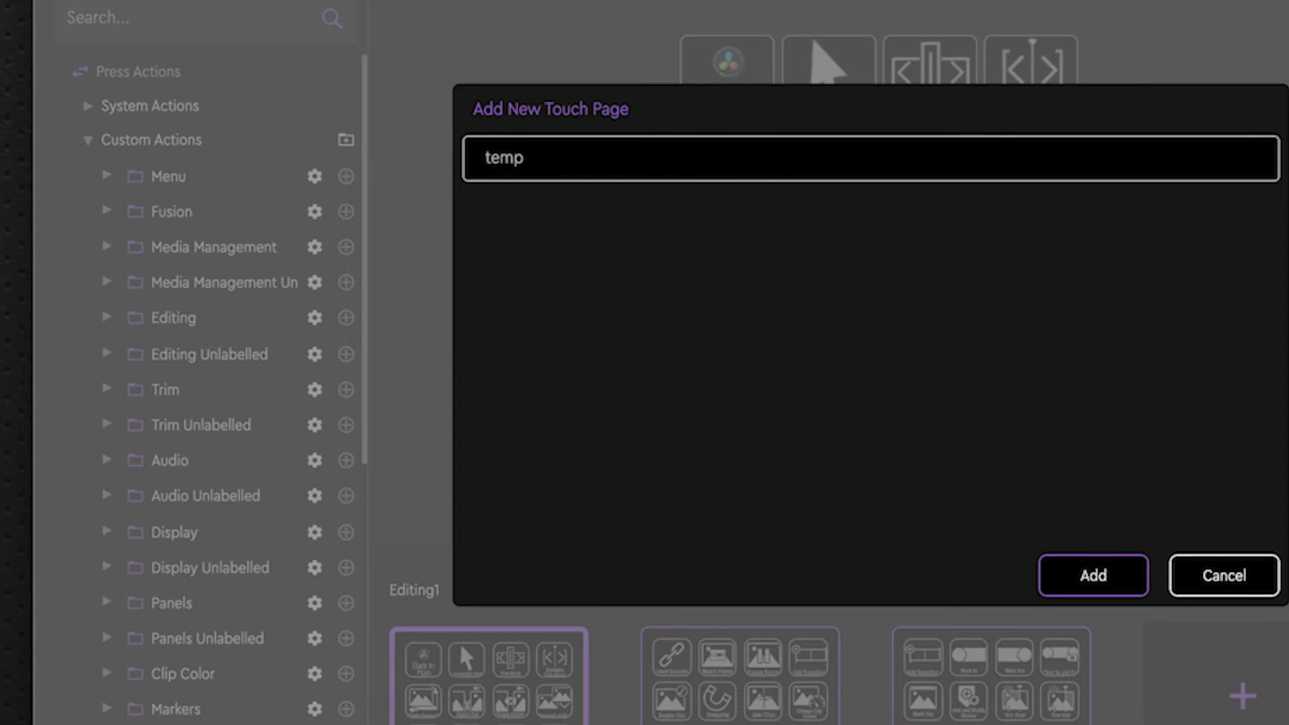
{"action": "left_click", "coordinate": [1093, 575]}
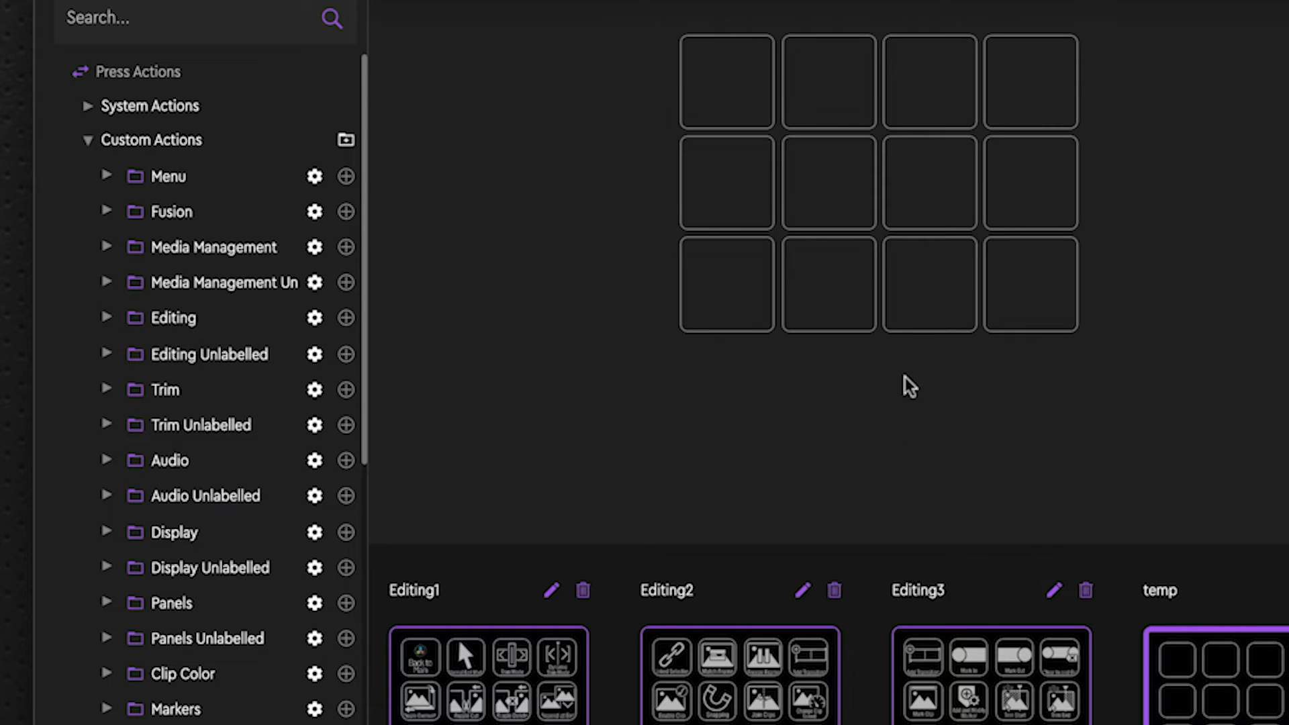
Step: Expand the Trim folder and view the Trim Start action's recorded shortcut
{"action": "scroll", "scroll_direction": "down", "scroll_amount": 3}
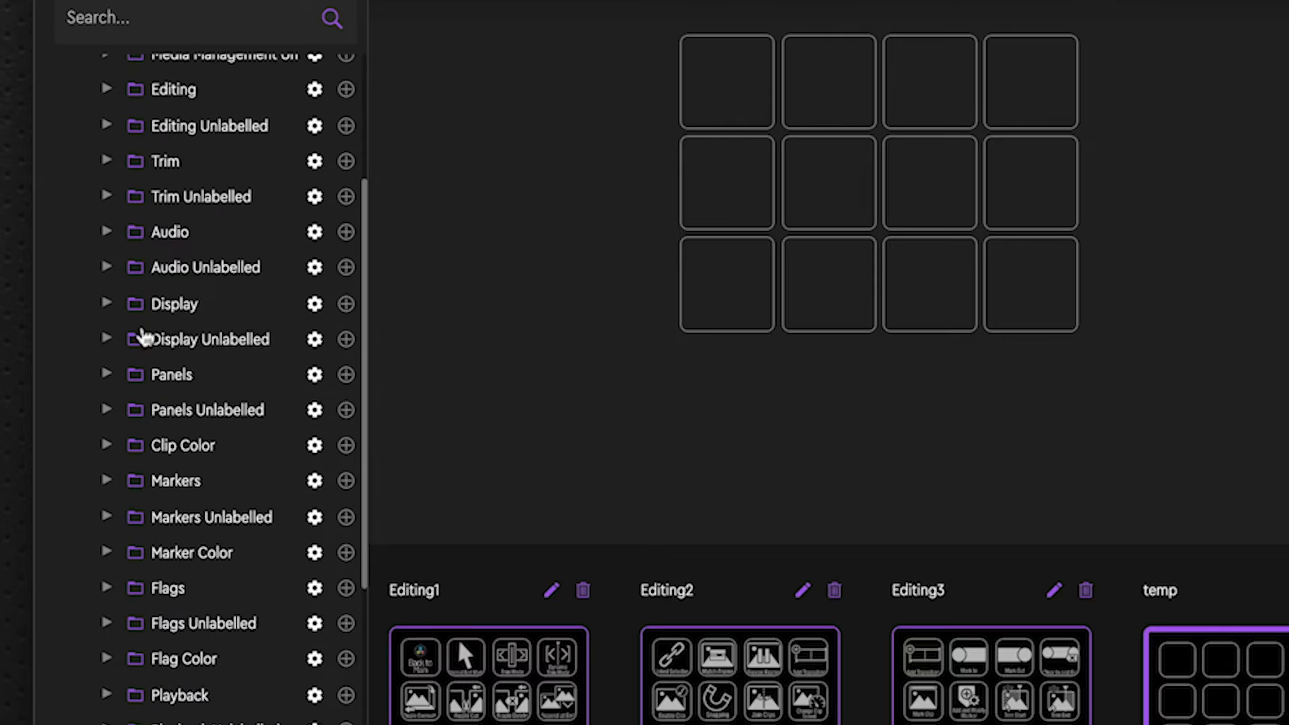
{"action": "left_click", "coordinate": [107, 160]}
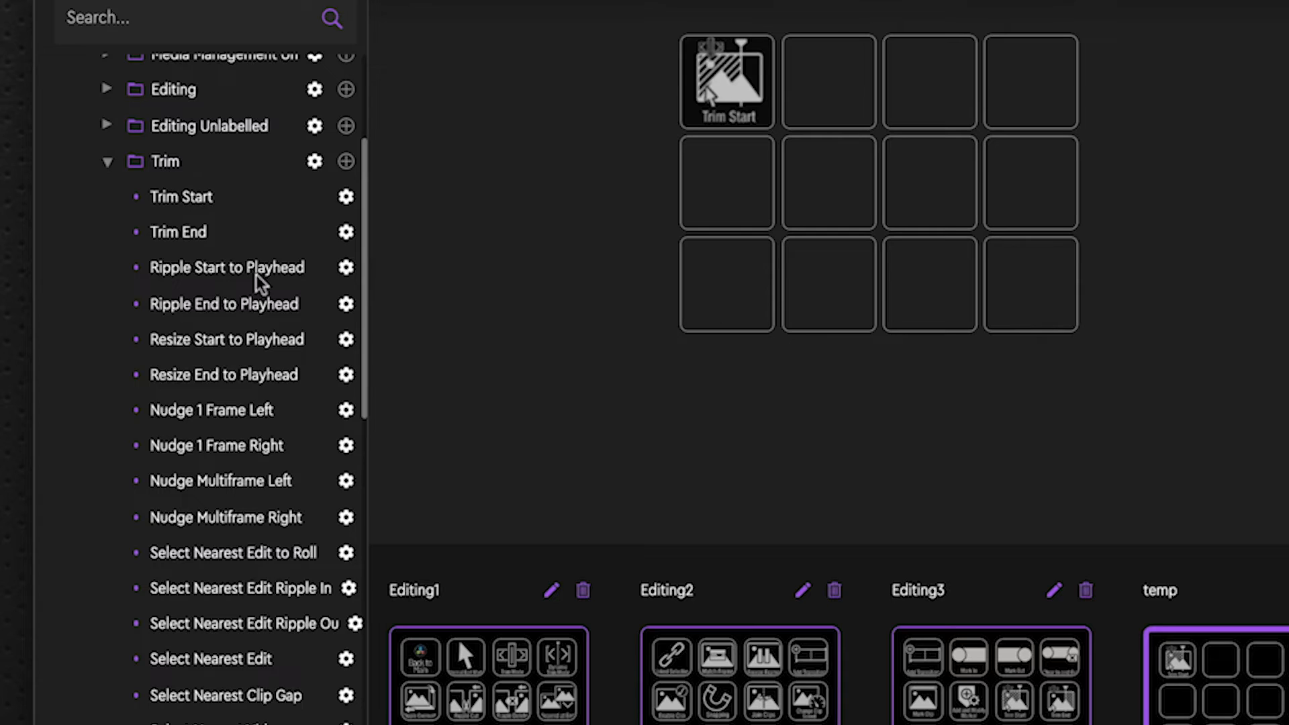
{"action": "mouse_move", "coordinate": [727, 82]}
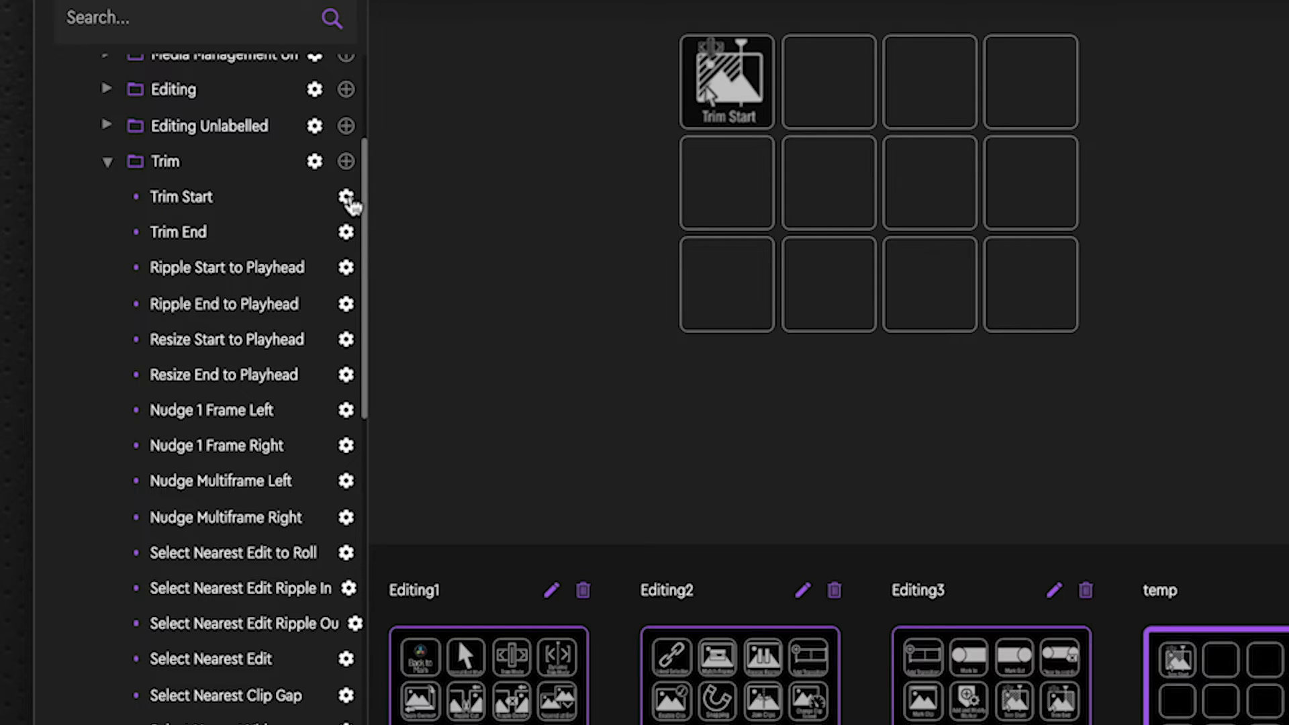
{"action": "left_click", "coordinate": [346, 196]}
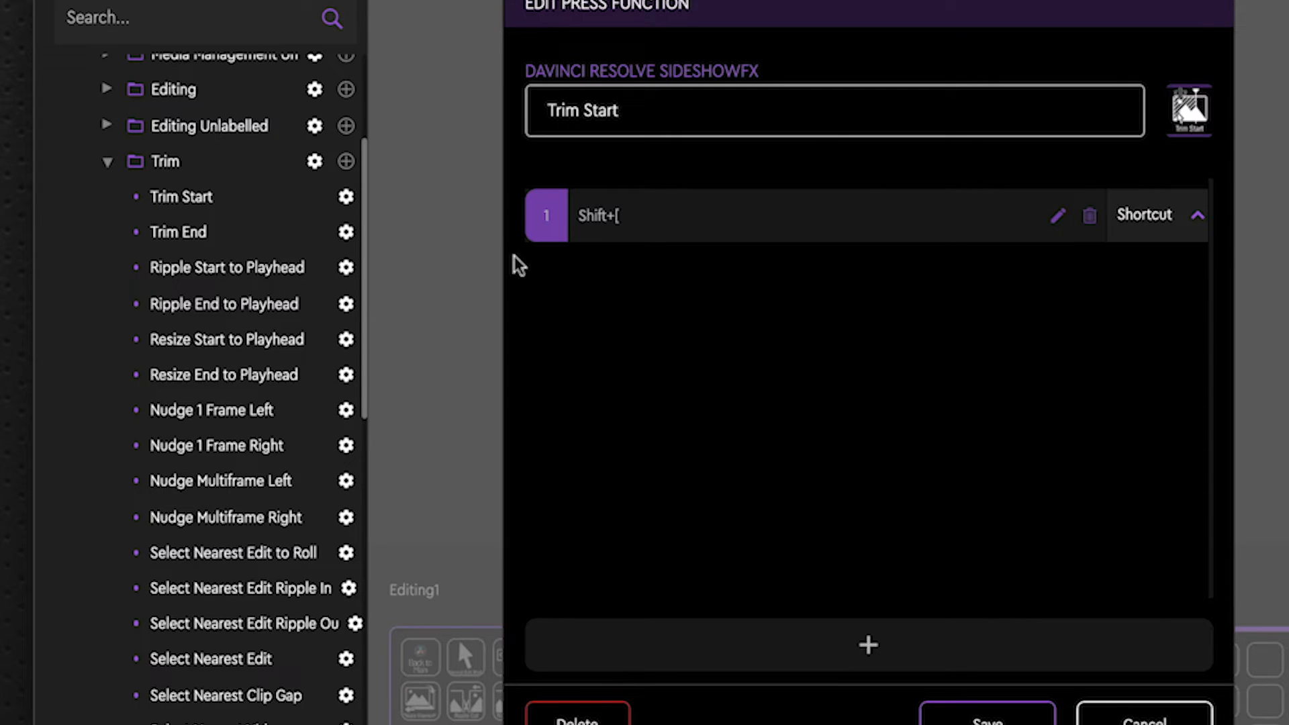
{"action": "mouse_move", "coordinate": [1242, 146]}
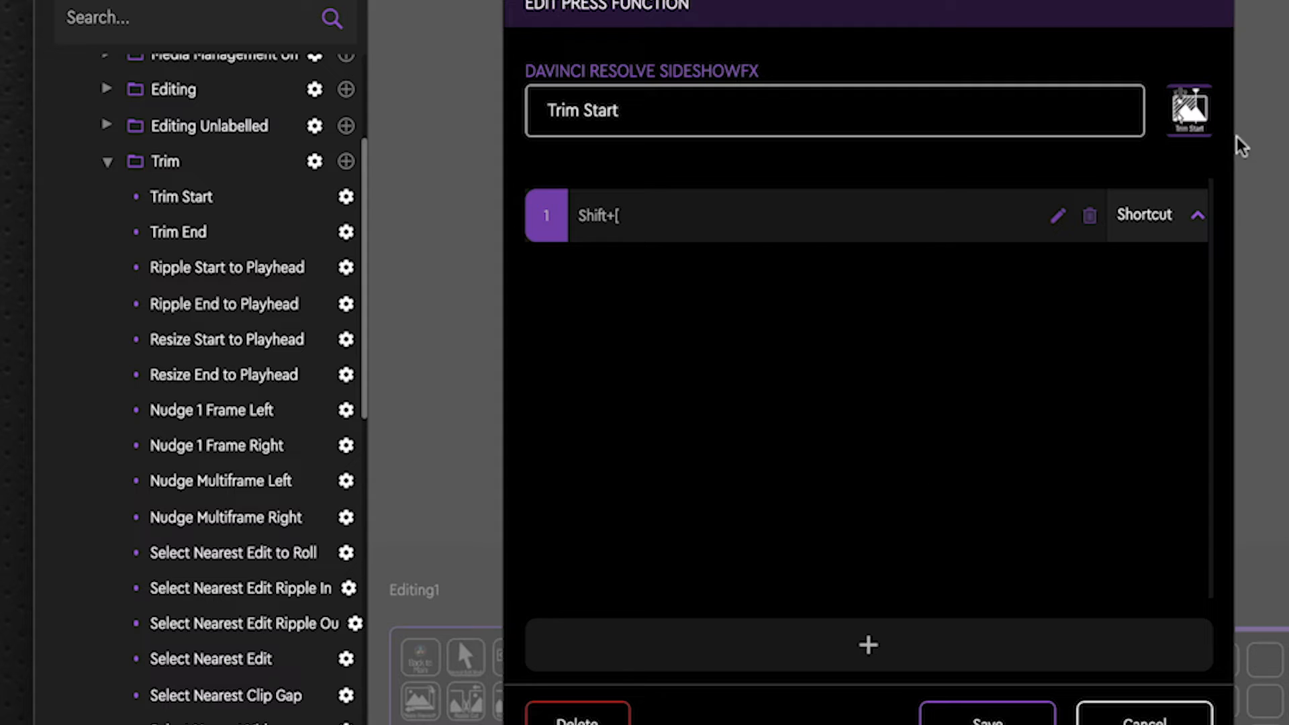
{"action": "mouse_move", "coordinate": [1191, 123]}
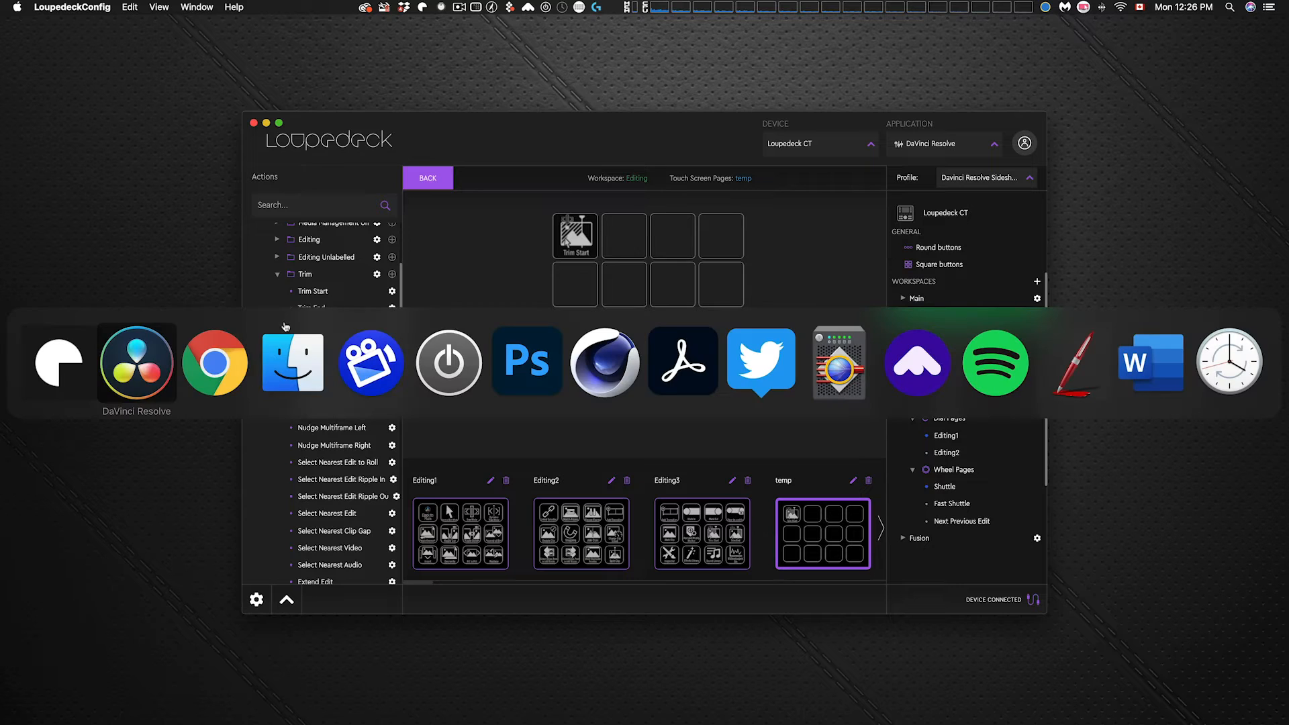
{"action": "left_click", "coordinate": [134, 361]}
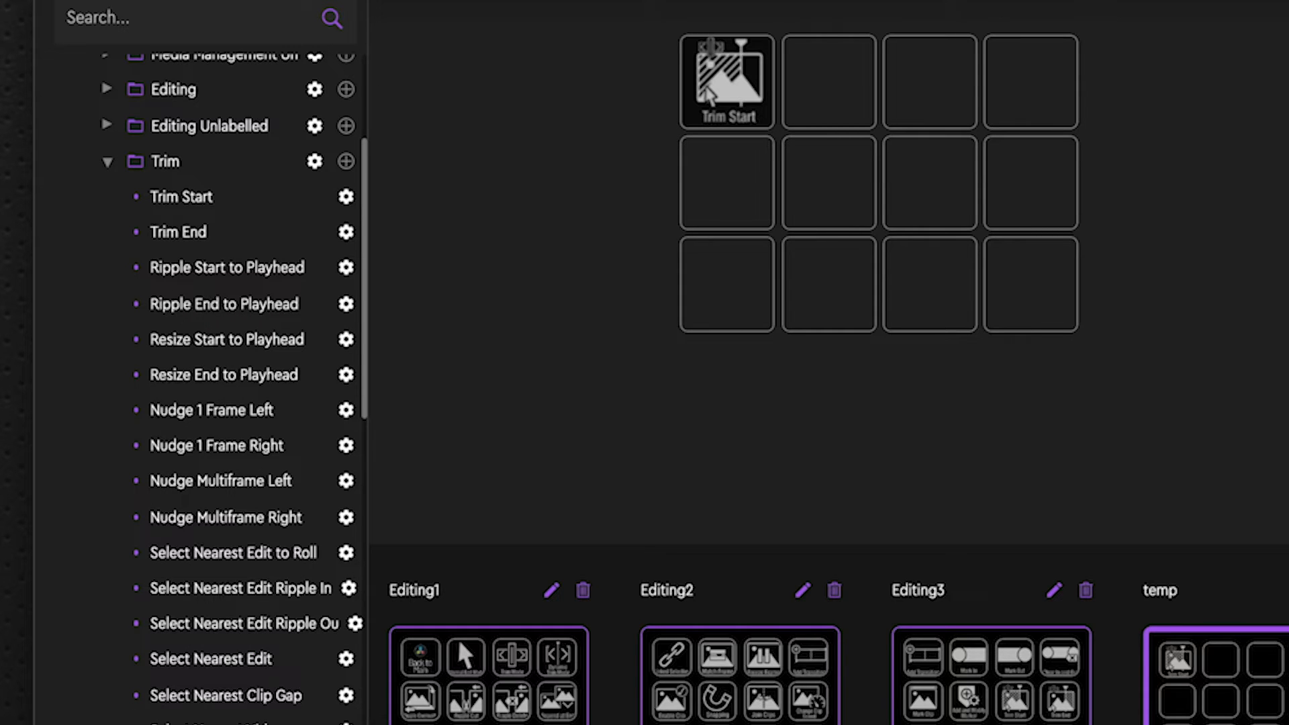
{"action": "mouse_move", "coordinate": [269, 224]}
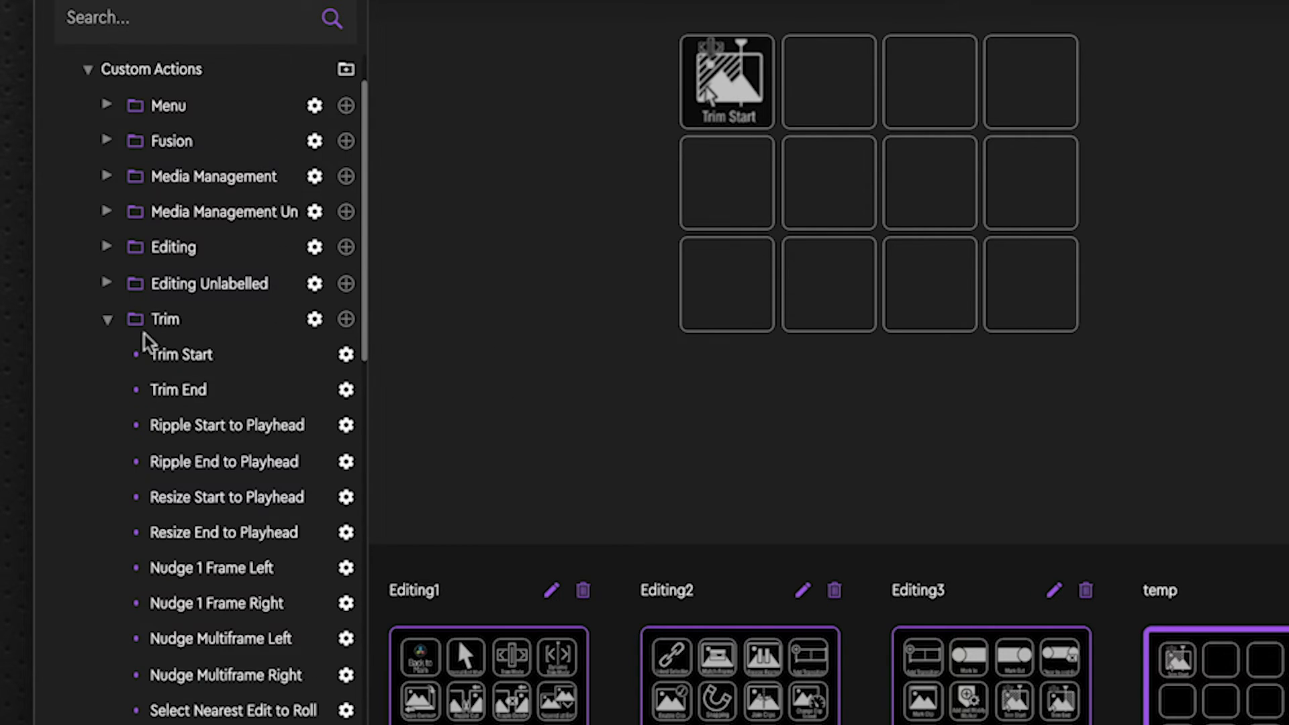
Step: Scroll the Trim folder to reach Select Nearest Edit, Clip/Gap and Extend Edit actions
{"action": "scroll", "scroll_direction": "down", "scroll_amount": 3}
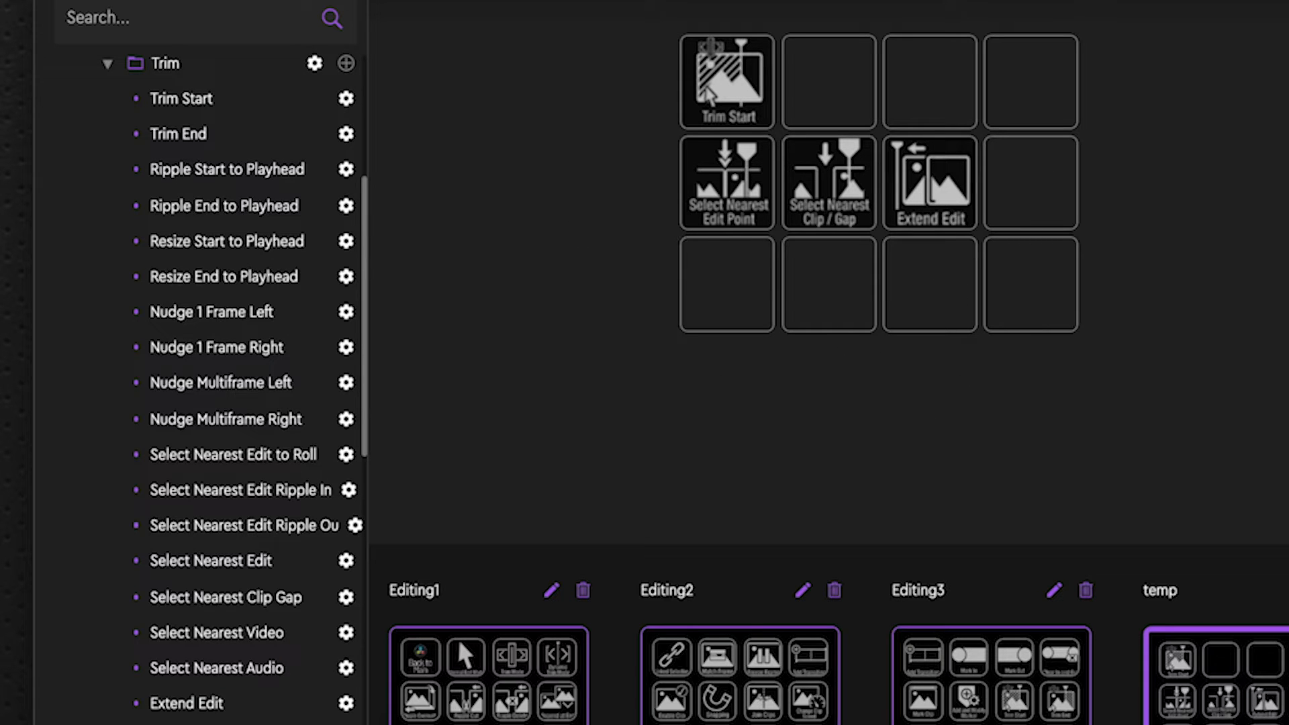
{"action": "mouse_move", "coordinate": [369, 255]}
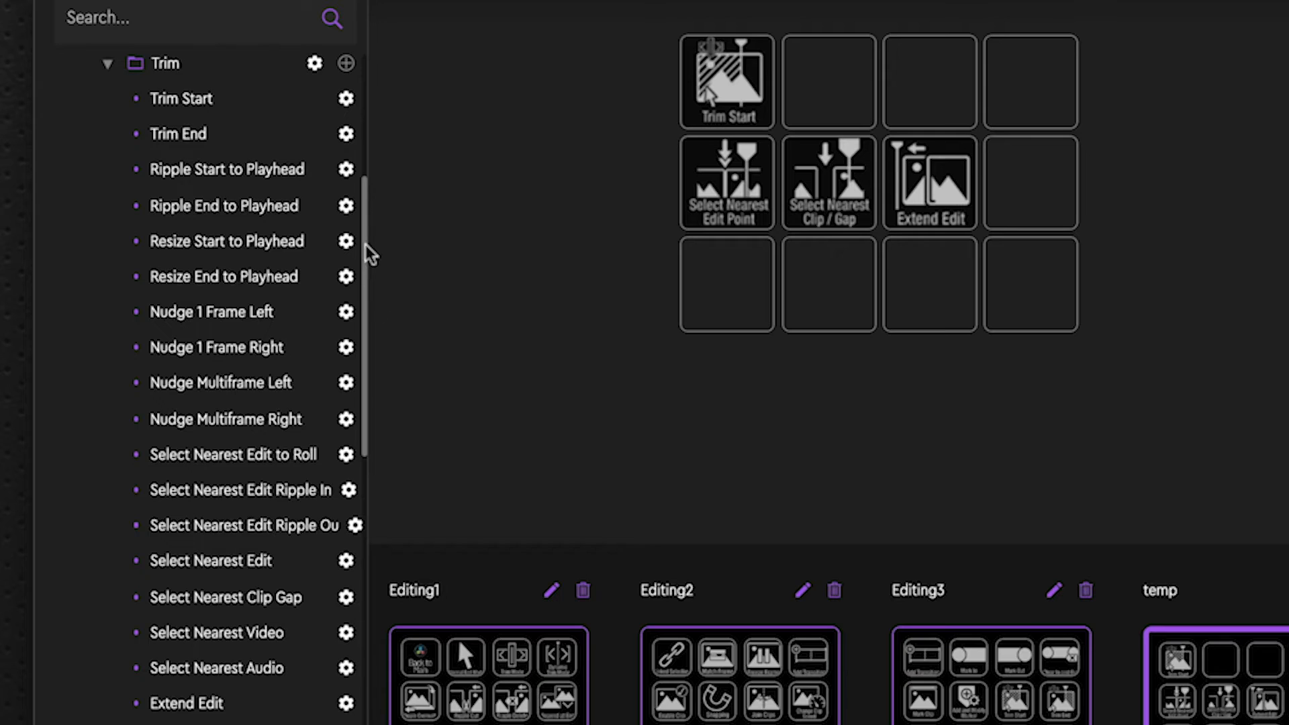
{"action": "mouse_move", "coordinate": [247, 90]}
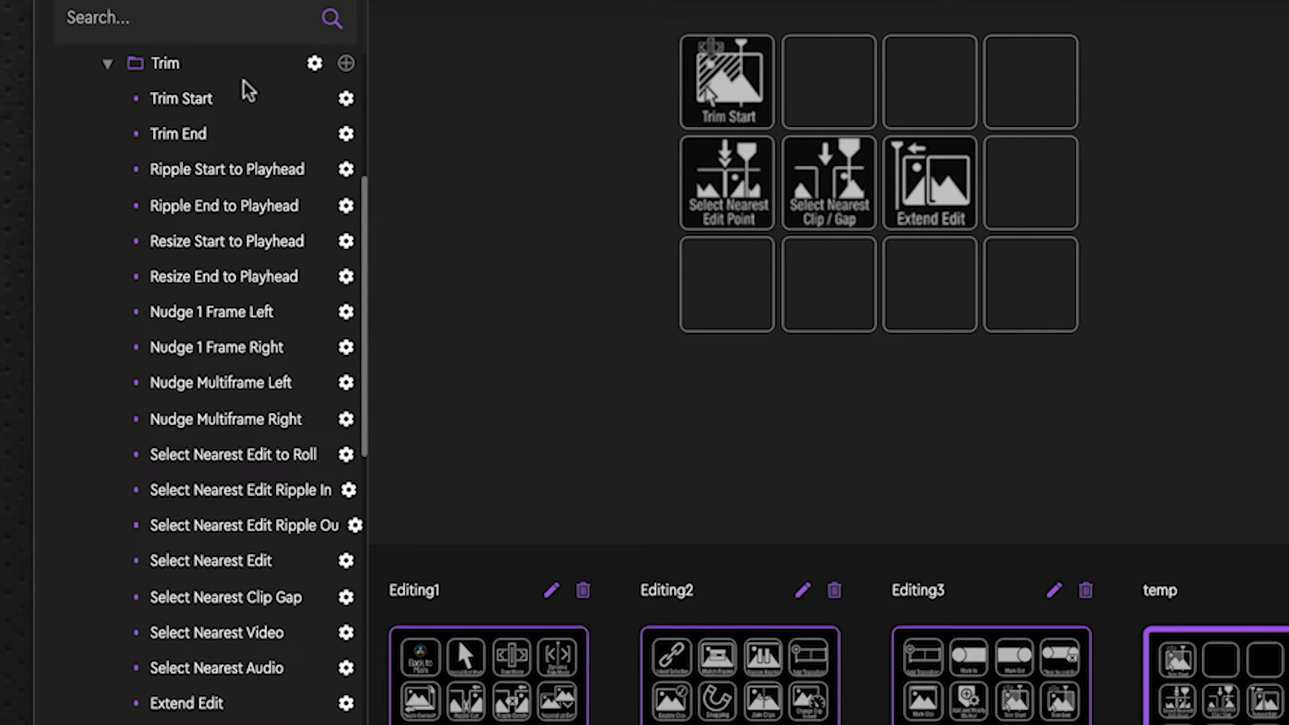
{"action": "mouse_move", "coordinate": [271, 636]}
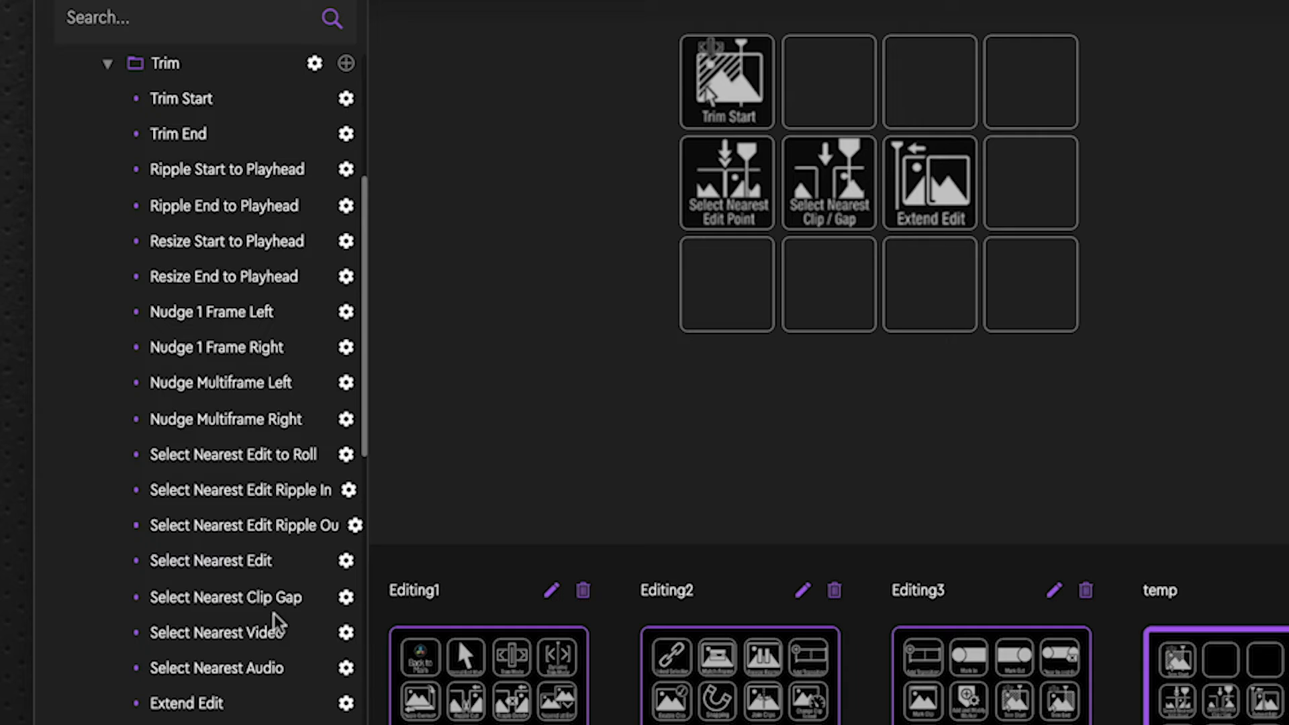
{"action": "mouse_move", "coordinate": [292, 400]}
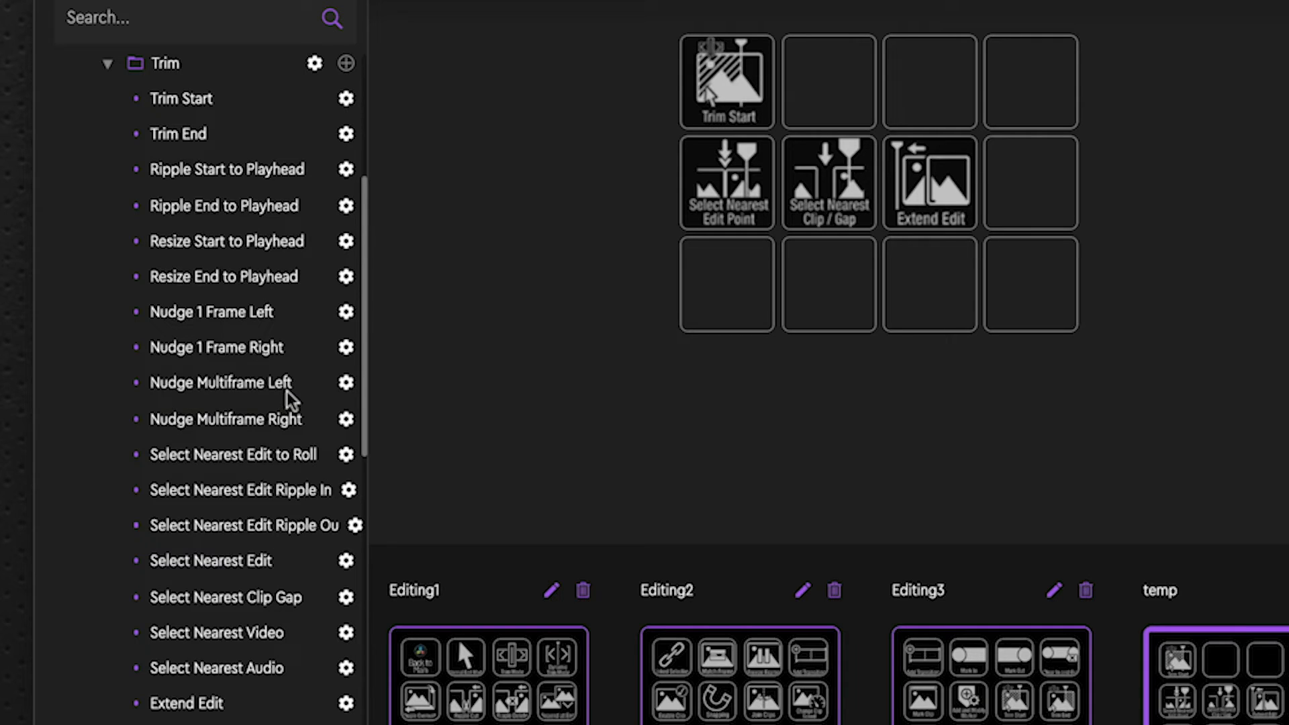
{"action": "mouse_move", "coordinate": [189, 70]}
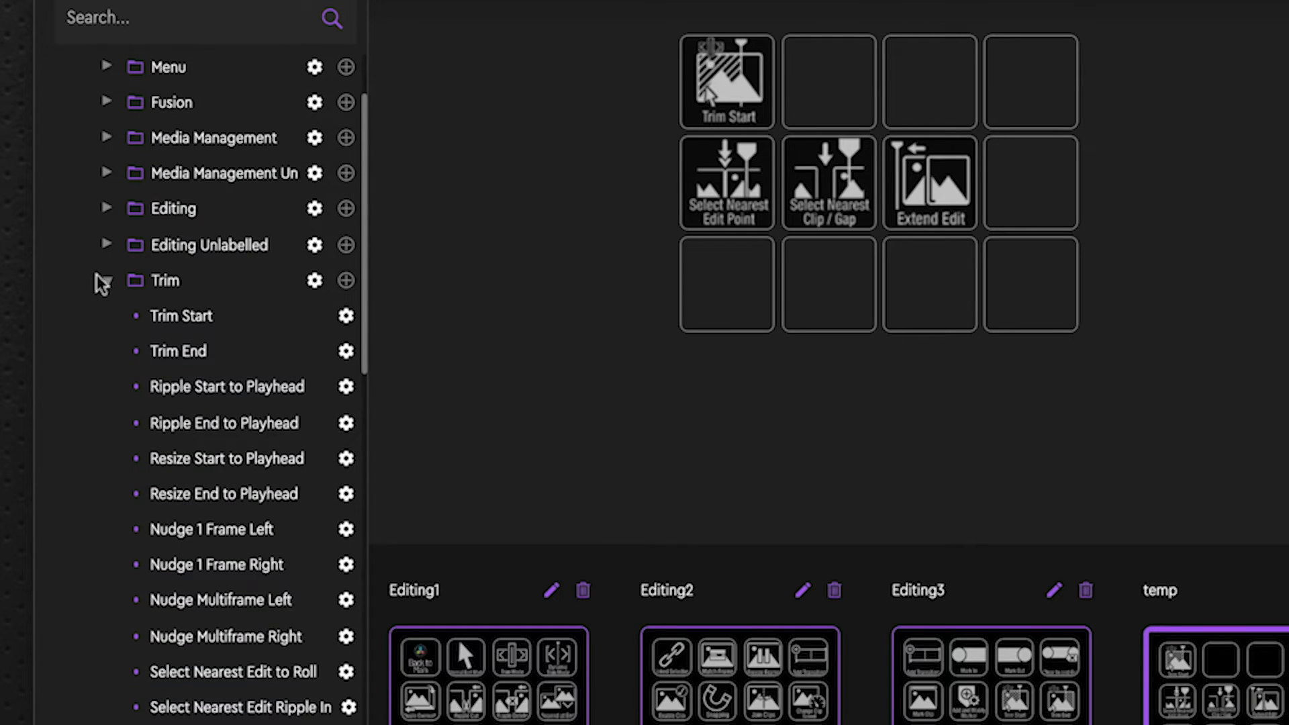
Step: Collapse the Trim actions folder back to the full folder list
{"action": "left_click", "coordinate": [105, 281]}
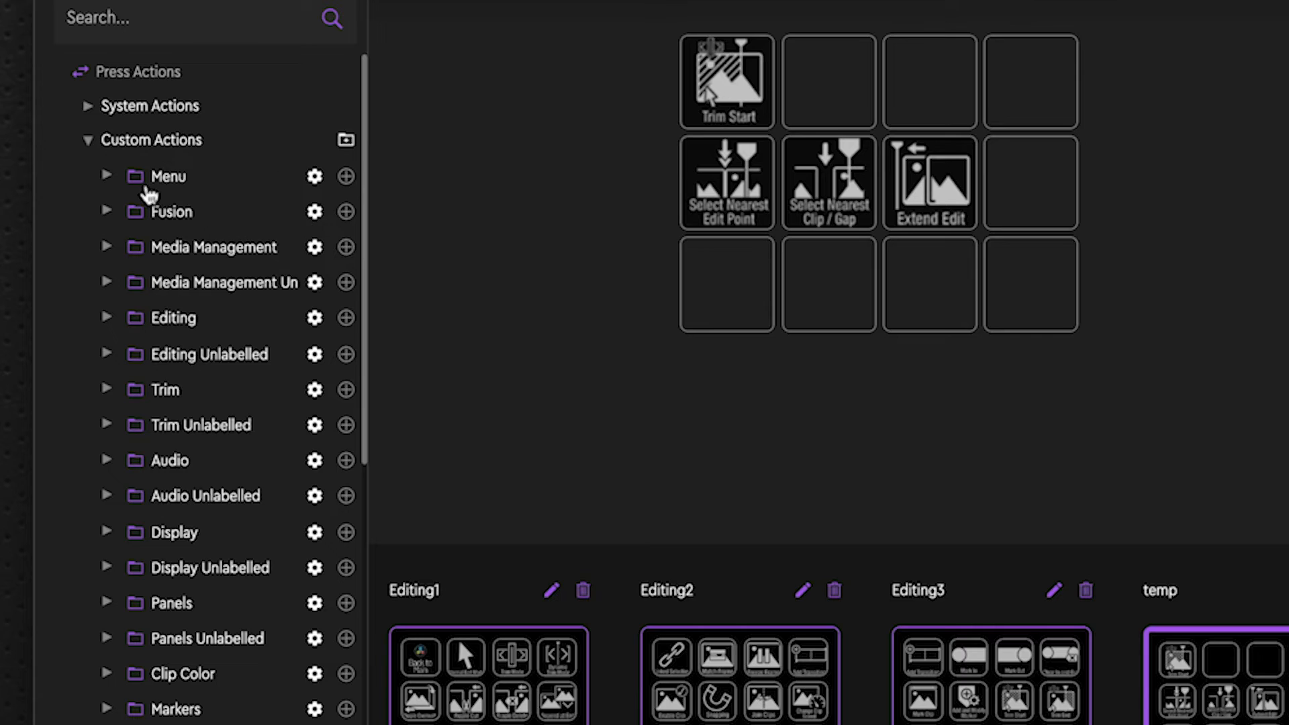
{"action": "mouse_move", "coordinate": [177, 395]}
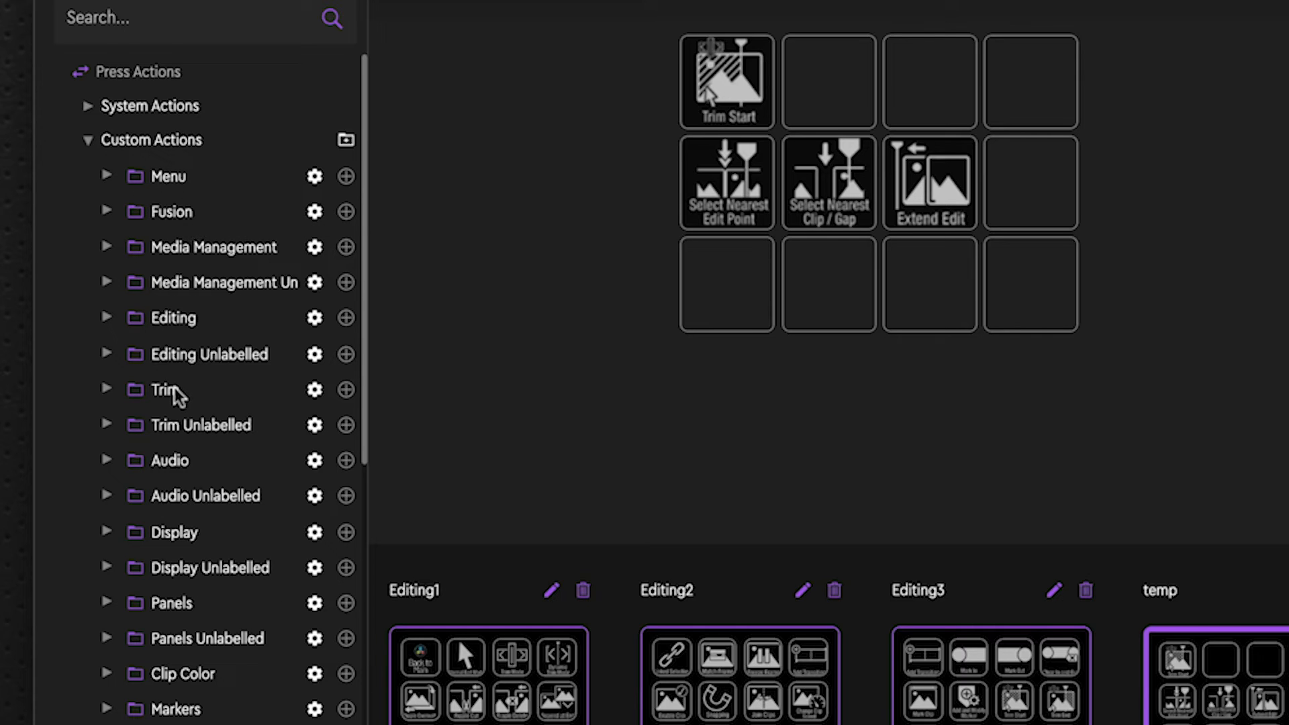
{"action": "mouse_move", "coordinate": [374, 154]}
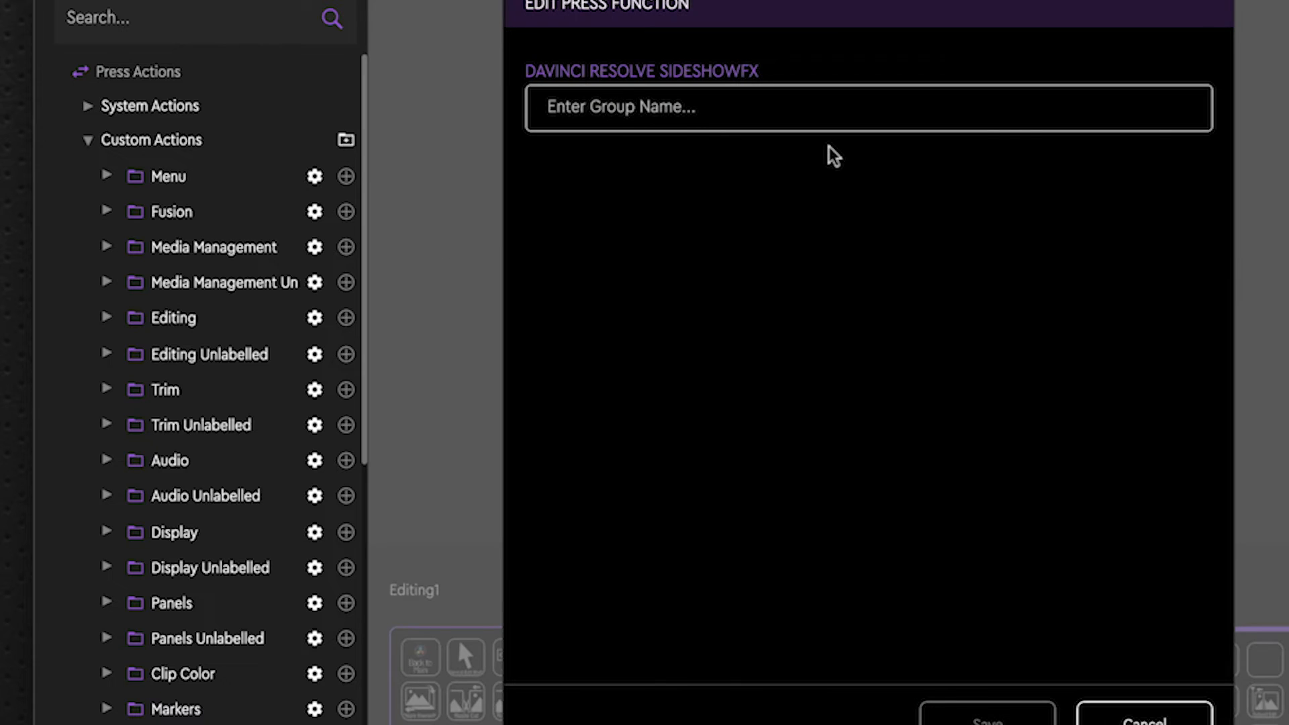
Step: Create a new custom action folder named 'temp'
{"action": "type", "text": "temp"}
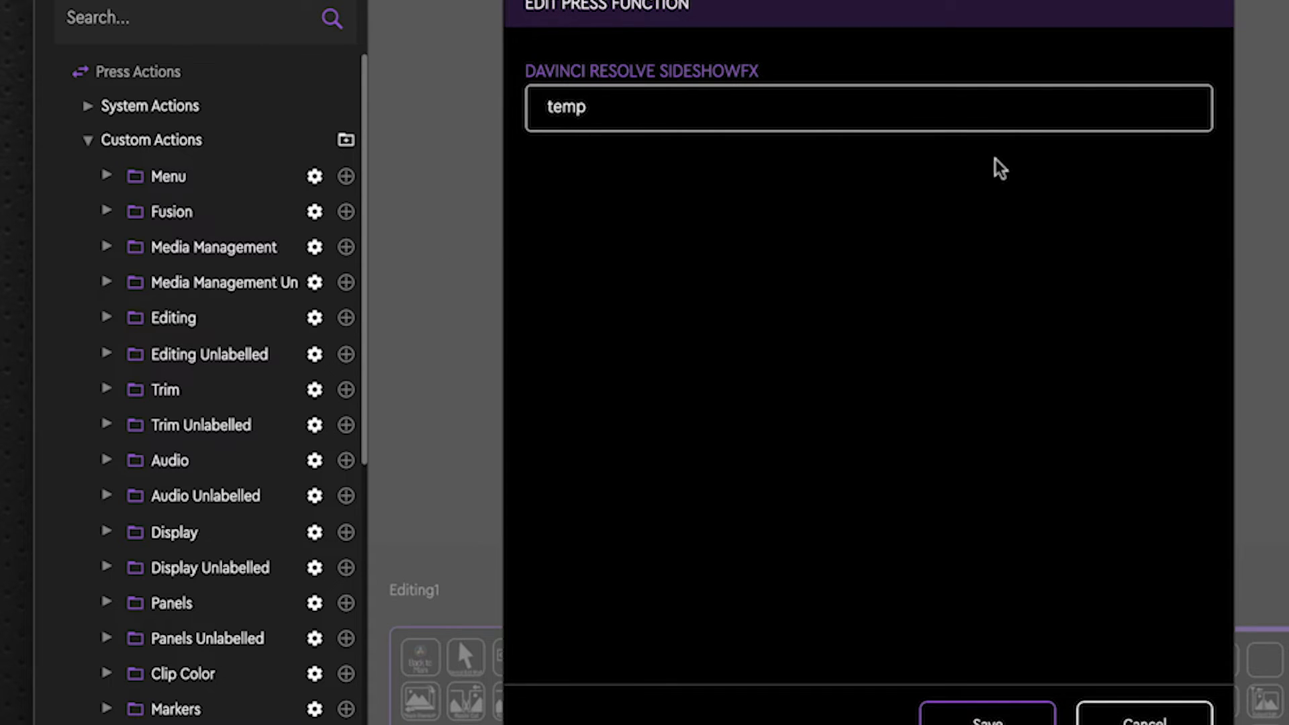
{"action": "left_click", "coordinate": [986, 711]}
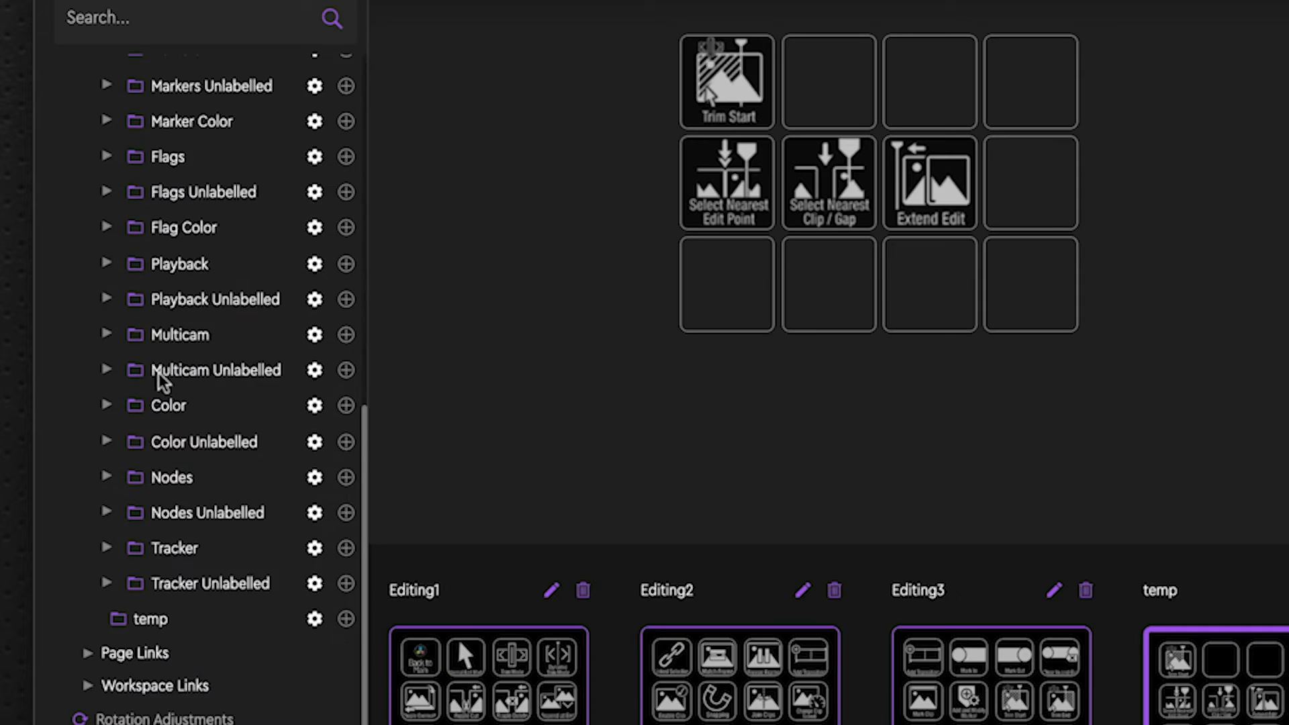
{"action": "scroll", "scroll_direction": "up", "scroll_amount": 3}
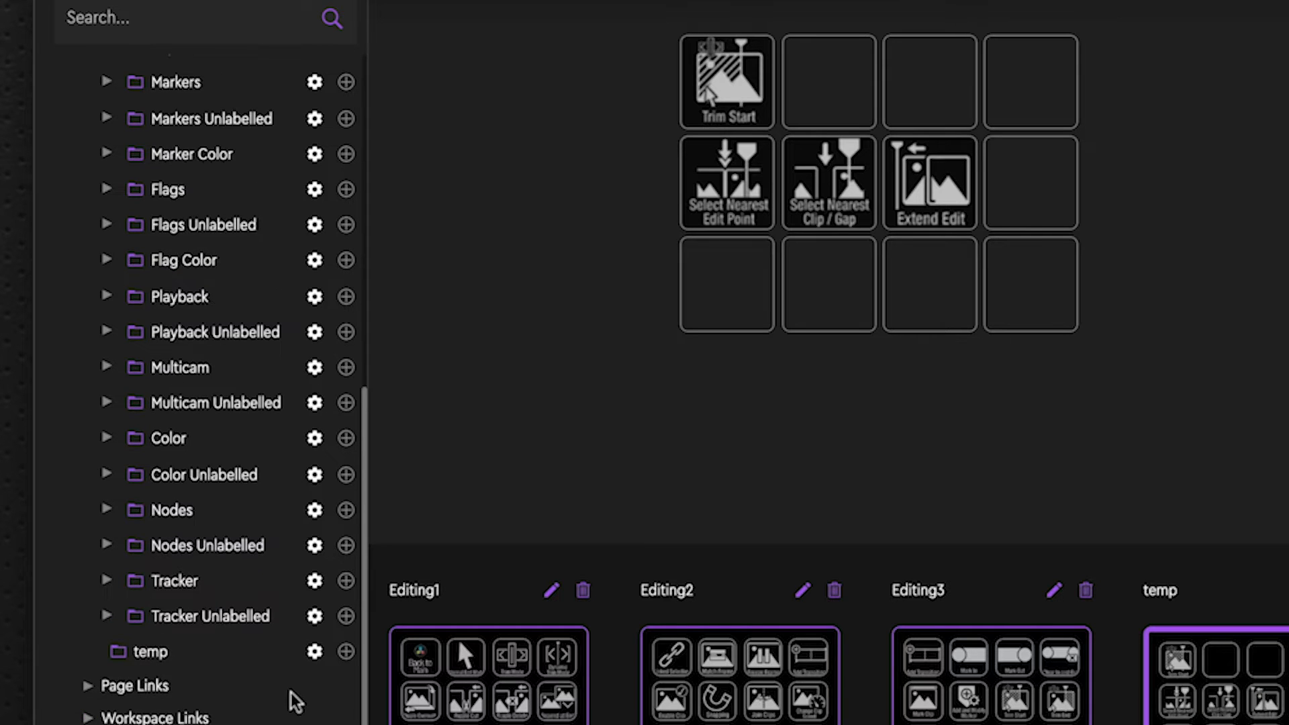
{"action": "mouse_move", "coordinate": [334, 689]}
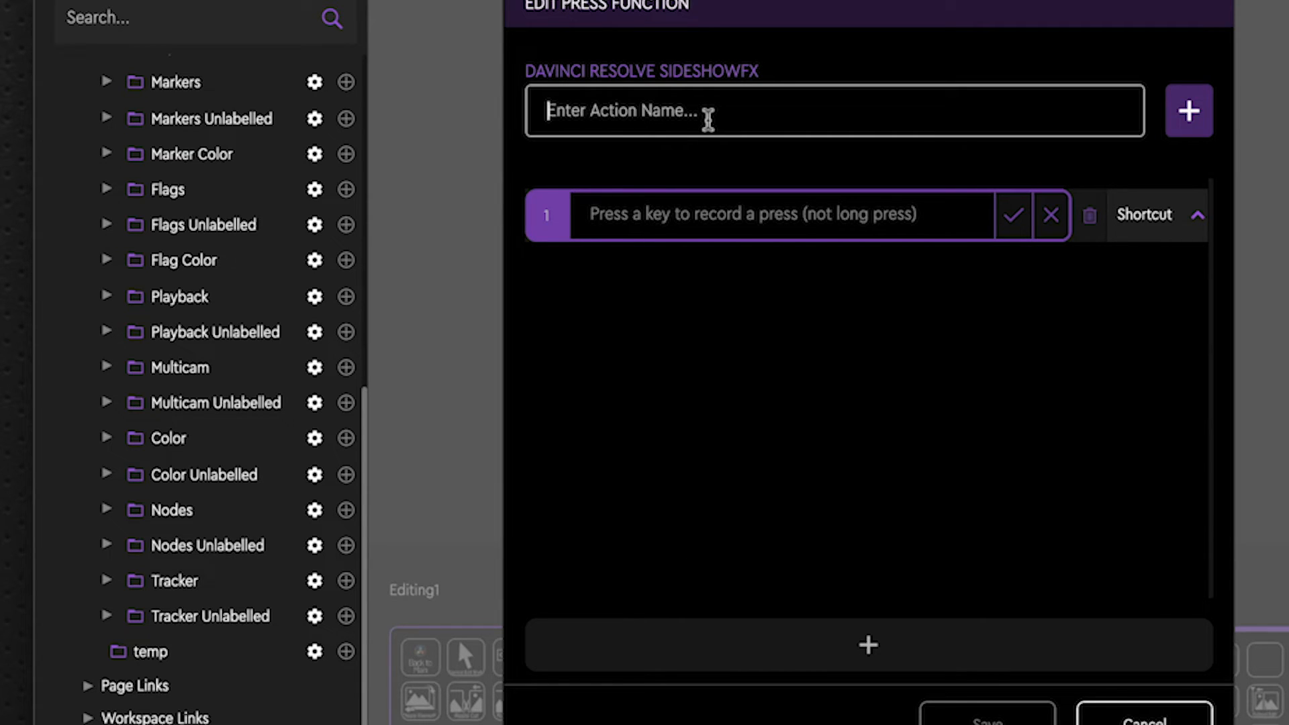
Step: Name the new action 'Lock All Video Tracks' and record the Opt+Shift+9 shortcut for it
{"action": "type", "text": "Lock"}
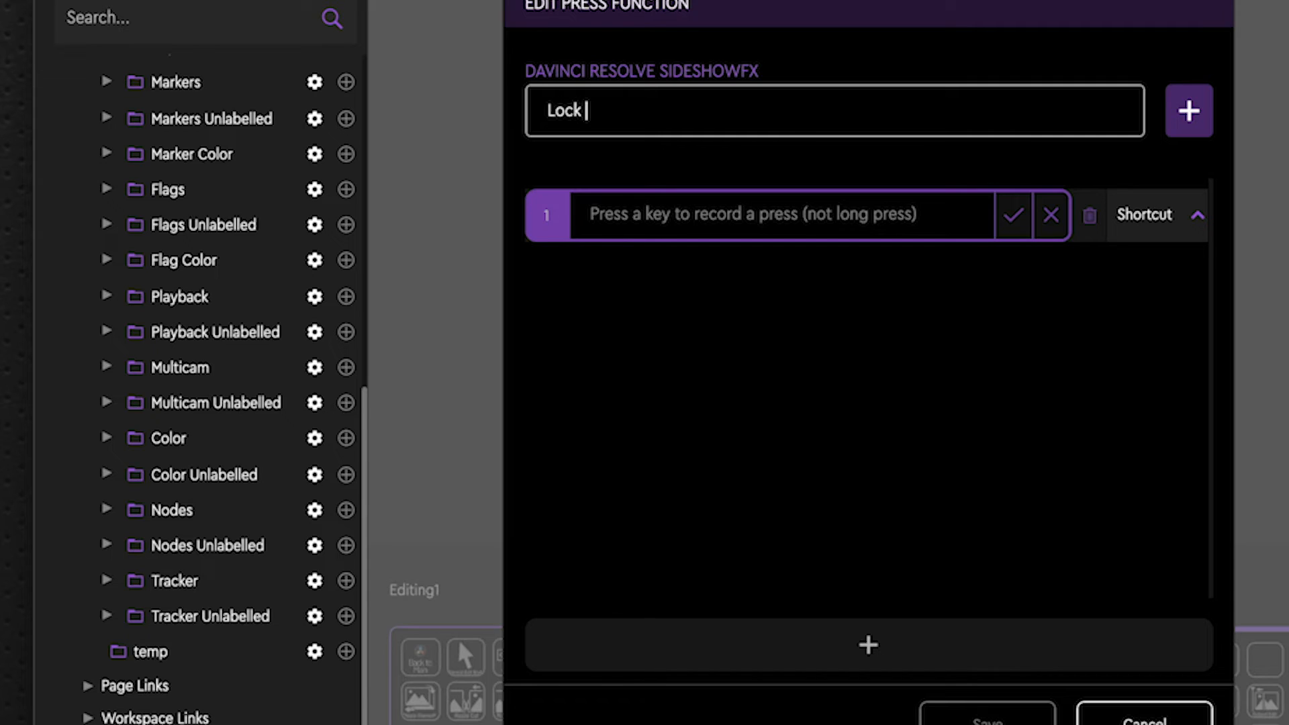
{"action": "type", "text": "All Video"}
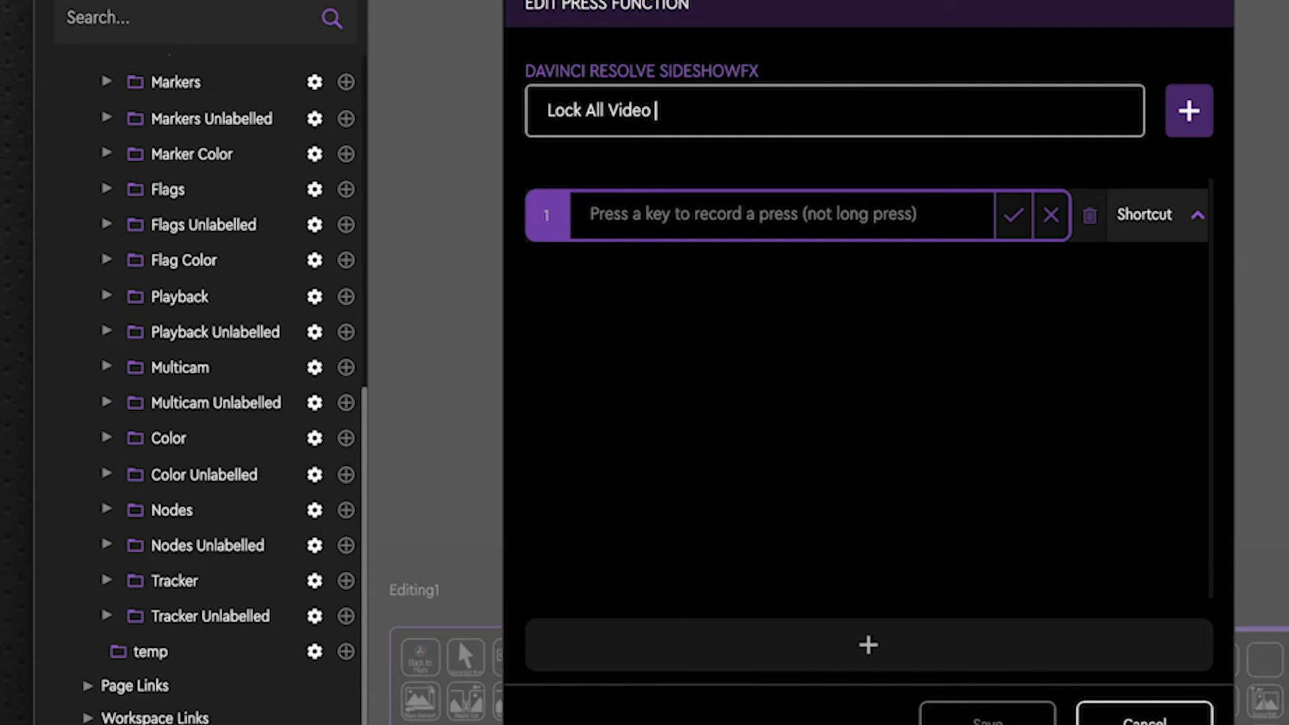
{"action": "type", "text": "Tracks"}
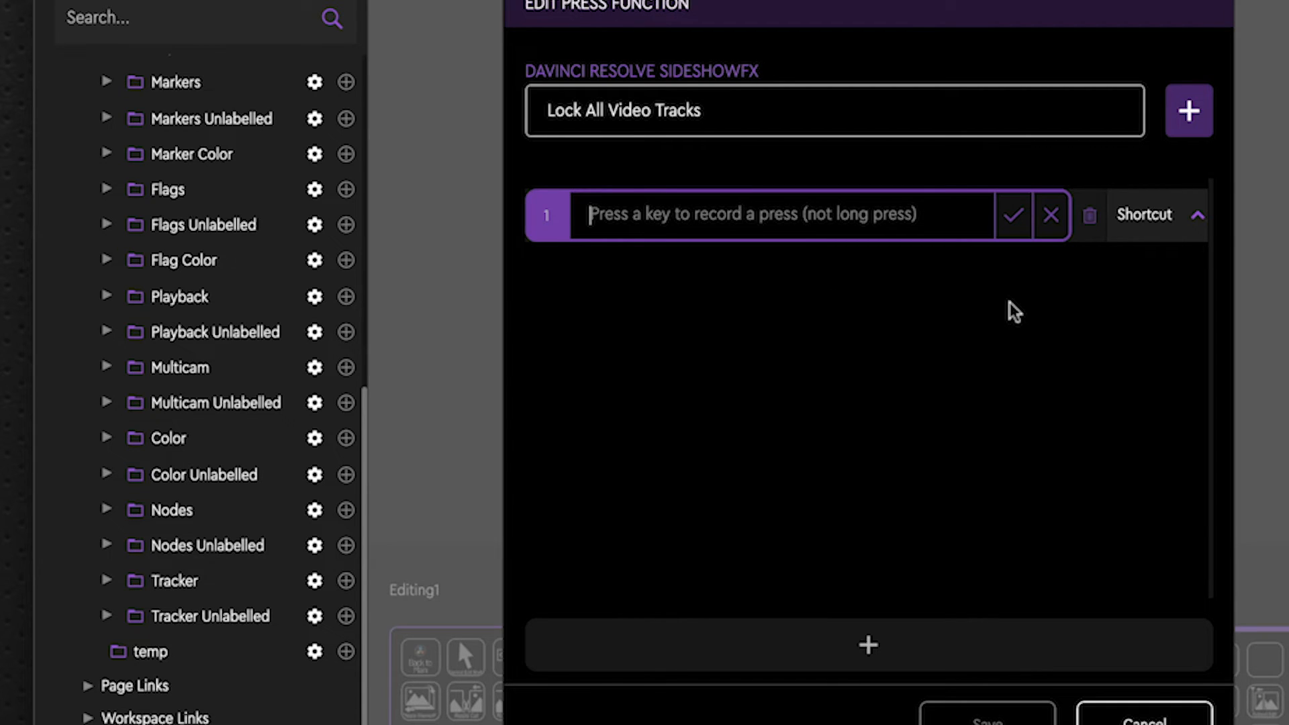
{"action": "key", "text": "Opt+Shift+9"}
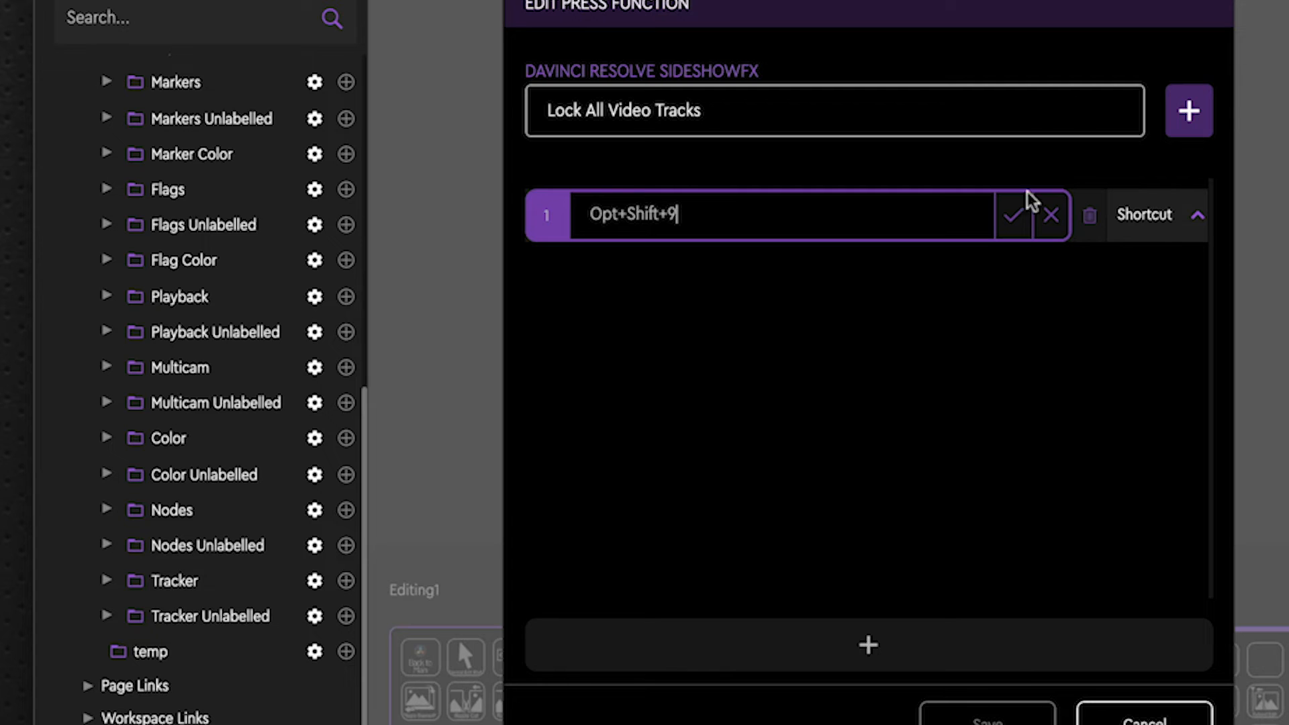
{"action": "left_click", "coordinate": [1013, 215]}
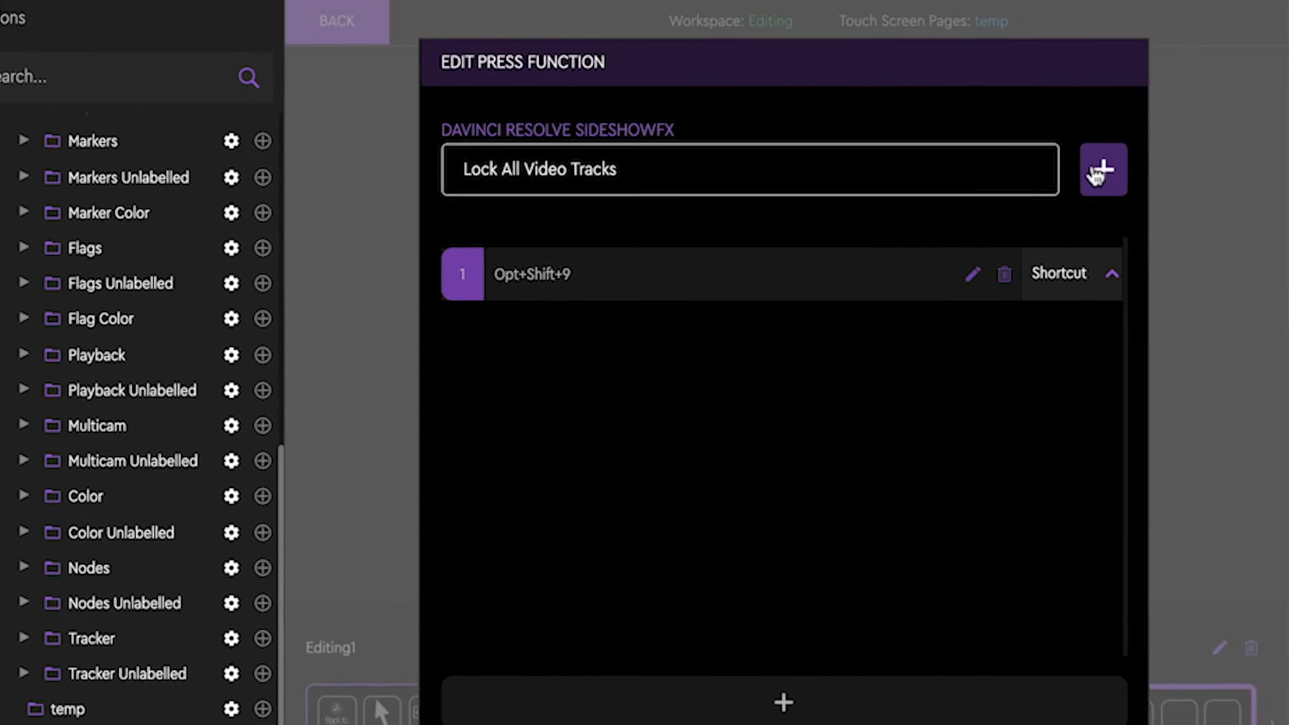
{"action": "left_click", "coordinate": [1104, 170]}
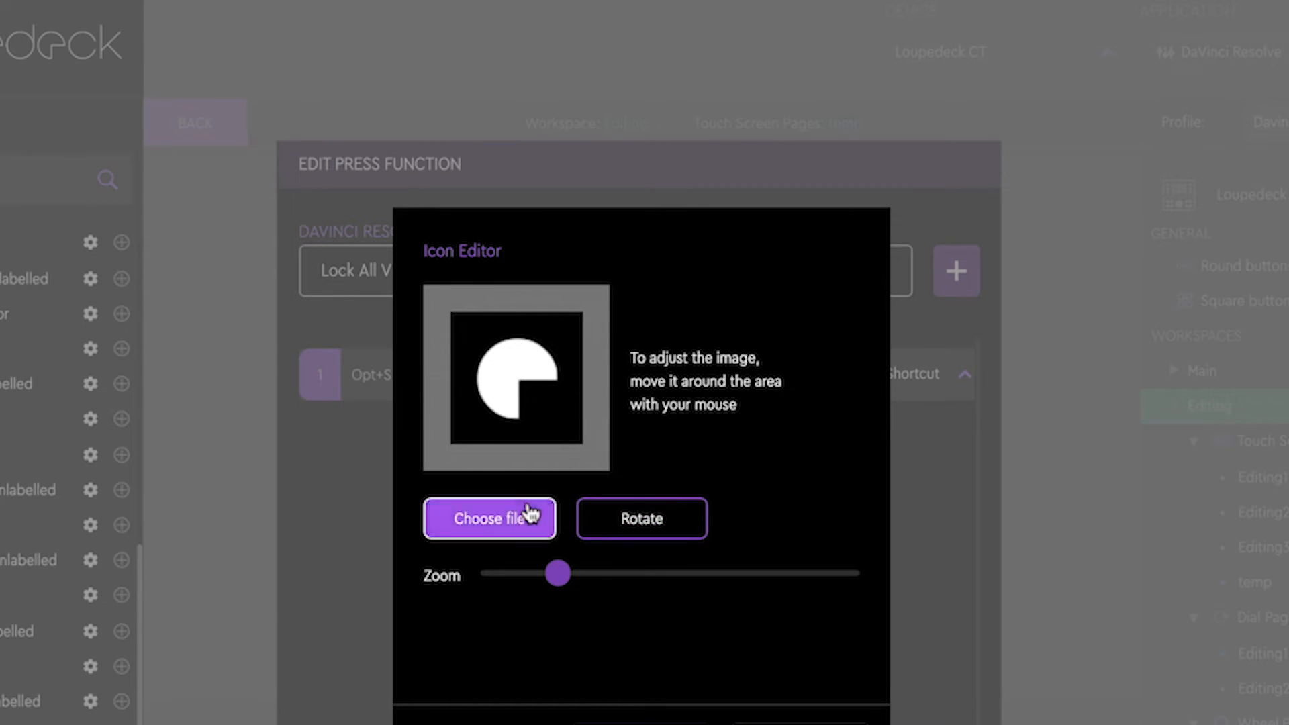
Step: Browse to the Davinci Pro Loupedeck V1.0 Labelled > On Black icons folder
{"action": "left_click", "coordinate": [488, 518]}
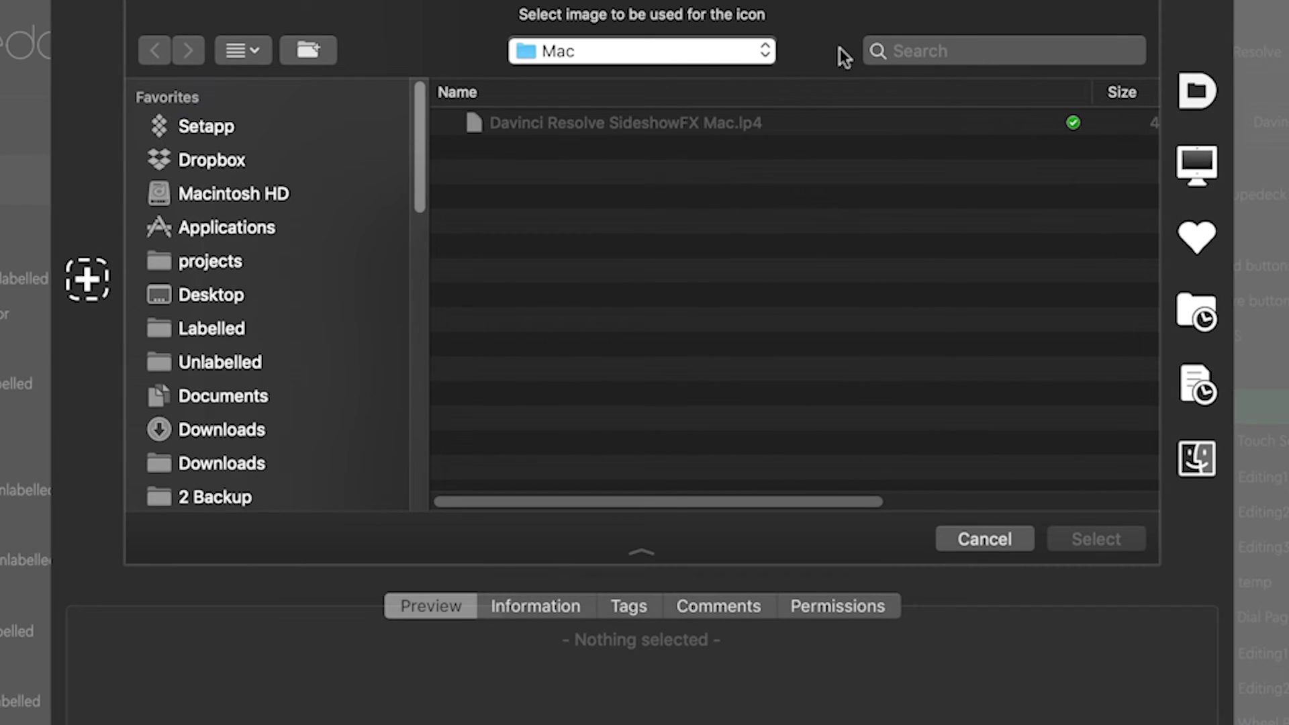
{"action": "left_click", "coordinate": [640, 50]}
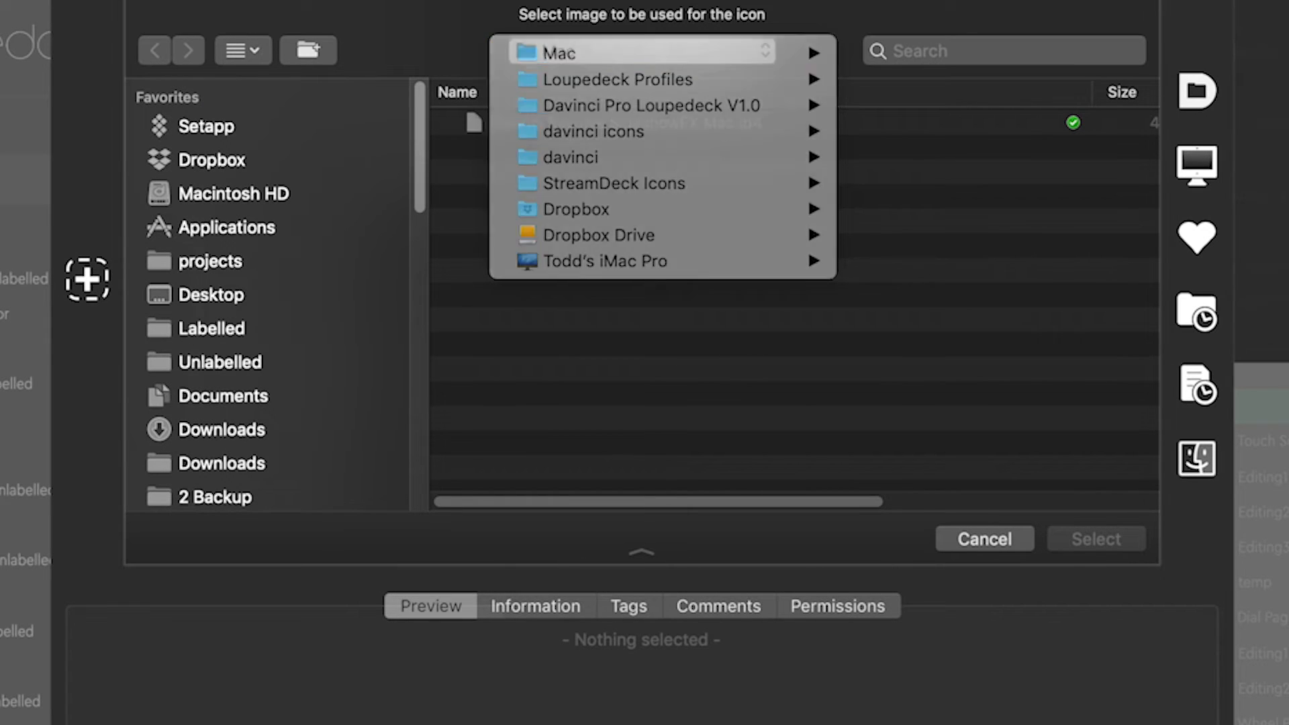
{"action": "left_click", "coordinate": [643, 105]}
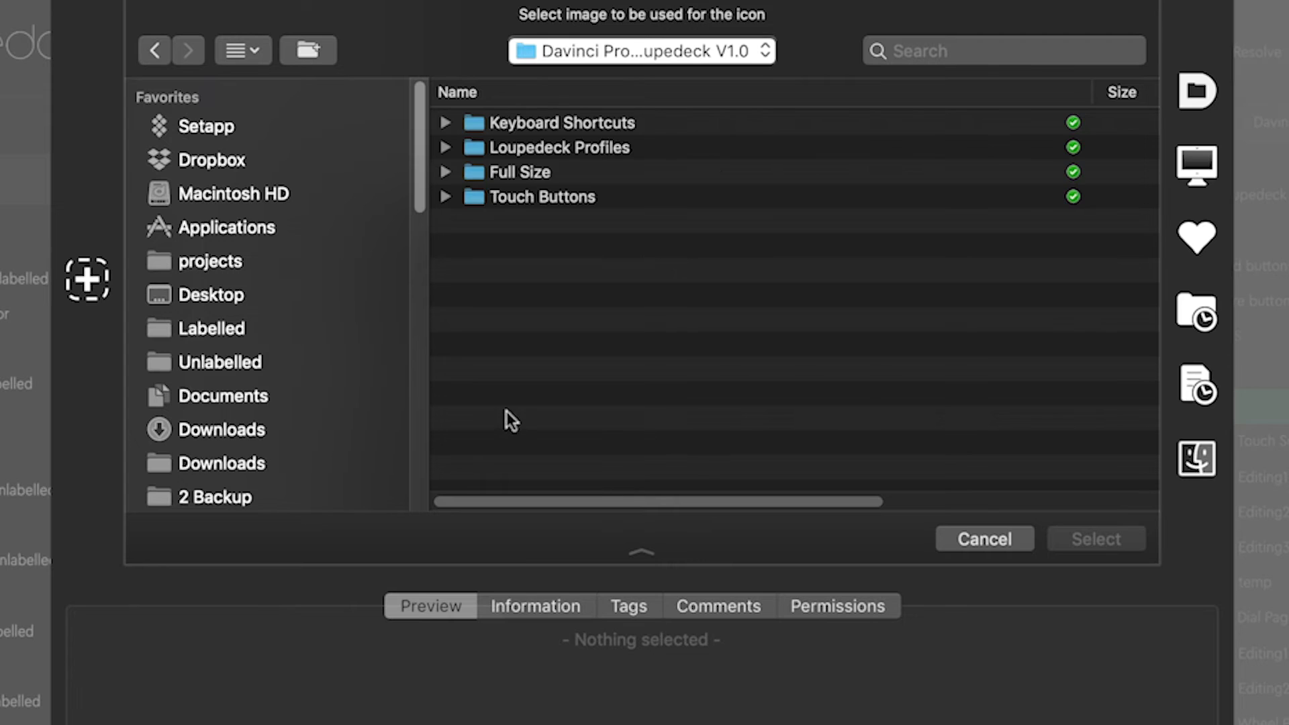
{"action": "mouse_move", "coordinate": [558, 207]}
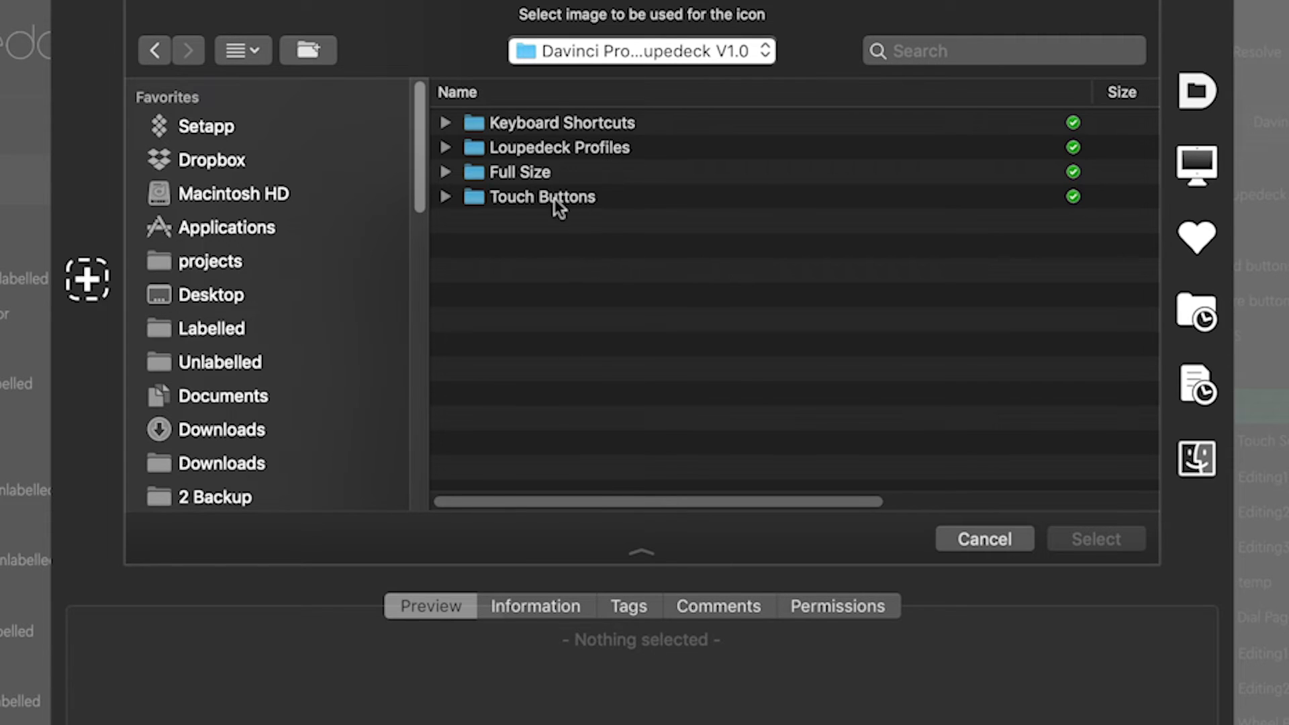
{"action": "left_click", "coordinate": [211, 328]}
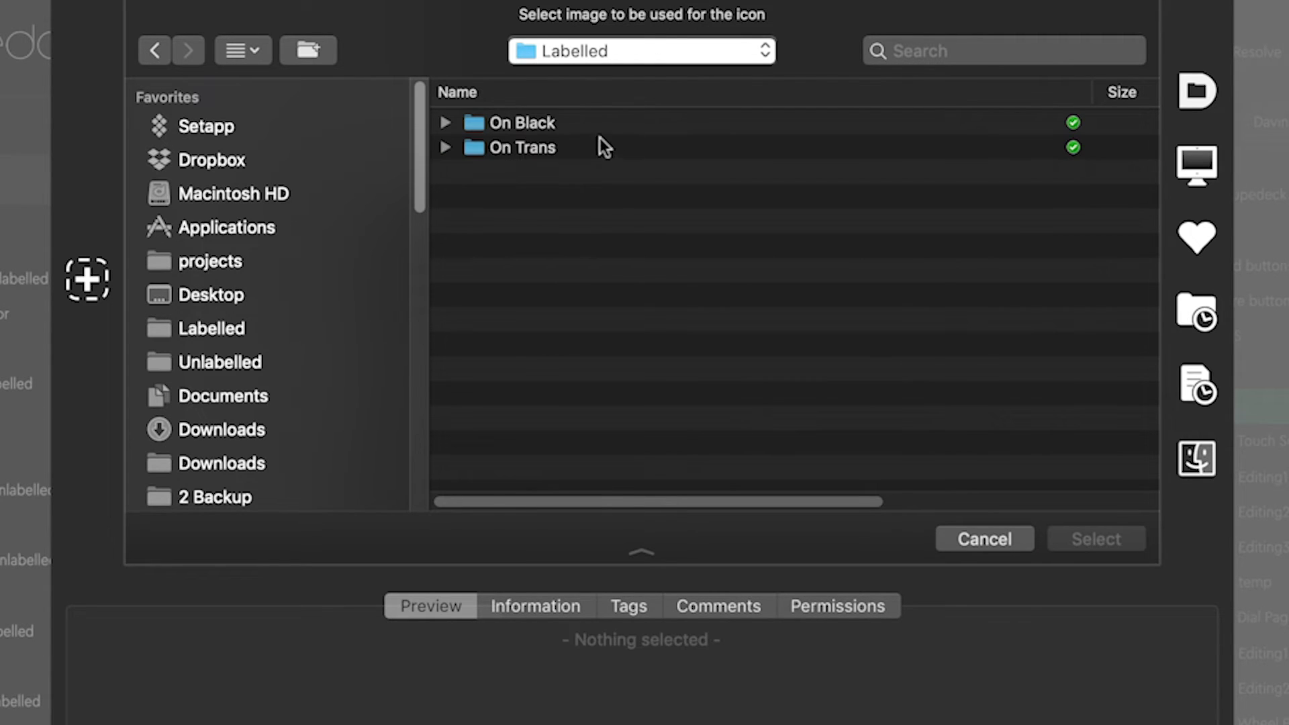
{"action": "double_click", "coordinate": [522, 122]}
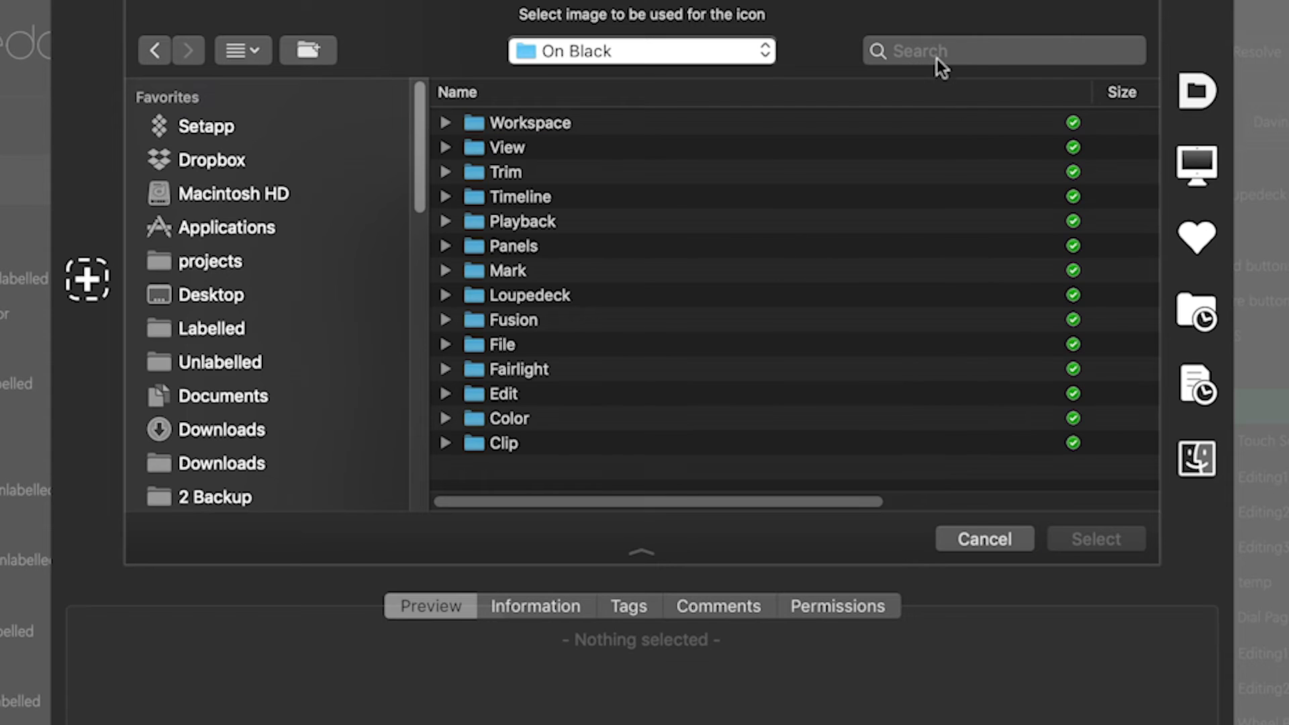
Step: Search the On Black folder for 'lock' to list the LockUnlock icon files
{"action": "type", "text": "lock"}
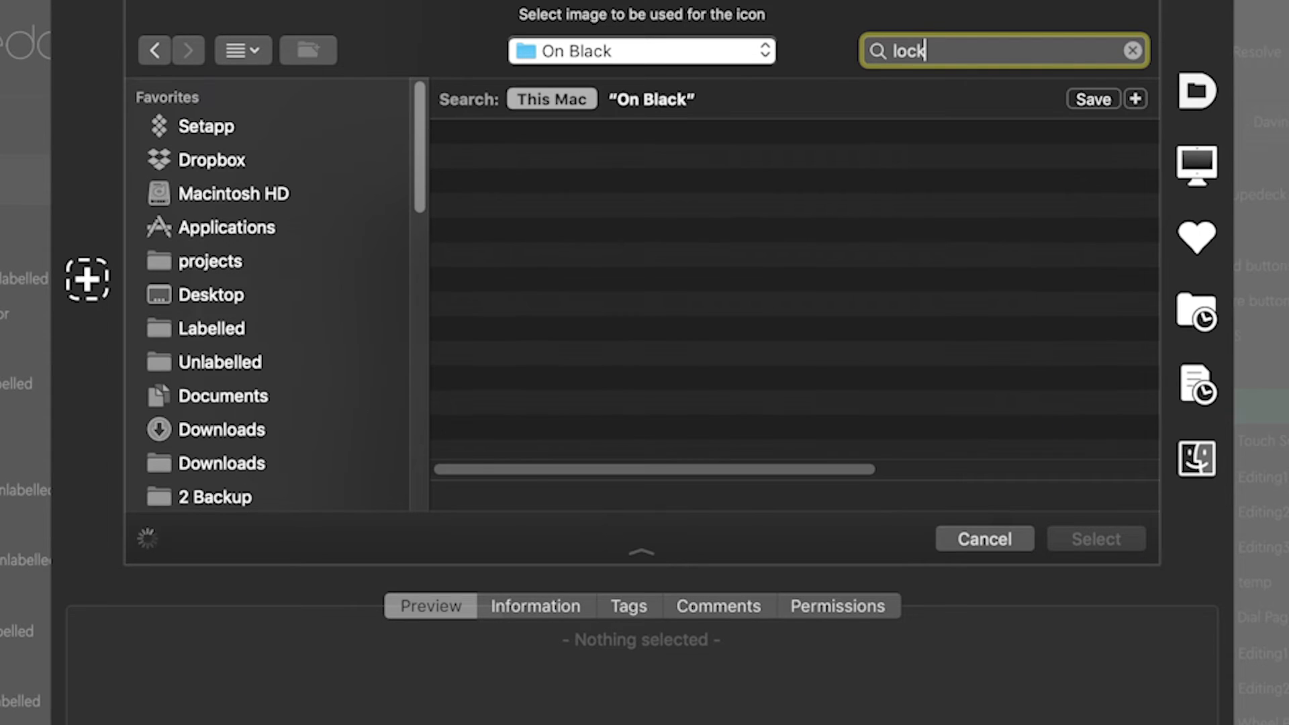
{"action": "left_click", "coordinate": [550, 98]}
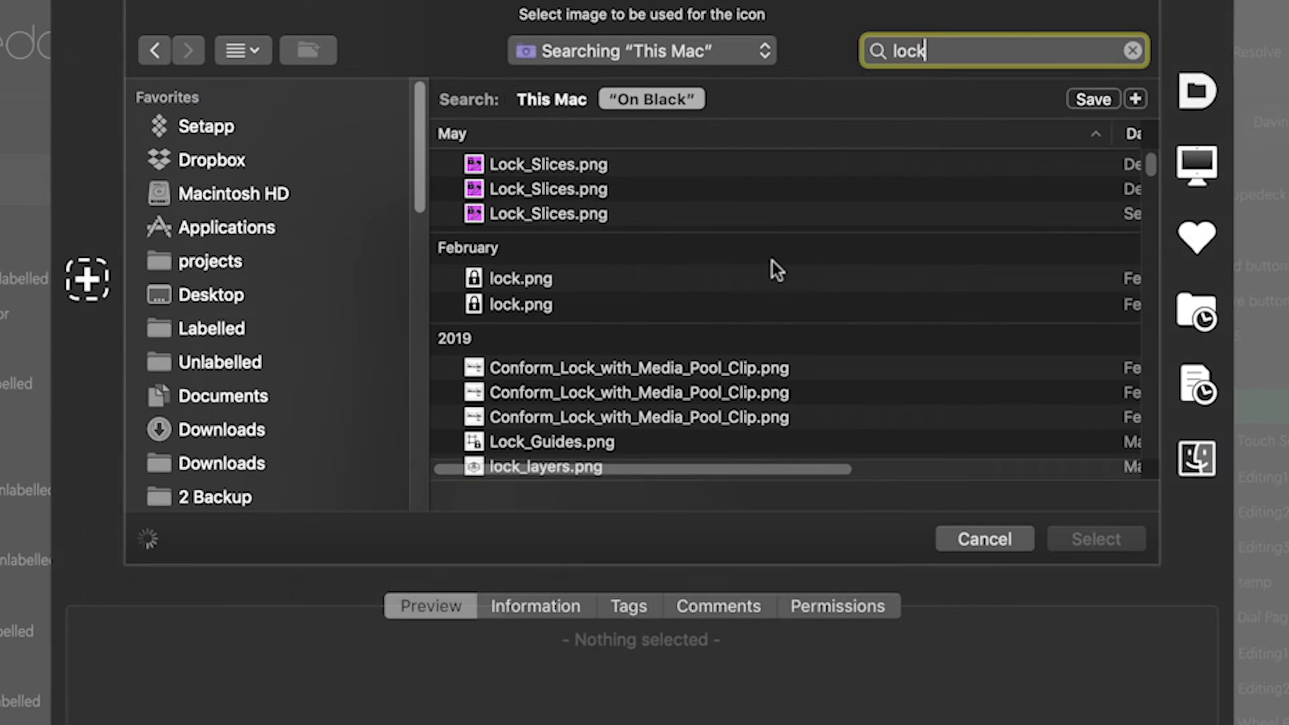
{"action": "scroll", "scroll_direction": "down", "scroll_amount": 3}
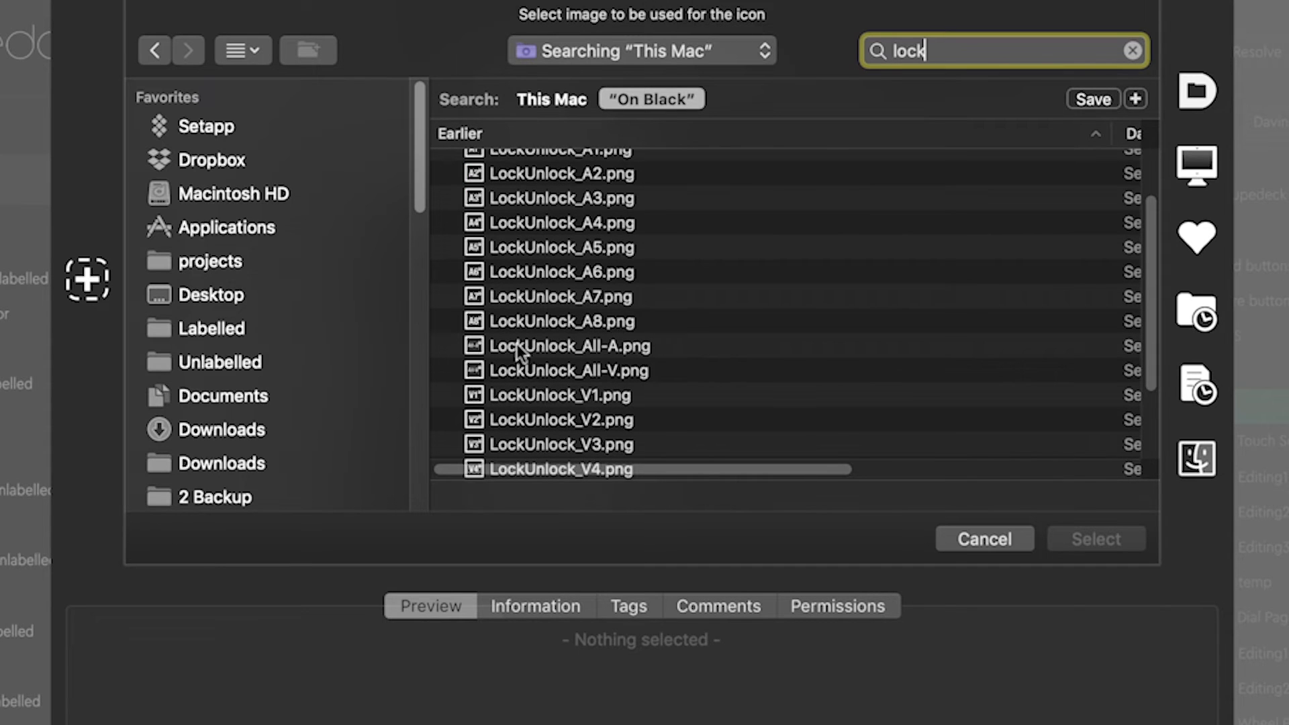
{"action": "mouse_move", "coordinate": [642, 379]}
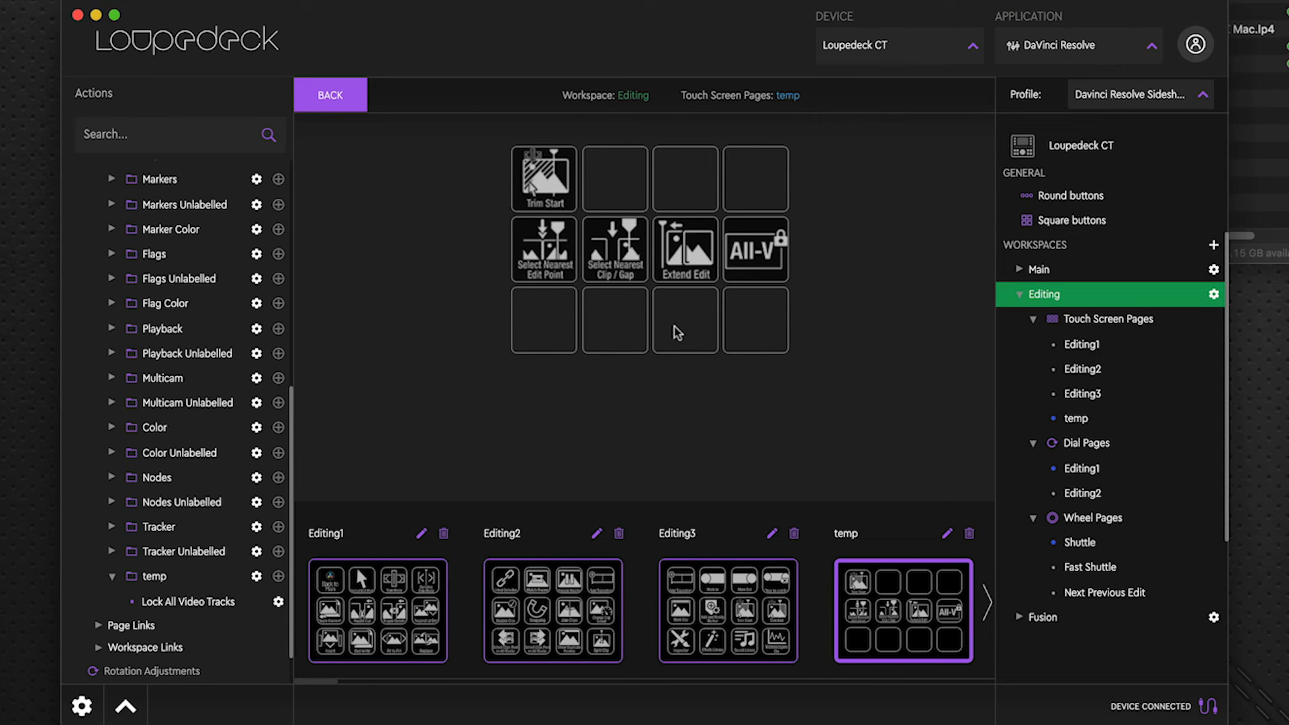
{"action": "mouse_move", "coordinate": [181, 542]}
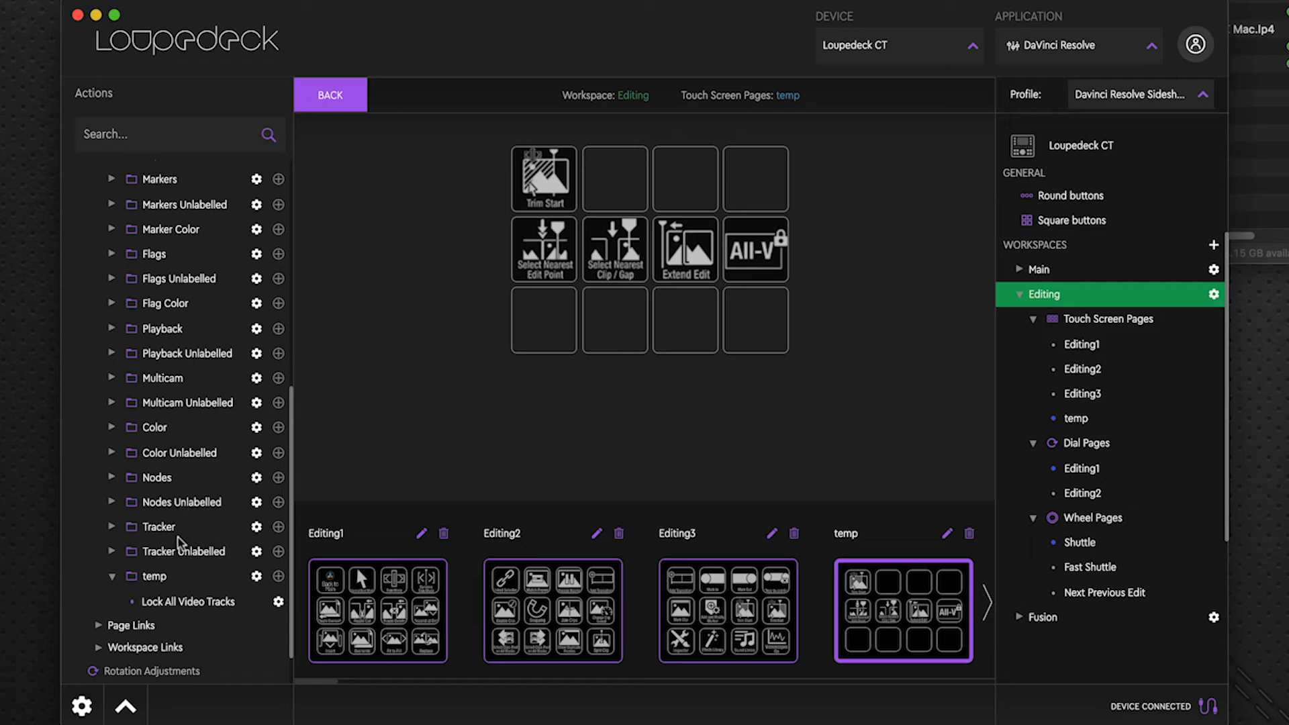
{"action": "scroll", "scroll_direction": "down", "scroll_amount": 3}
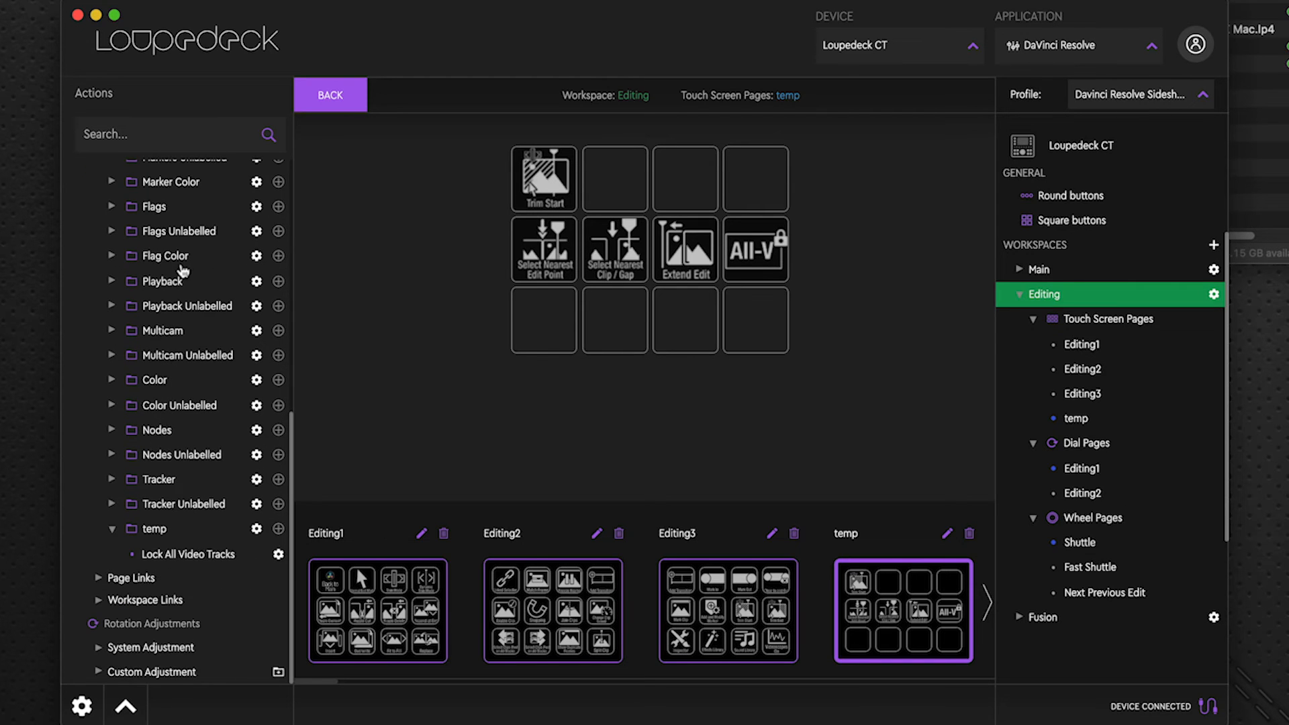
{"action": "mouse_move", "coordinate": [185, 427]}
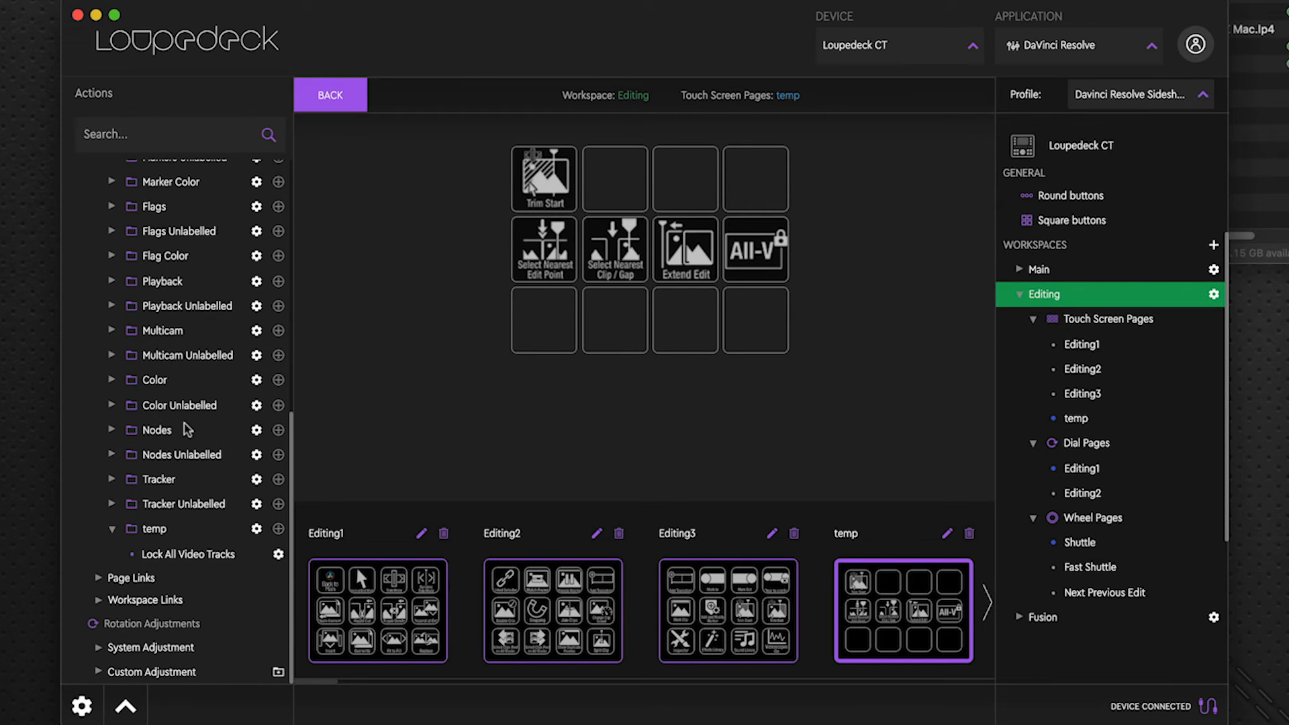
{"action": "mouse_move", "coordinate": [78, 410]}
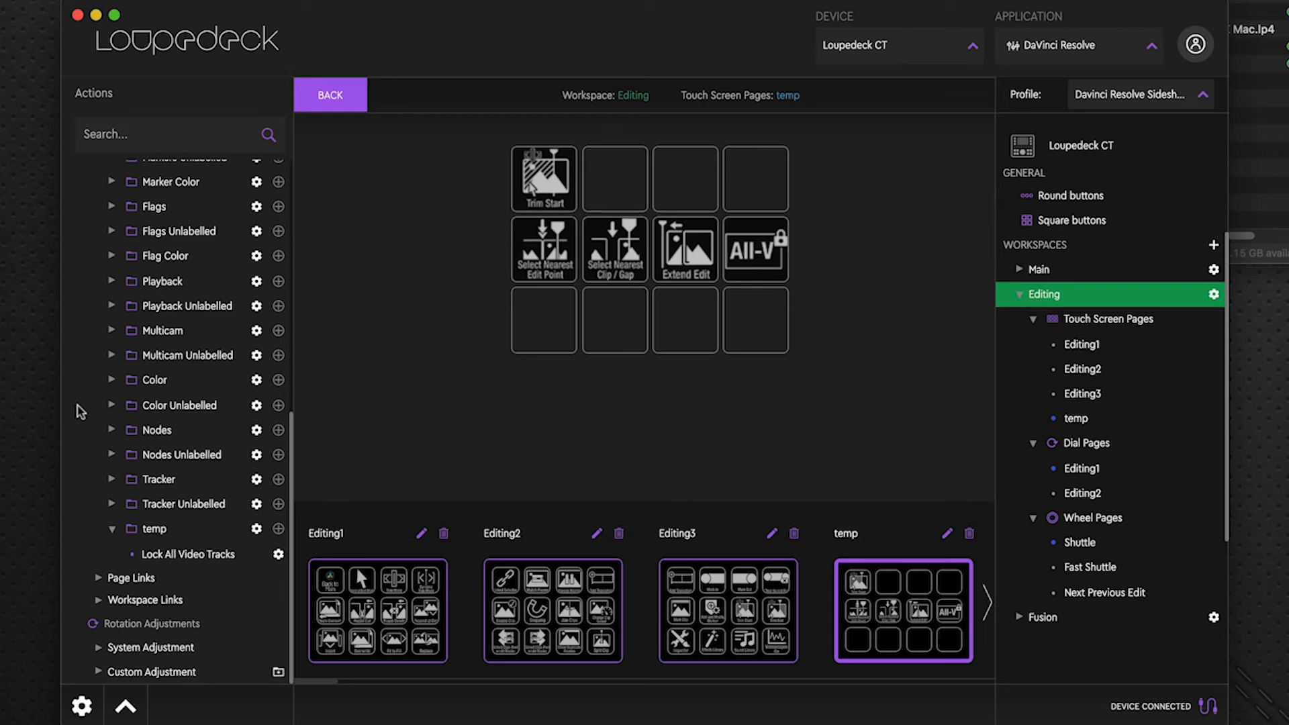
{"action": "mouse_move", "coordinate": [98, 439]}
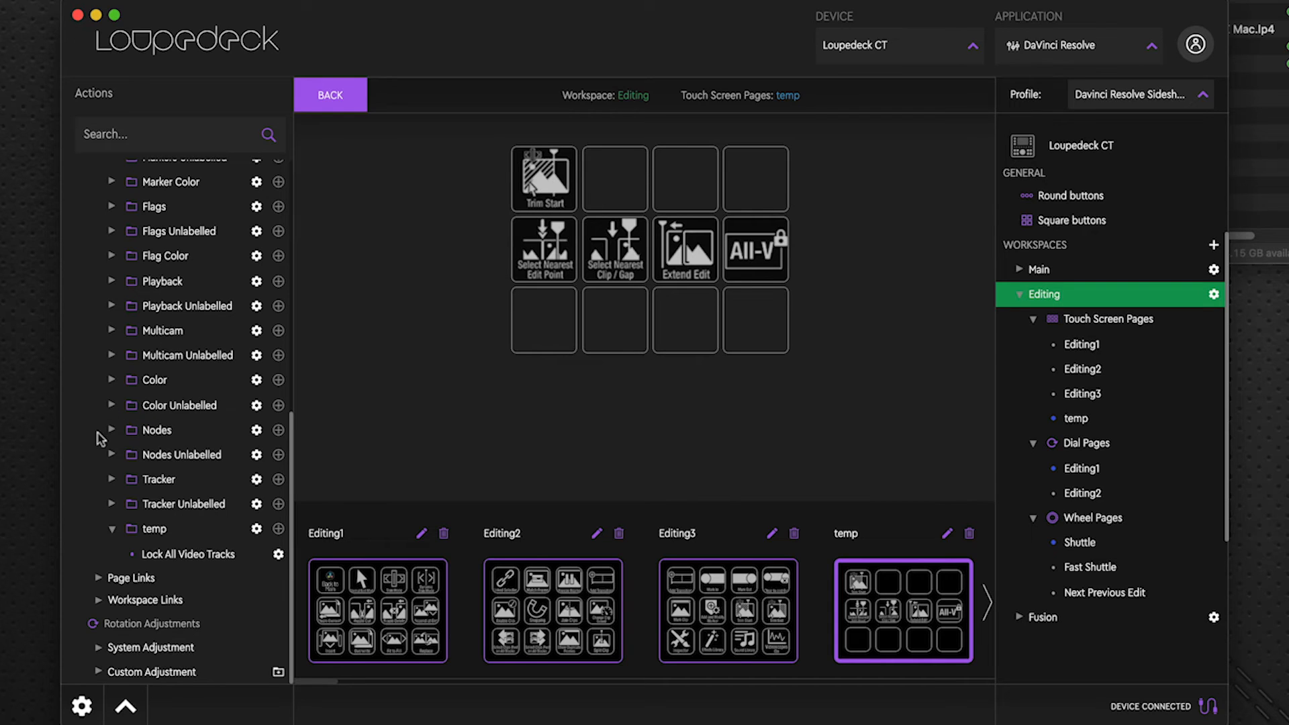
{"action": "mouse_move", "coordinate": [755, 247]}
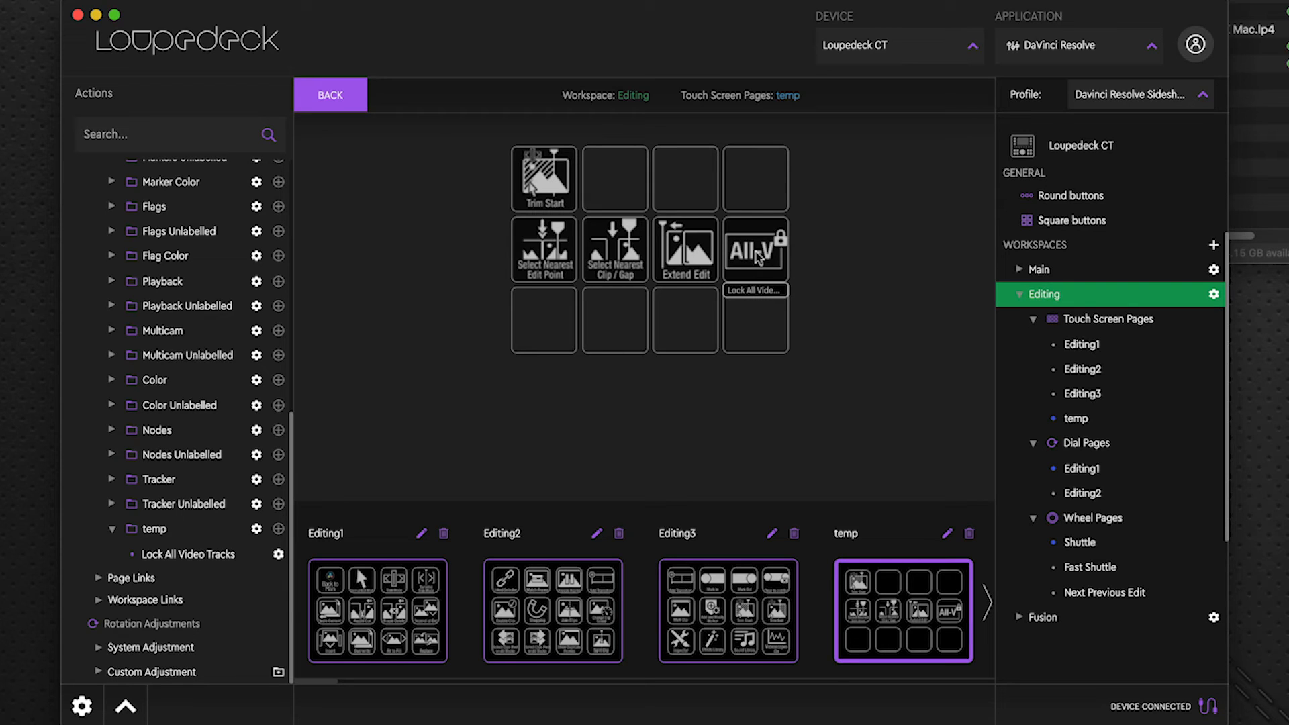
{"action": "mouse_move", "coordinate": [1172, 200]}
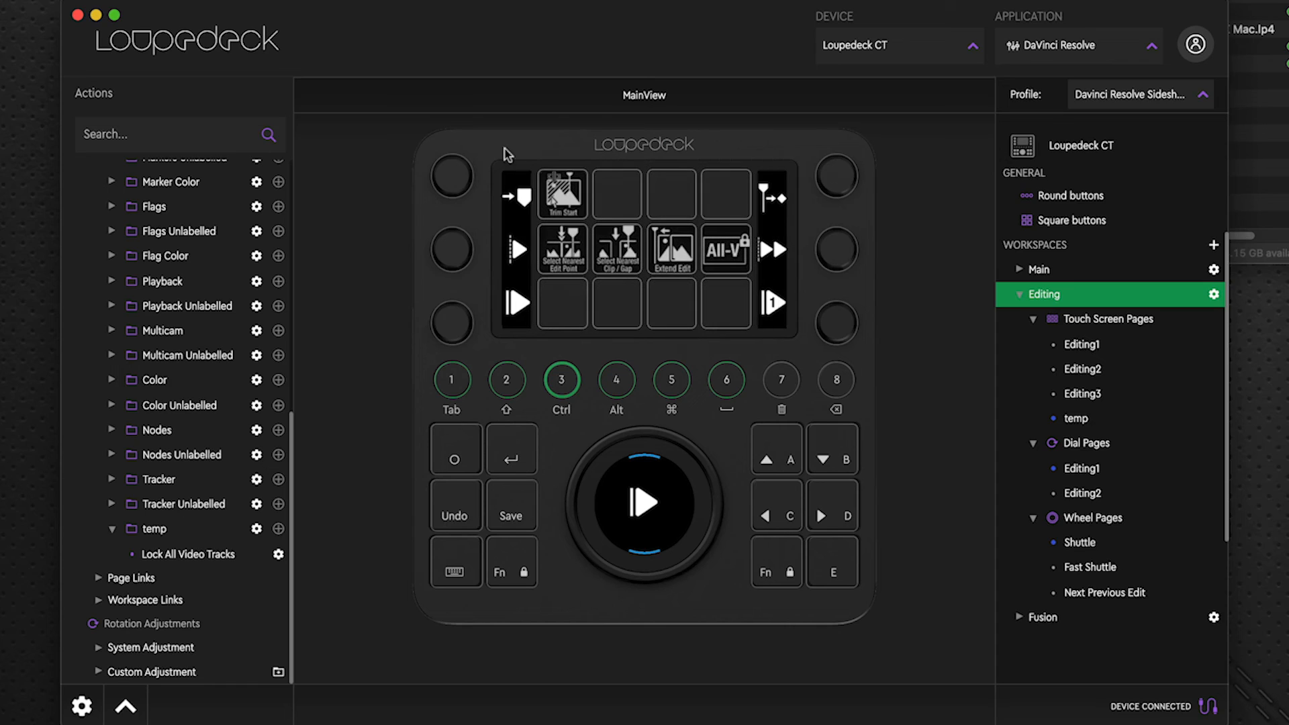
{"action": "mouse_move", "coordinate": [880, 135]}
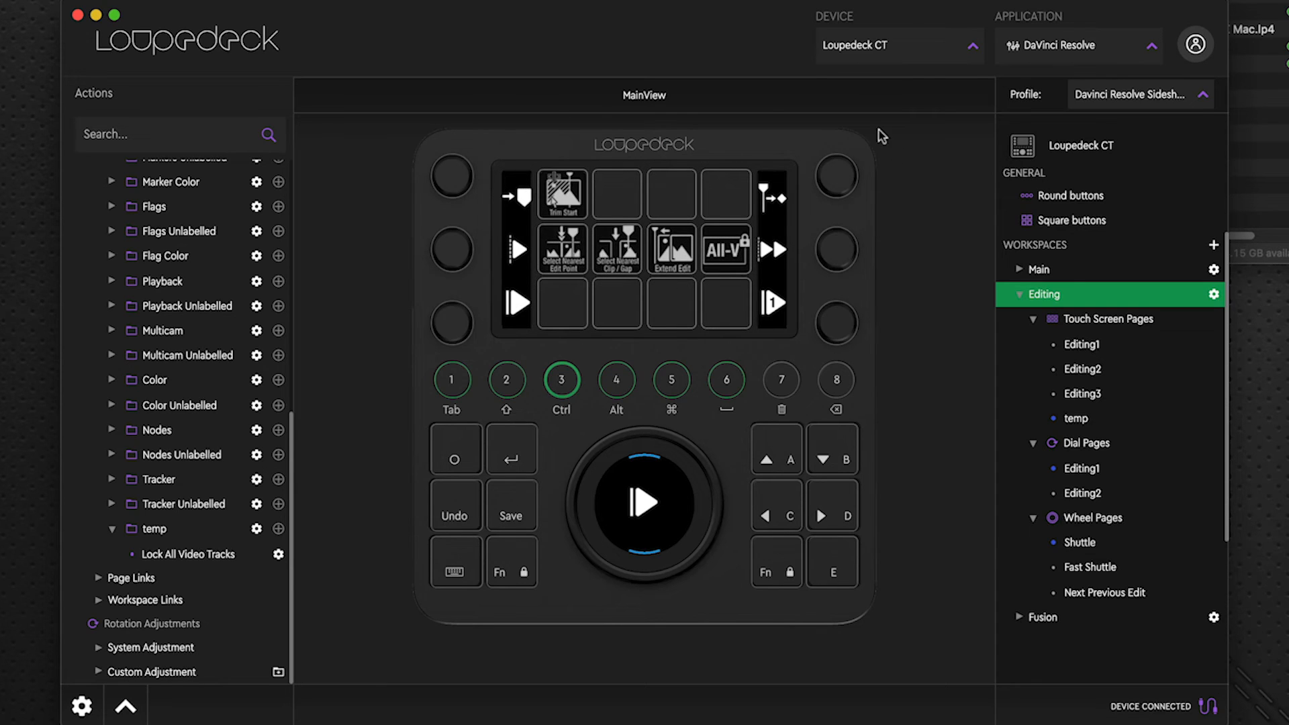
{"action": "mouse_move", "coordinate": [787, 350]}
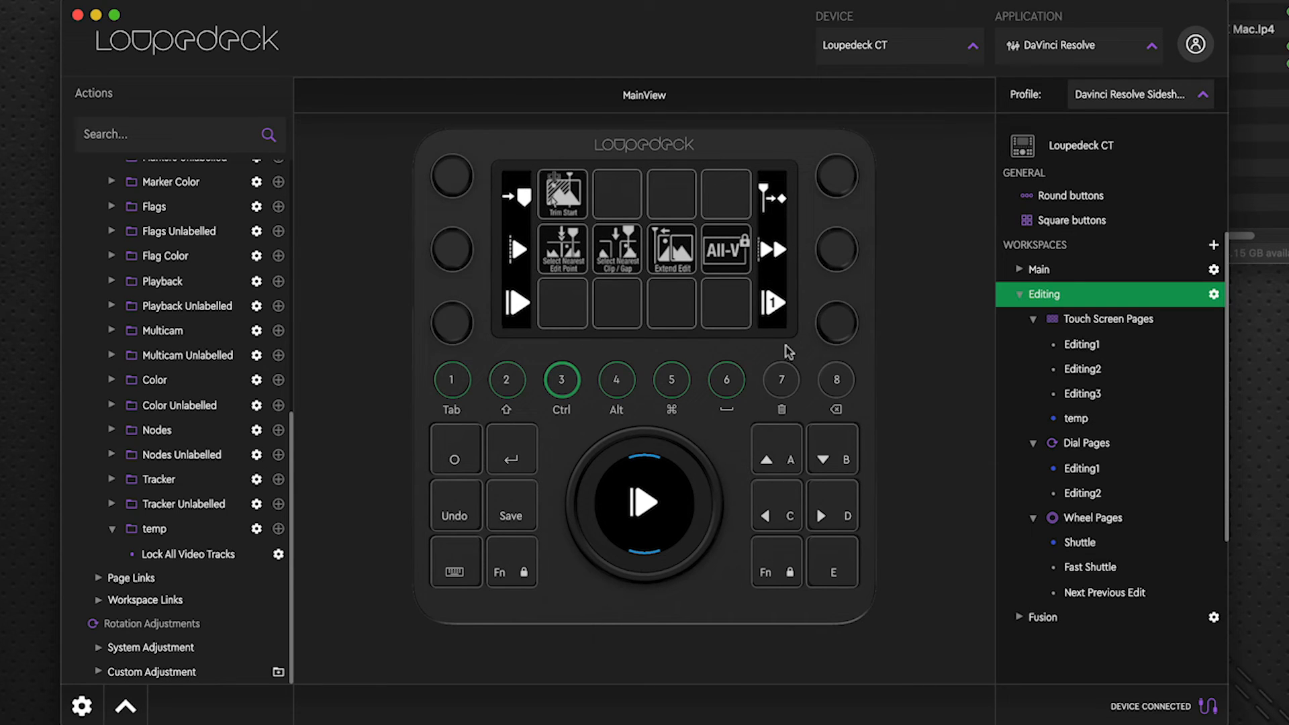
{"action": "mouse_move", "coordinate": [785, 317]}
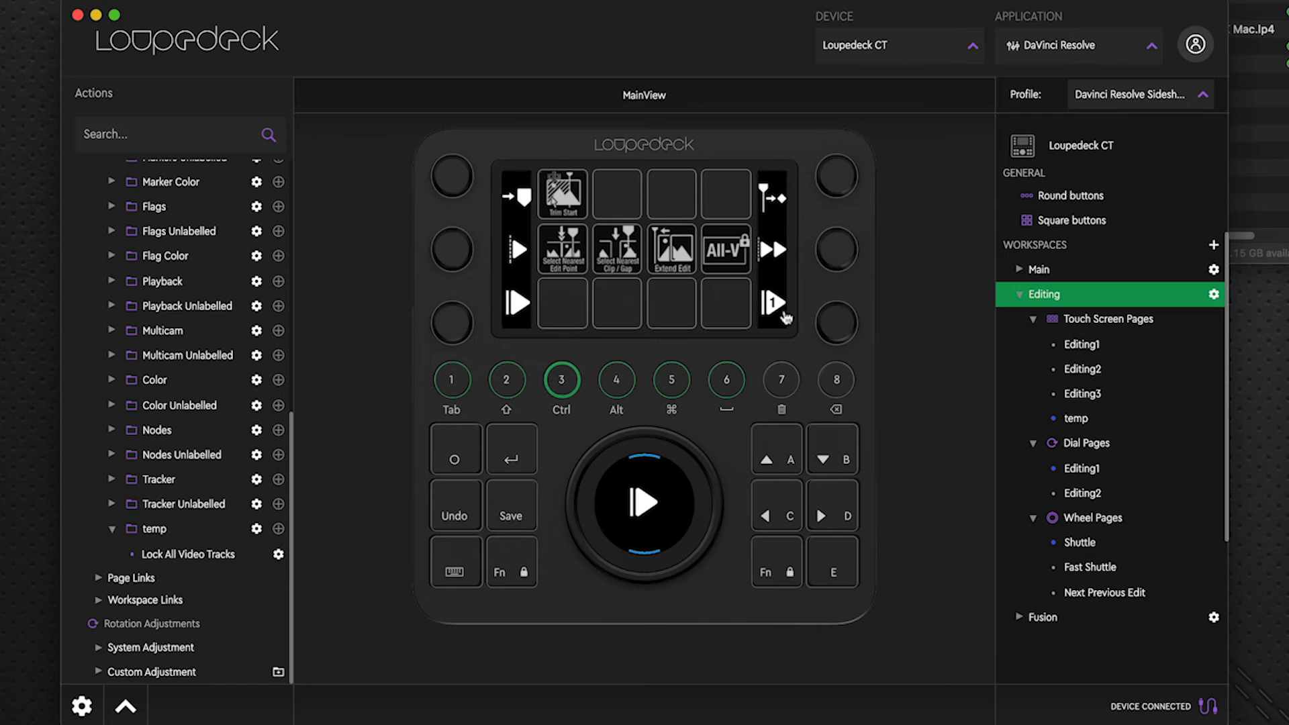
Step: Open the Editing2 dial page for editing
{"action": "left_click", "coordinate": [1082, 467]}
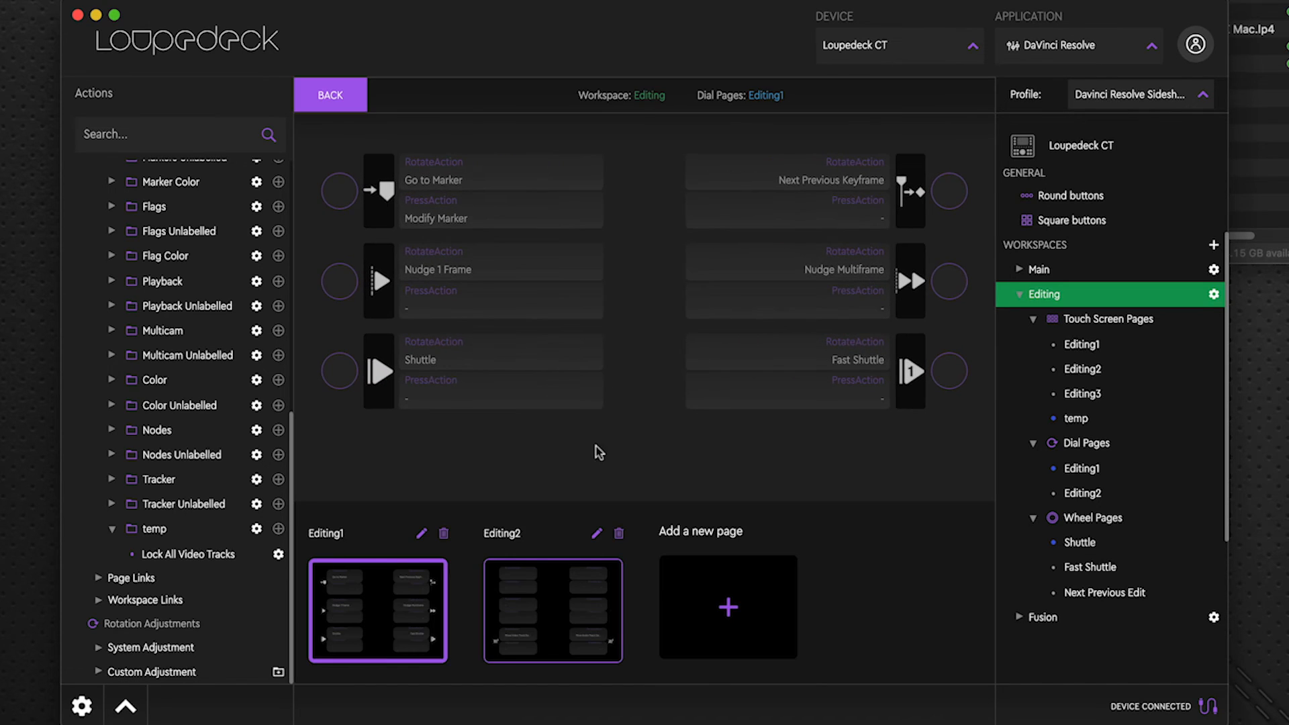
{"action": "mouse_move", "coordinate": [819, 584]}
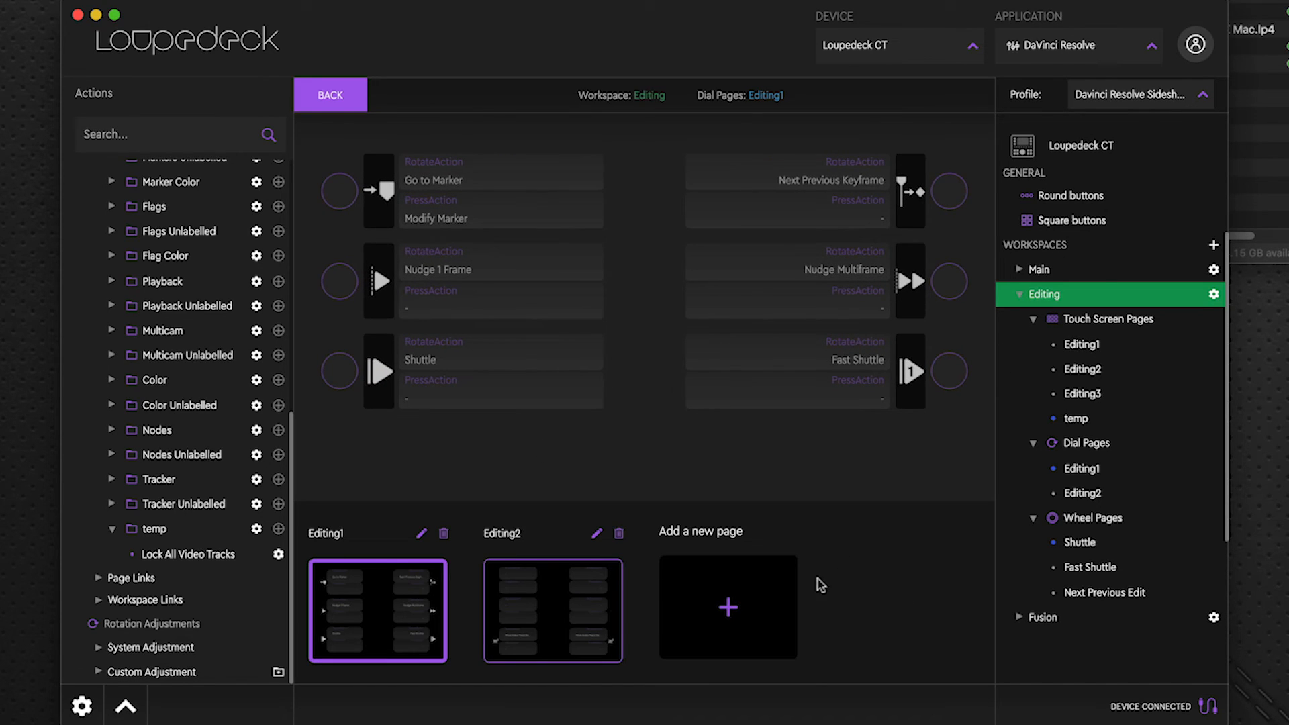
{"action": "left_click", "coordinate": [552, 611]}
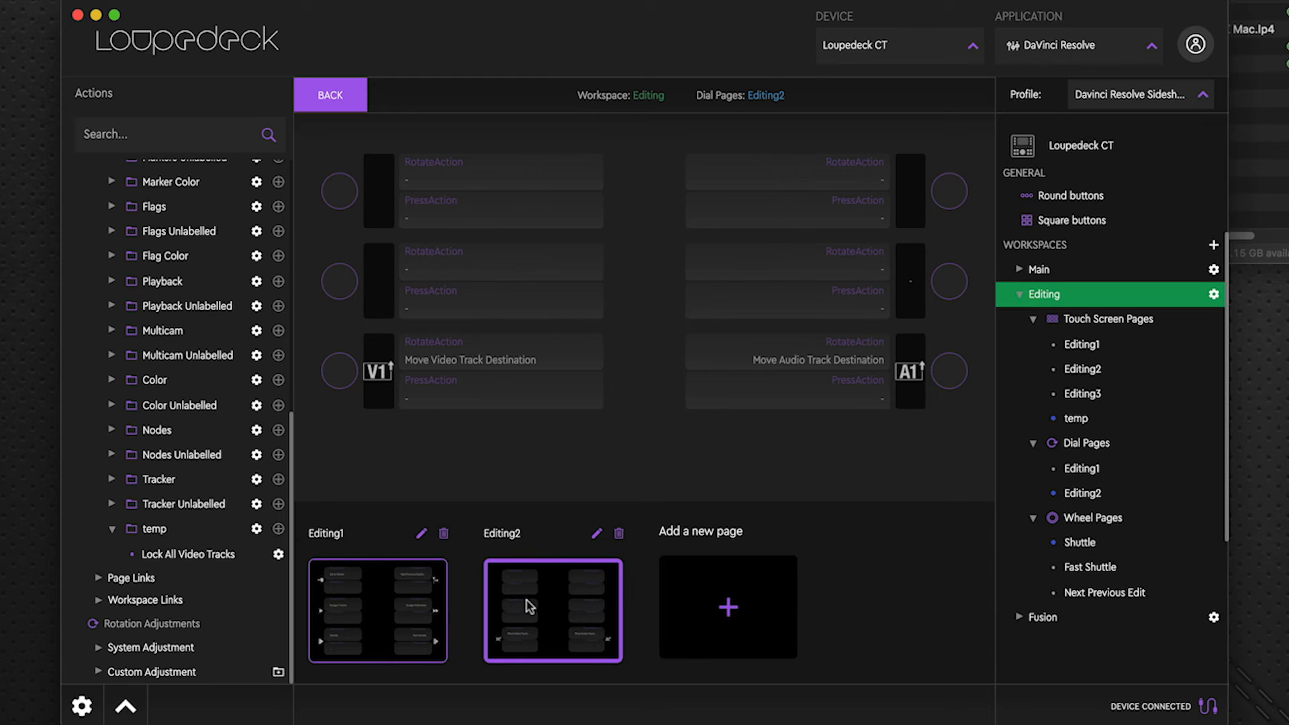
{"action": "mouse_move", "coordinate": [374, 319]}
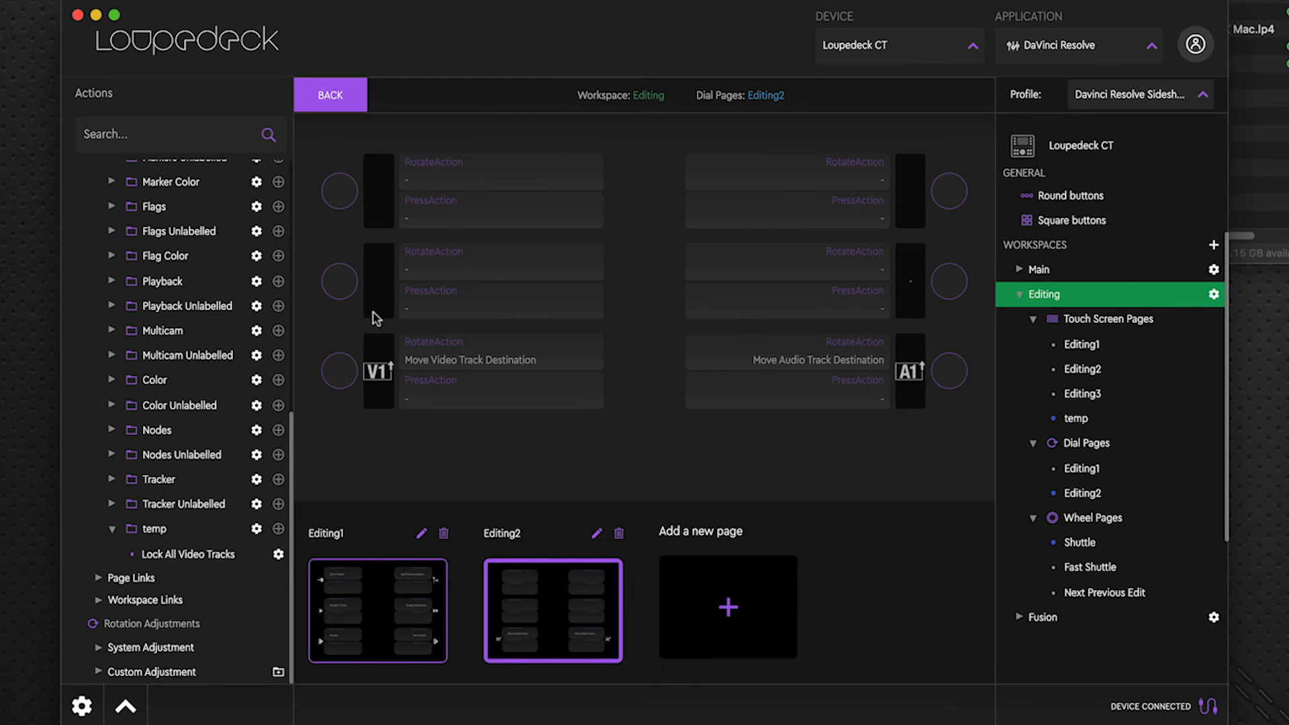
{"action": "mouse_move", "coordinate": [330, 364]}
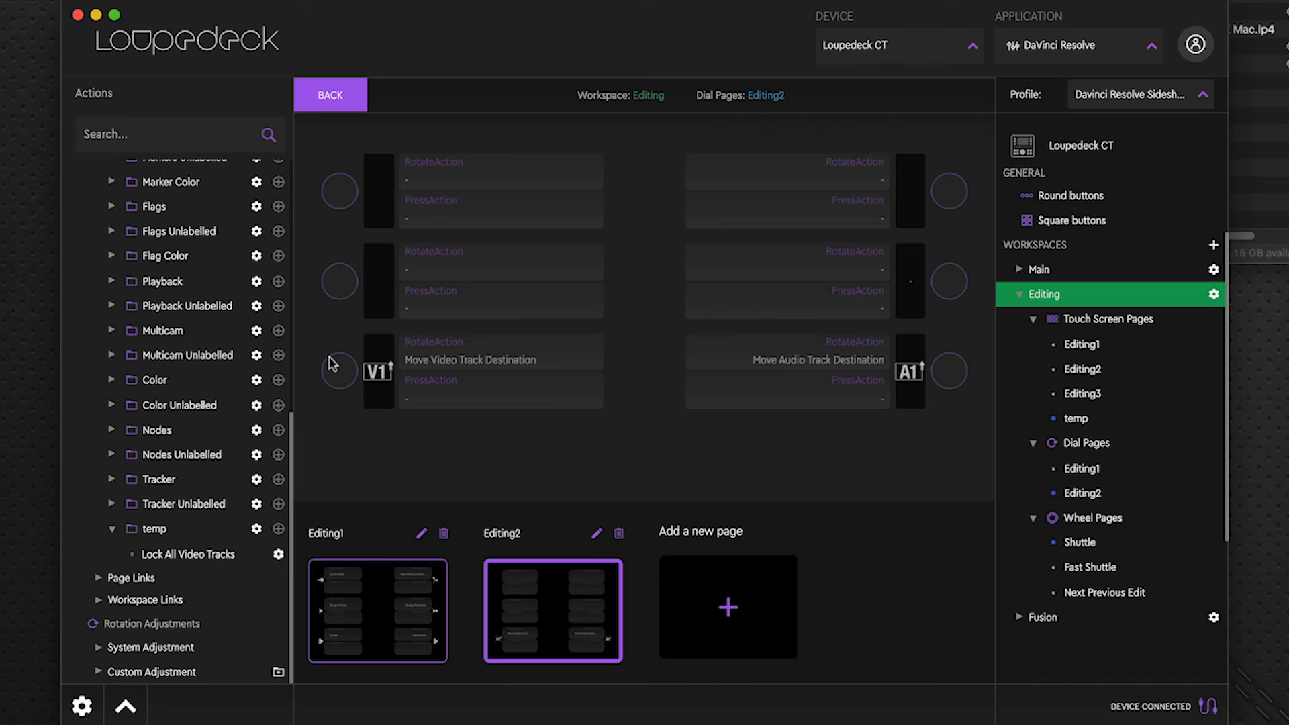
{"action": "mouse_move", "coordinate": [216, 515]}
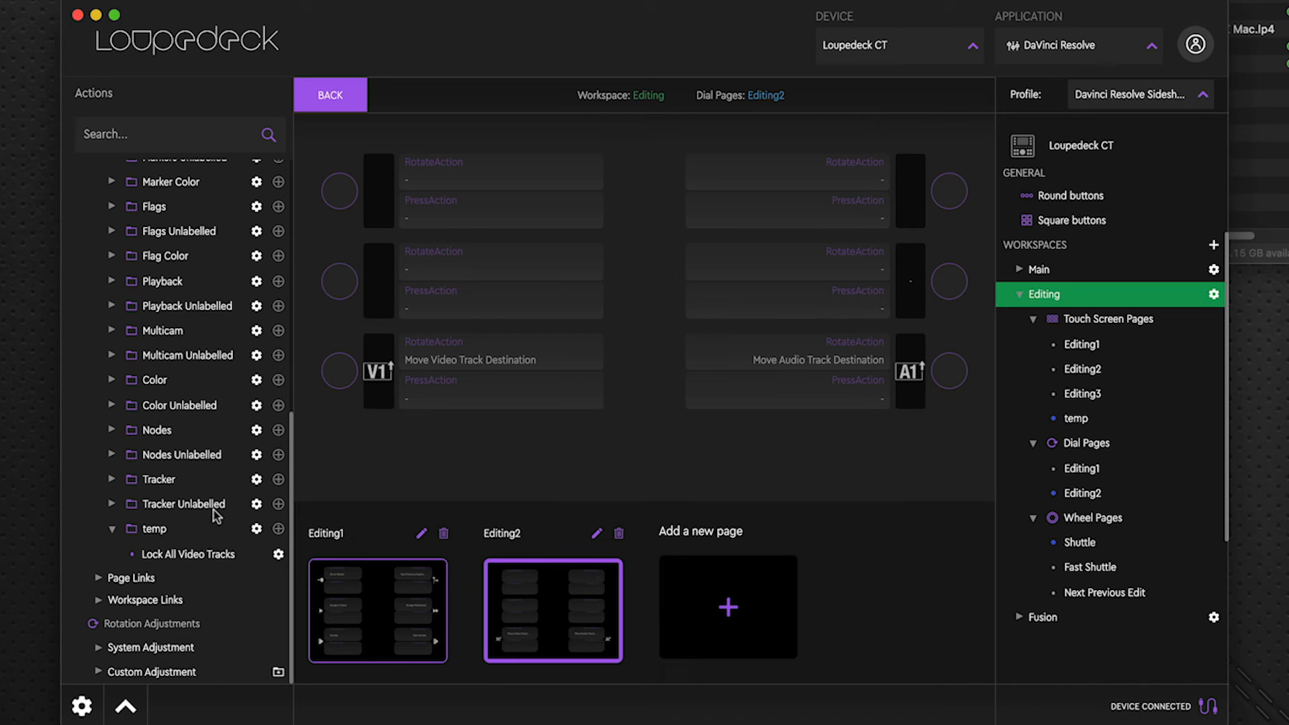
{"action": "left_click", "coordinate": [113, 529]}
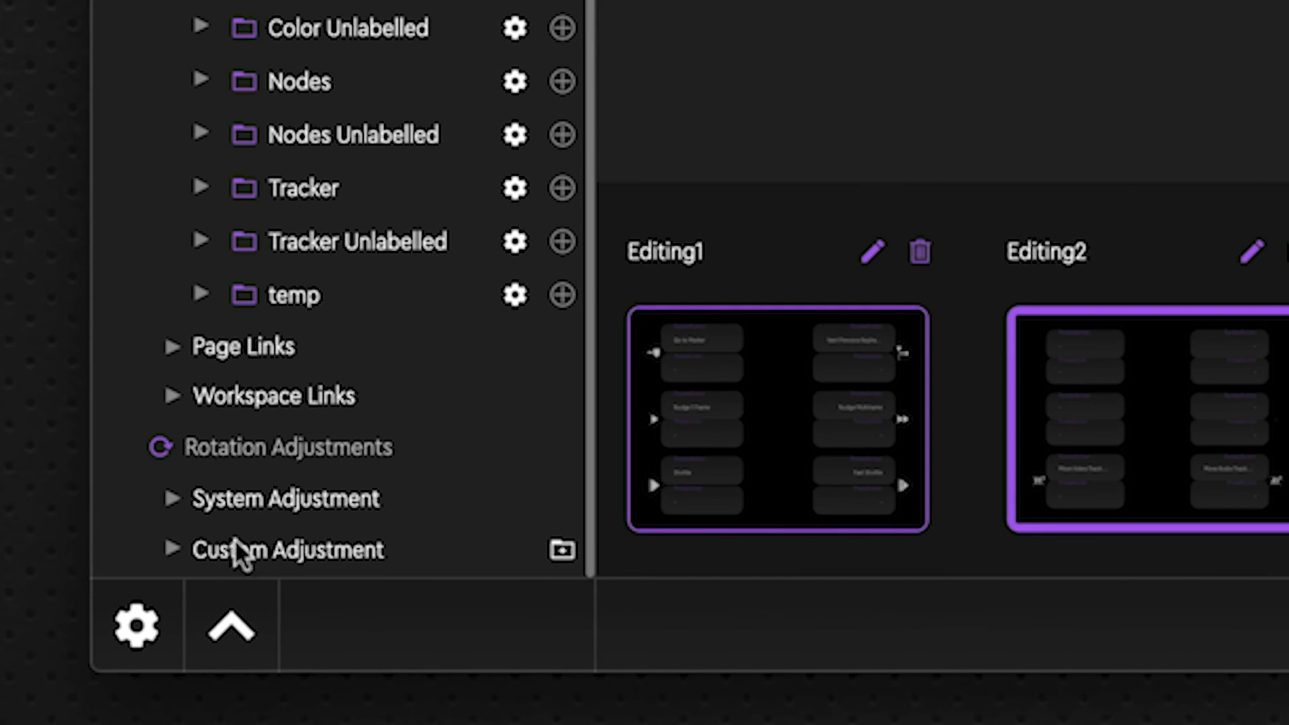
{"action": "mouse_move", "coordinate": [291, 535]}
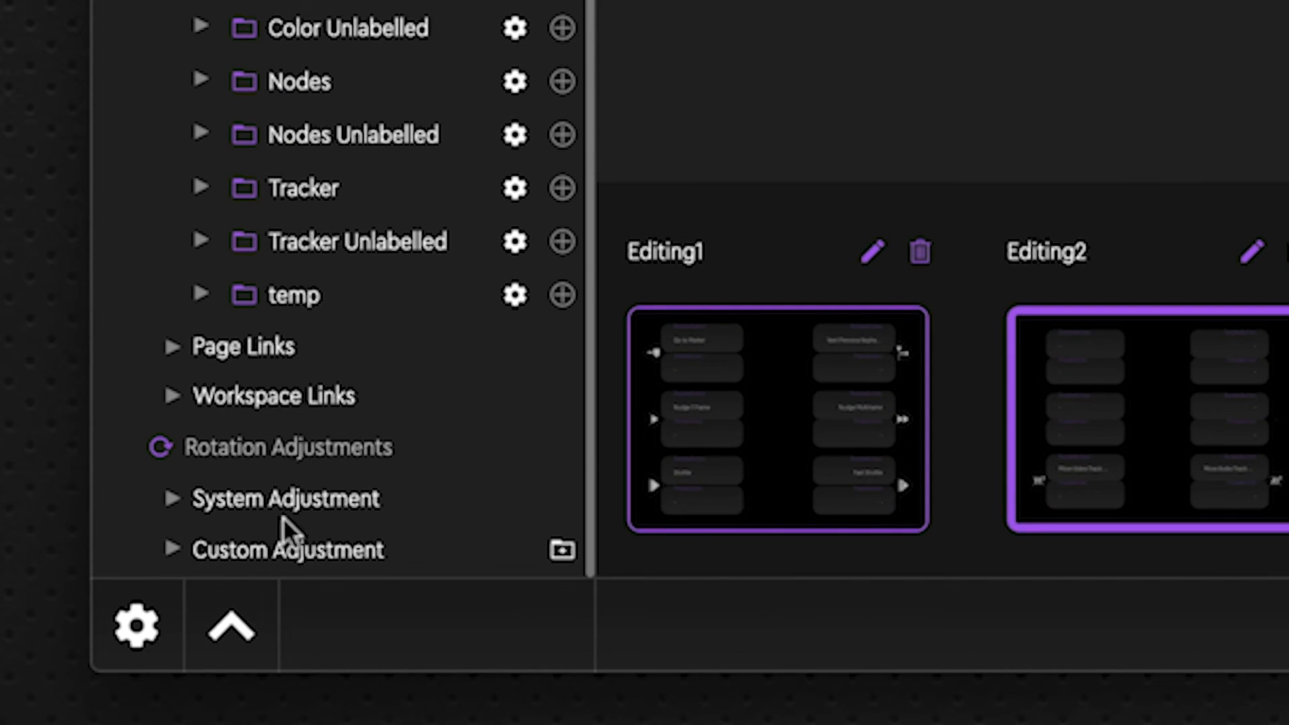
{"action": "mouse_move", "coordinate": [581, 506]}
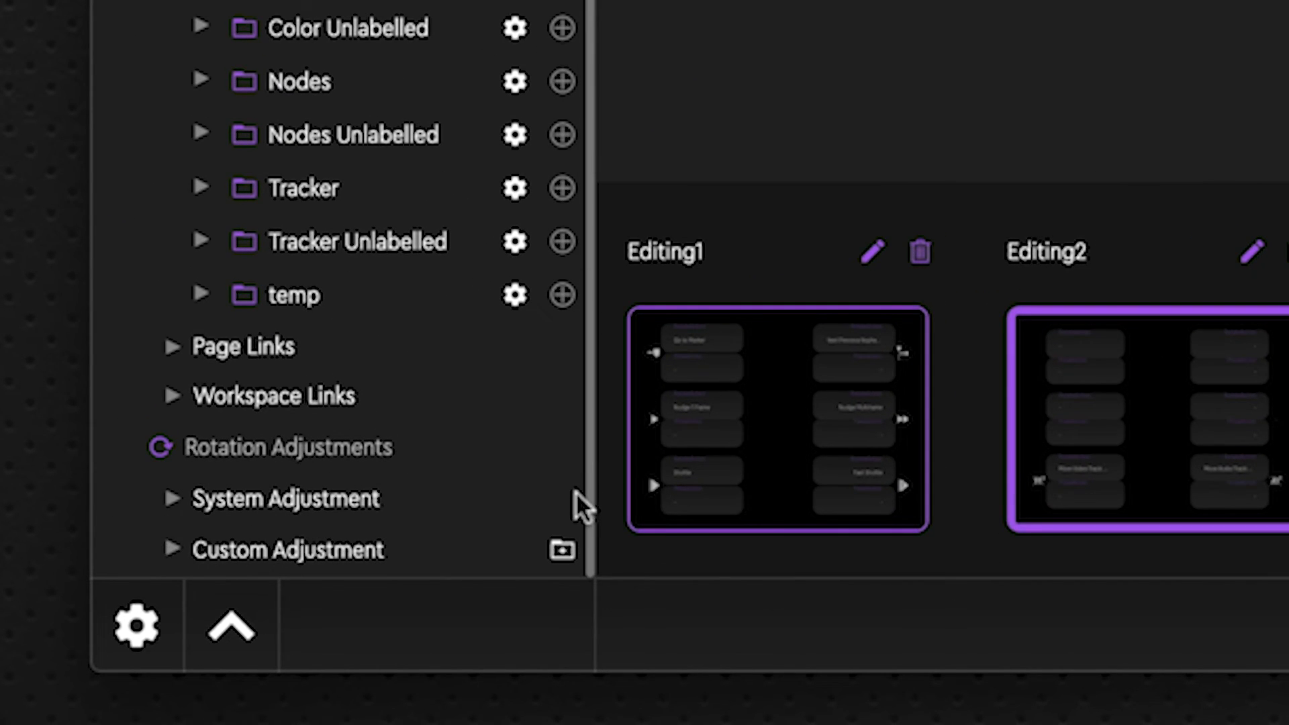
{"action": "mouse_move", "coordinate": [538, 514]}
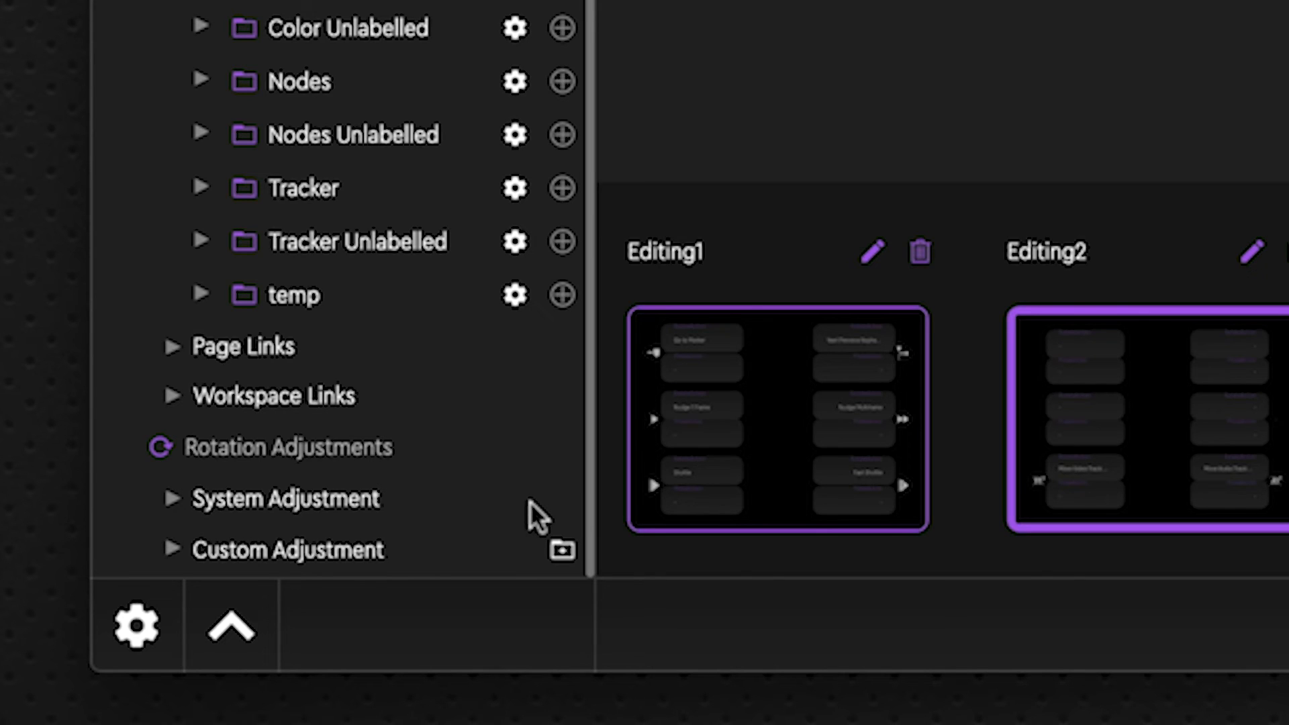
{"action": "mouse_move", "coordinate": [160, 575]}
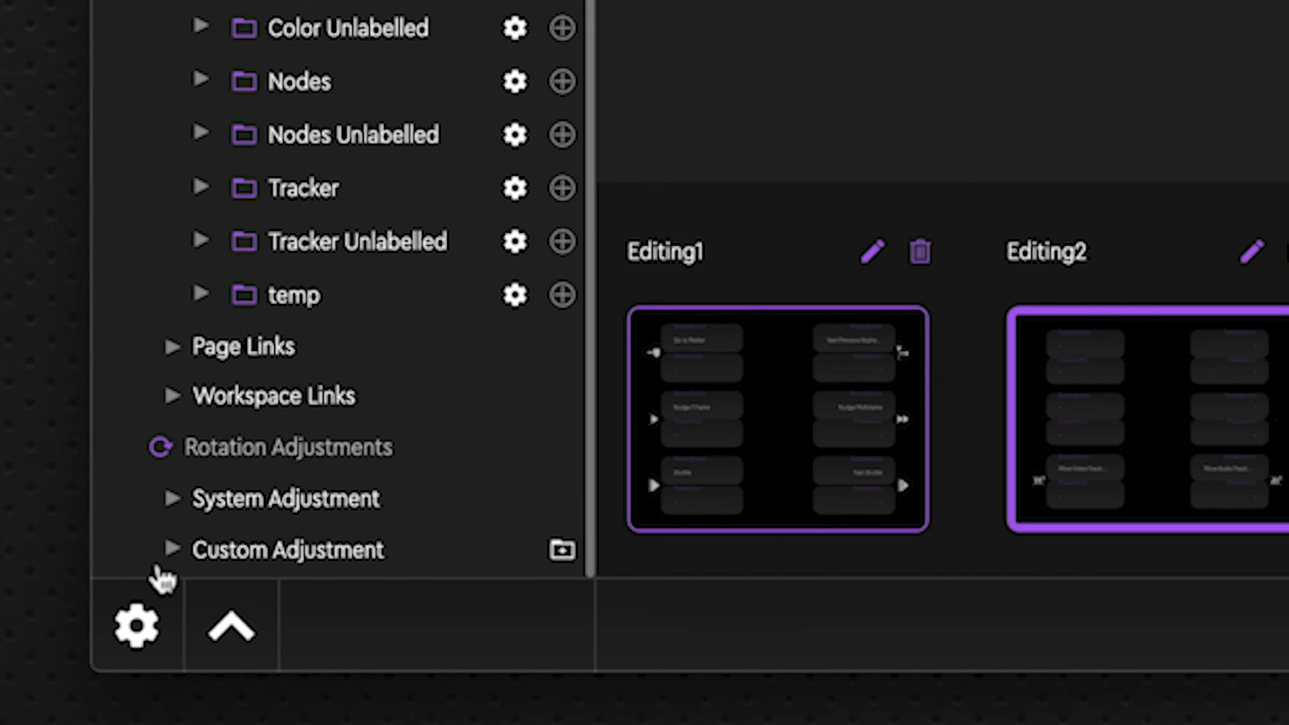
Step: Expand Custom Adjustment and start a new rotation adjustment in the Color folder
{"action": "left_click", "coordinate": [174, 549]}
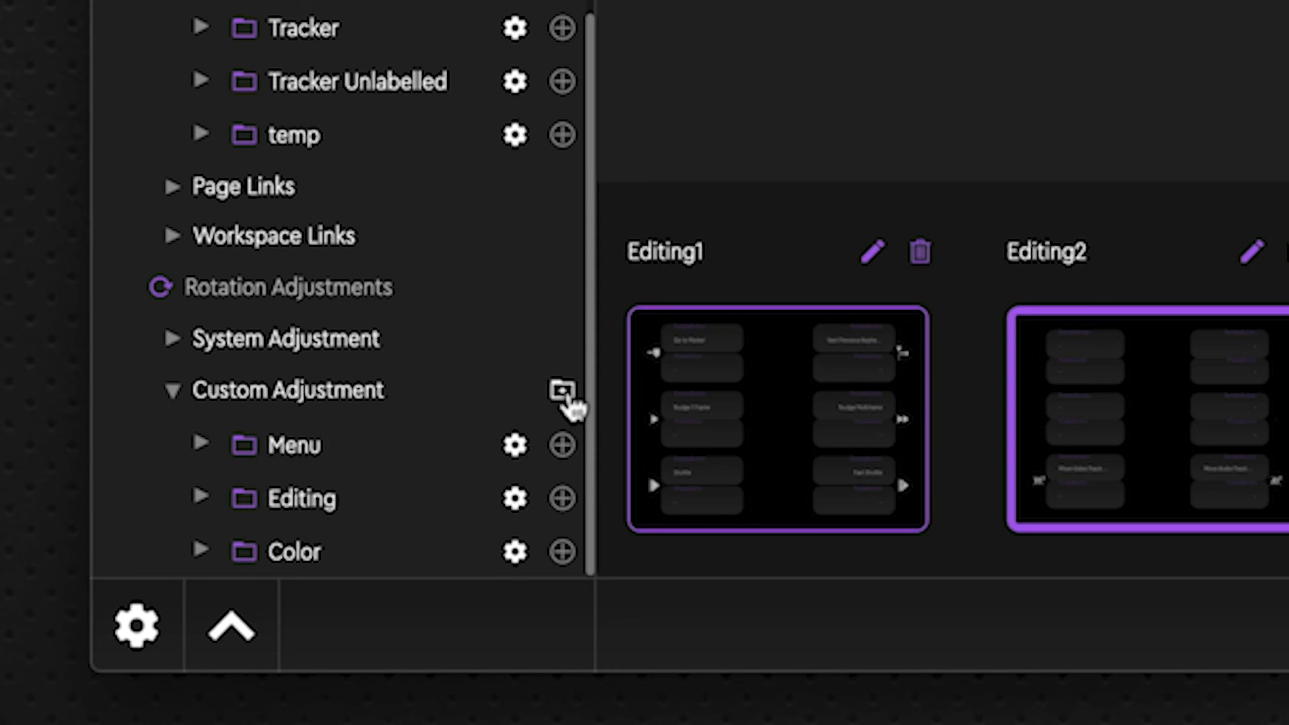
{"action": "mouse_move", "coordinate": [546, 580]}
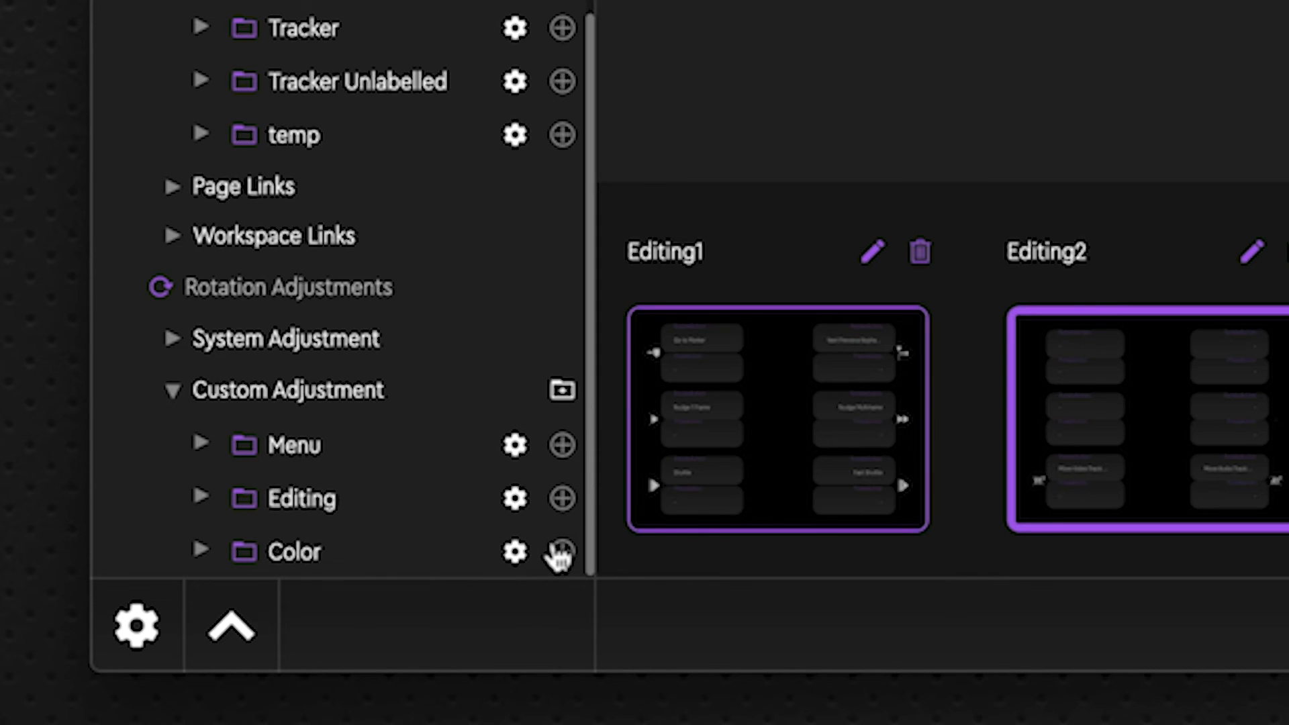
{"action": "left_click", "coordinate": [561, 550]}
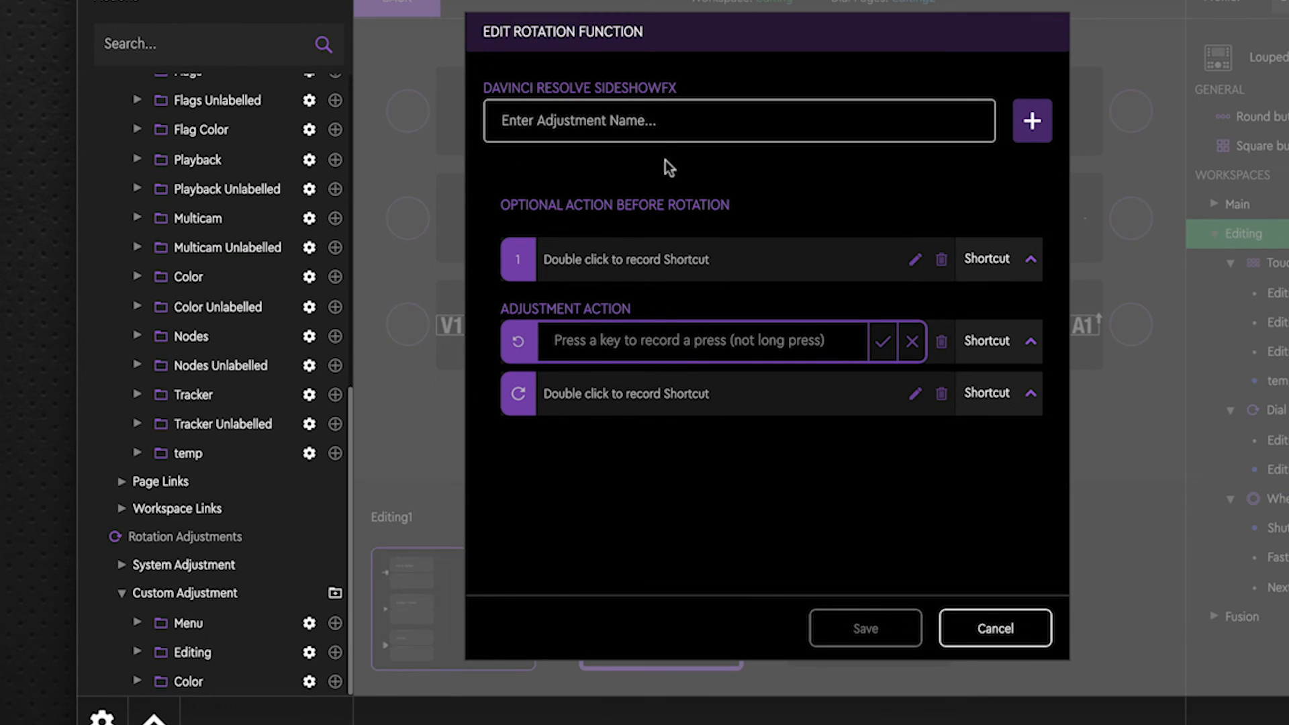
Step: Name the adjustment 'Next Node' and record Opt+Shift+; and Opt+Shift+' for the two rotation directions
{"action": "type", "text": "Ne"}
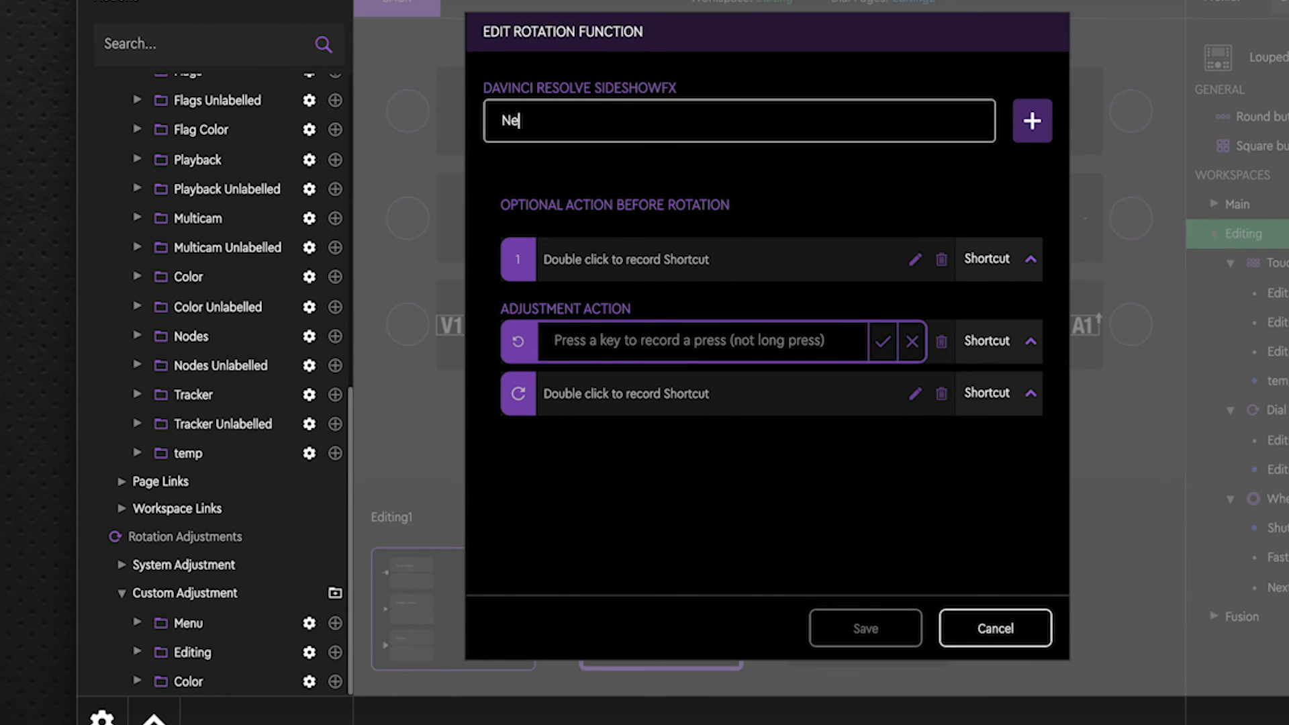
{"action": "type", "text": "xt Node"}
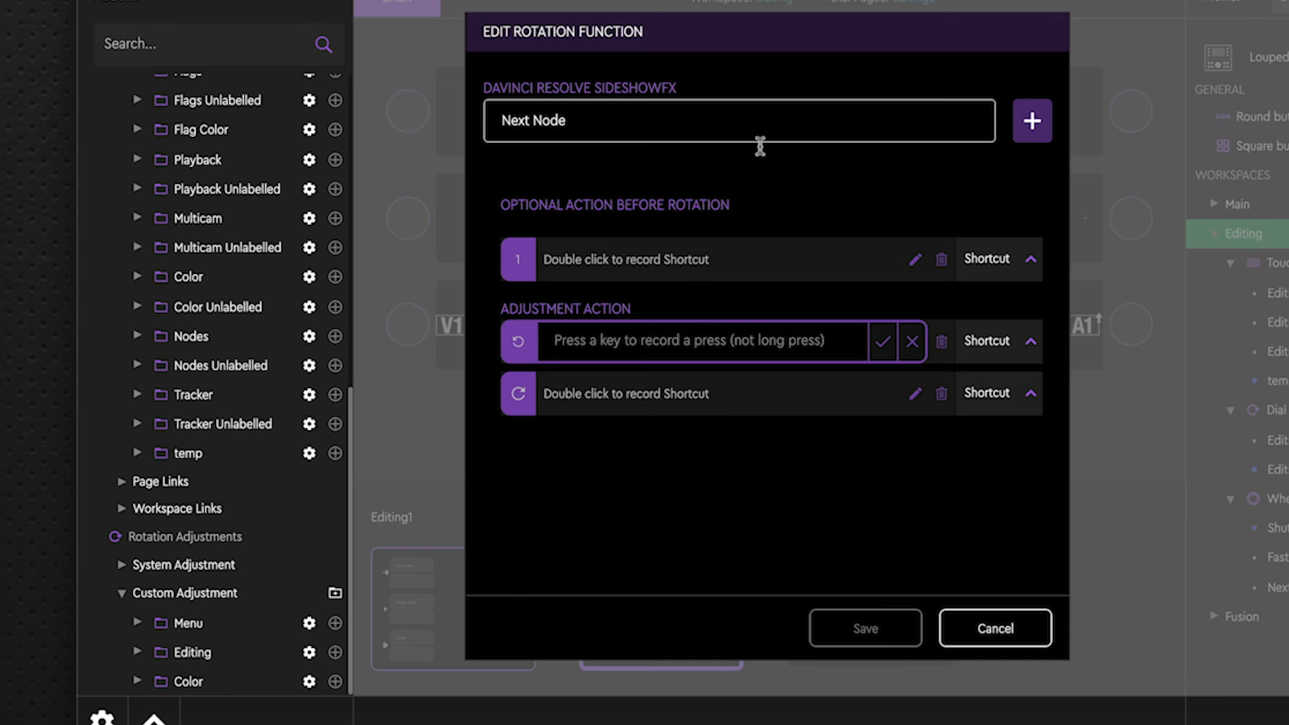
{"action": "mouse_move", "coordinate": [514, 345]}
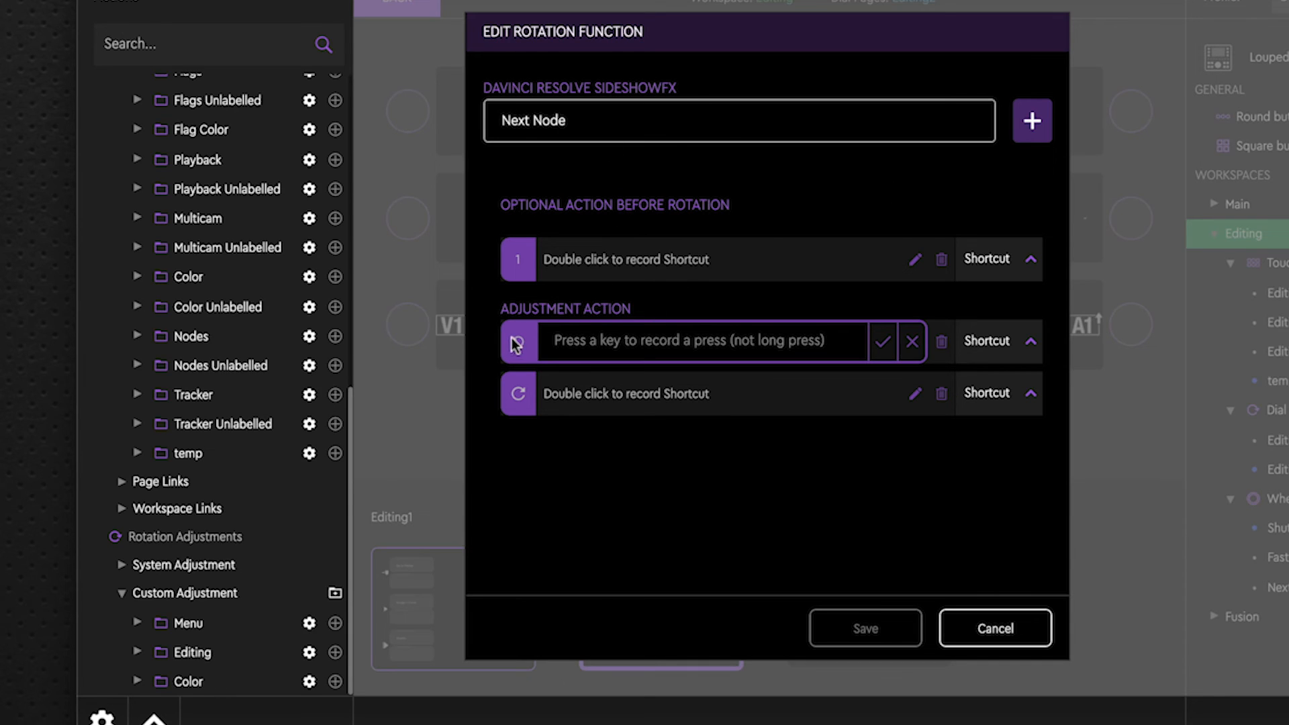
{"action": "mouse_move", "coordinate": [506, 352]}
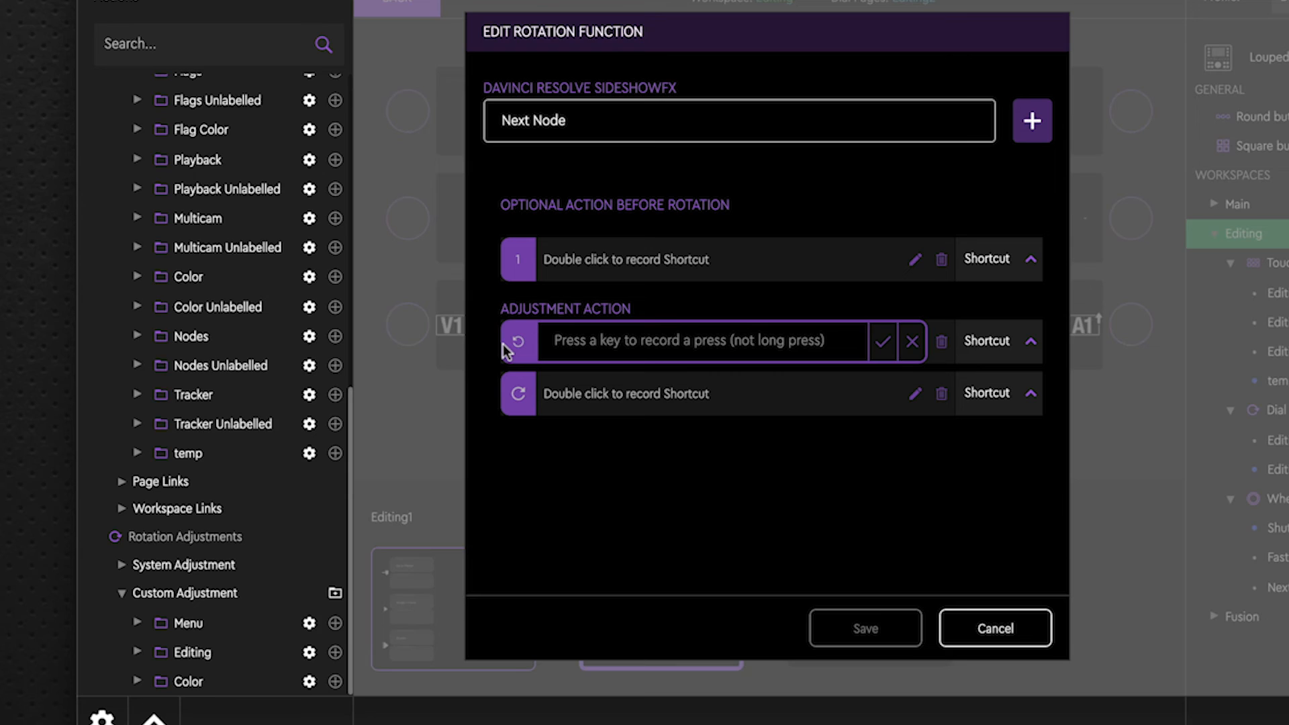
{"action": "mouse_move", "coordinate": [668, 345]}
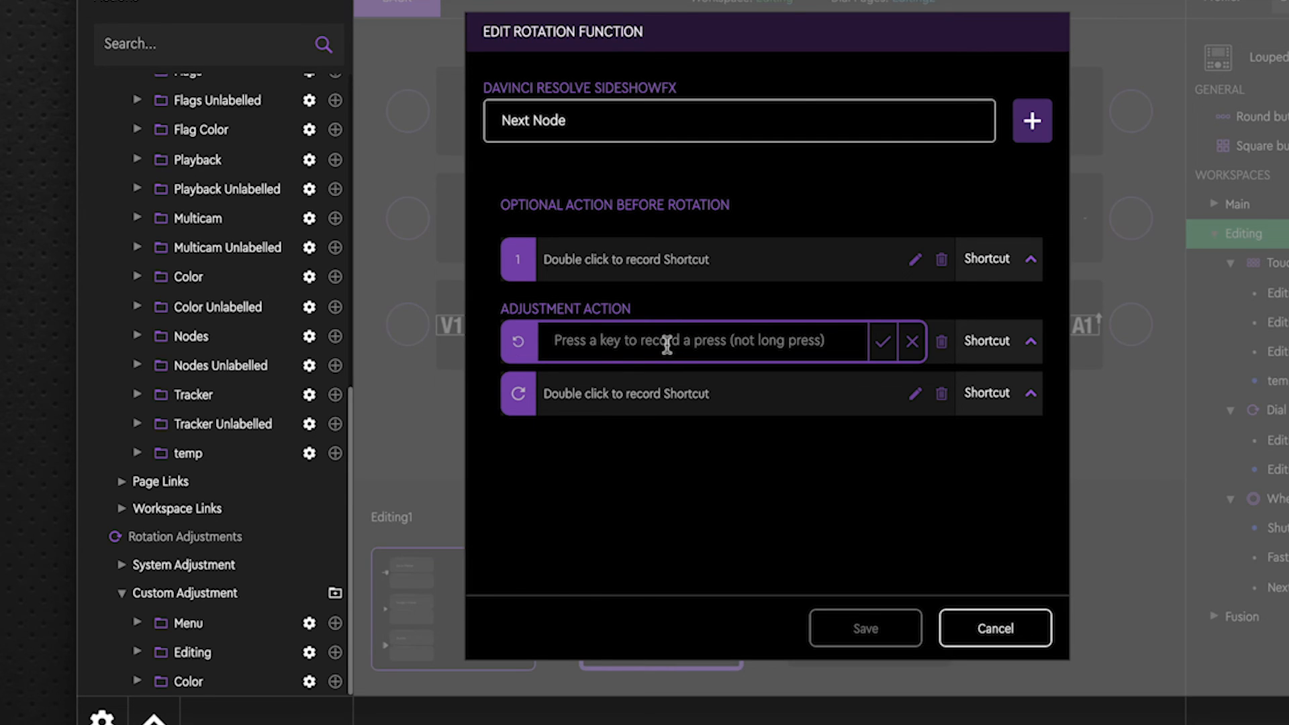
{"action": "key", "text": "Opt+Shift+;"}
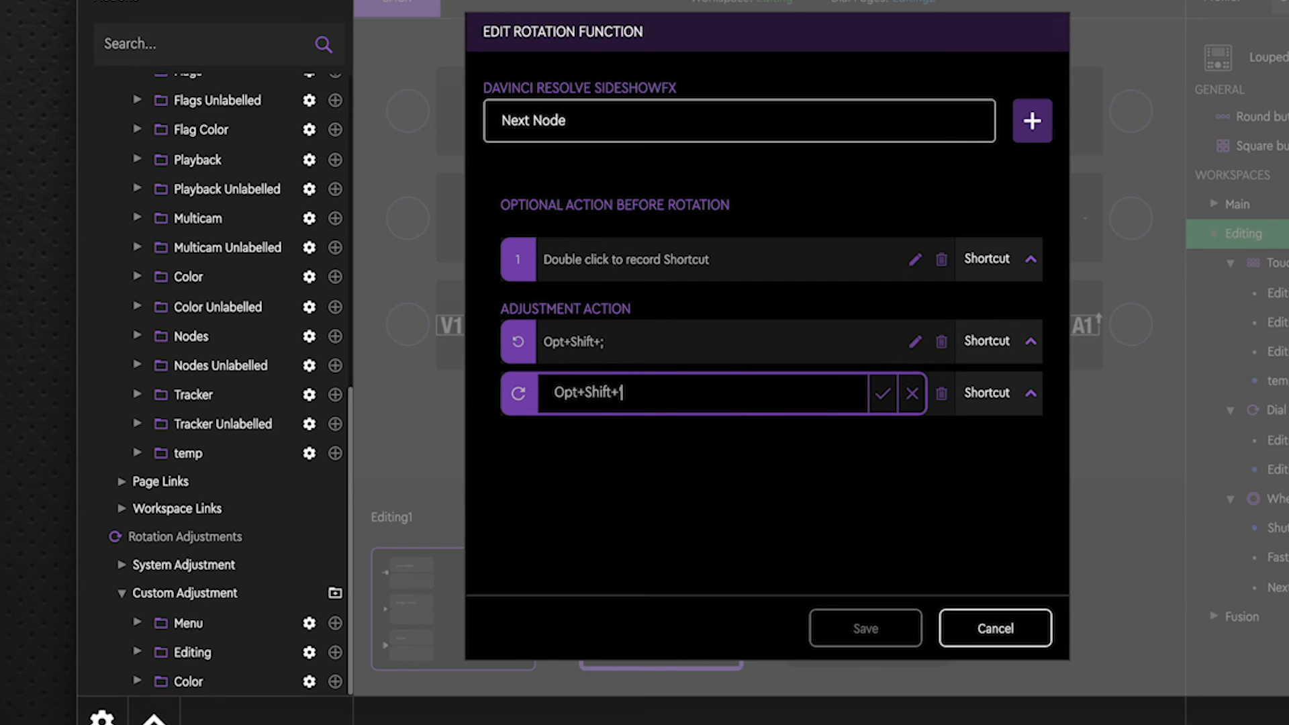
{"action": "left_click", "coordinate": [882, 392]}
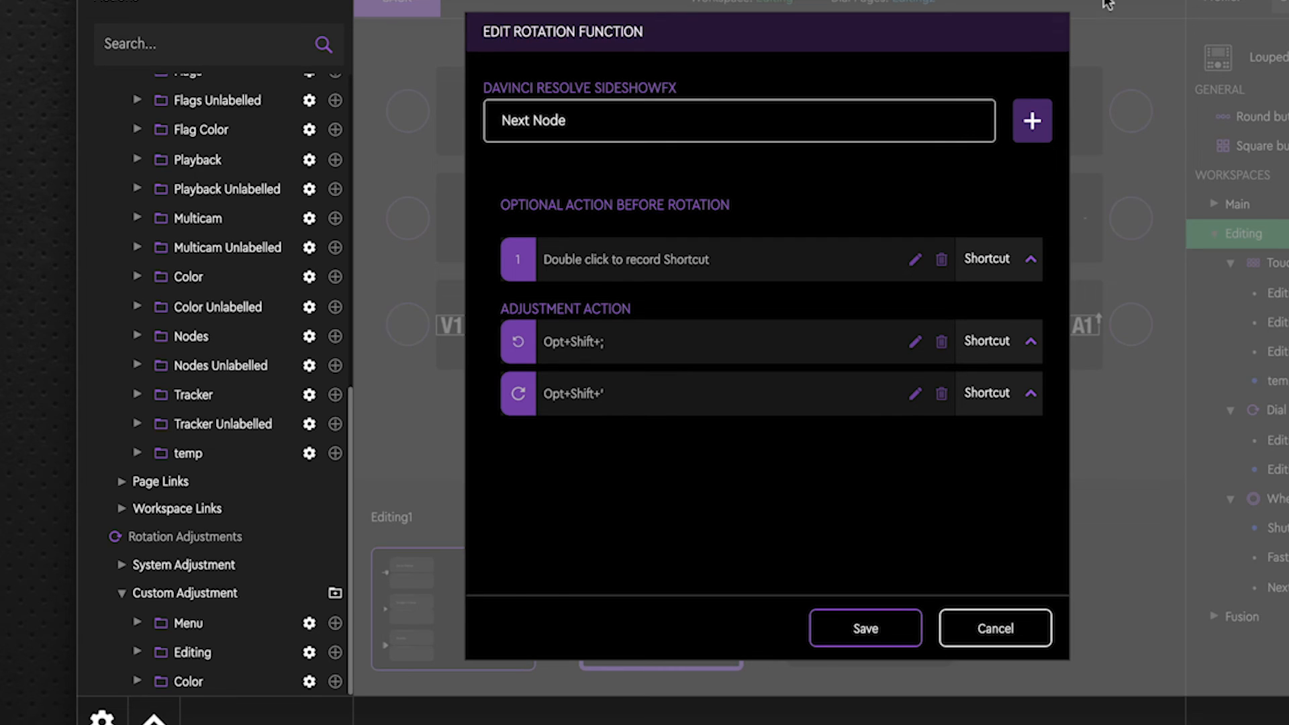
{"action": "mouse_move", "coordinate": [1051, 132]}
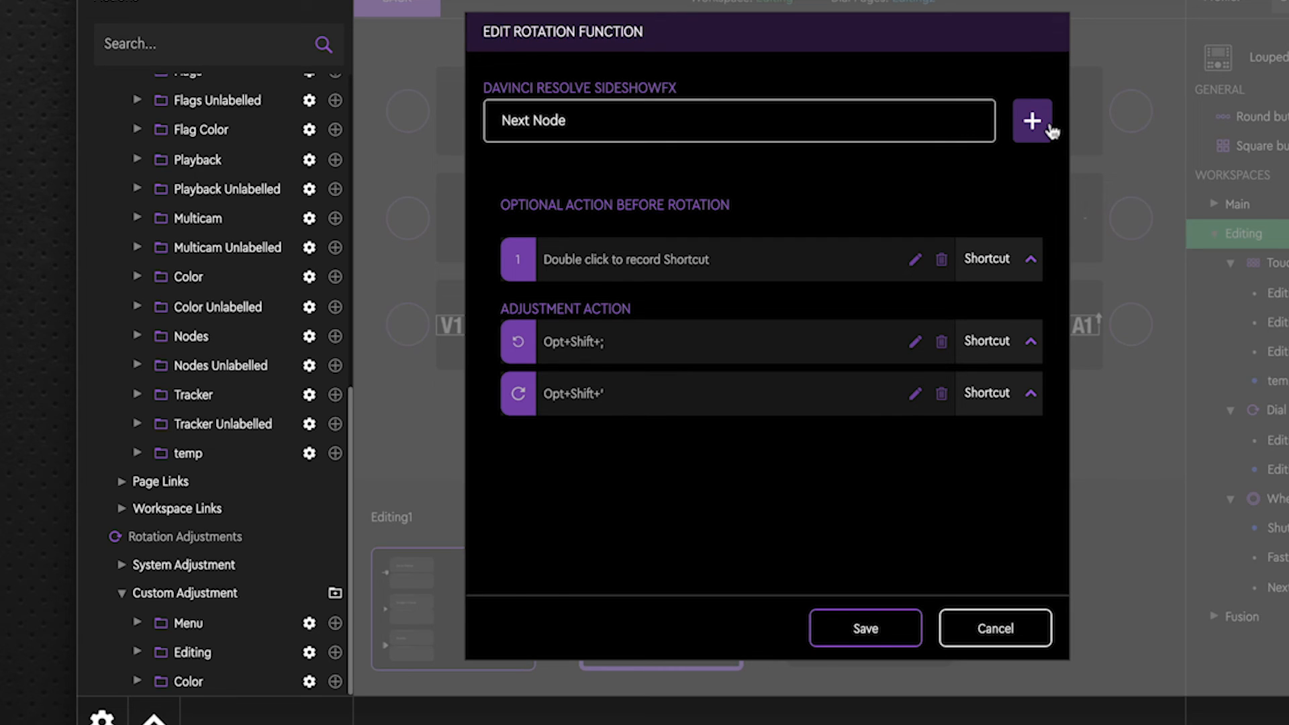
{"action": "left_click", "coordinate": [1031, 121]}
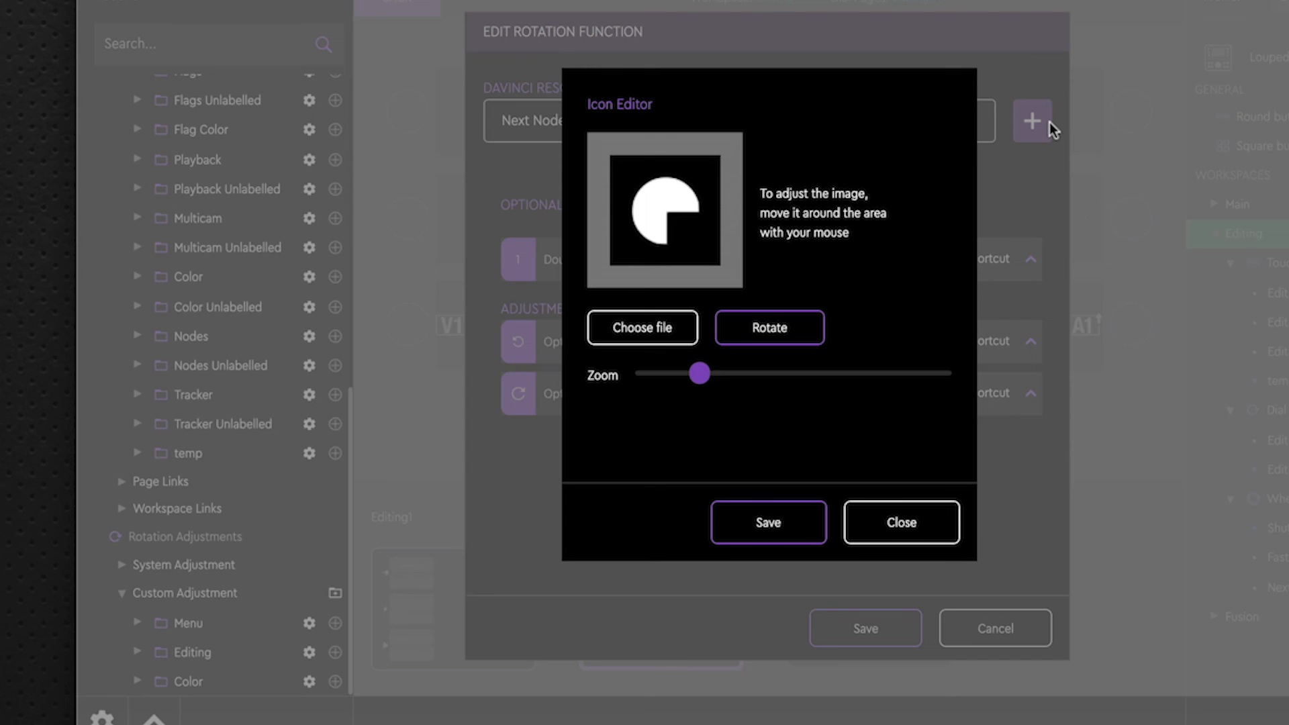
{"action": "mouse_move", "coordinate": [686, 290]}
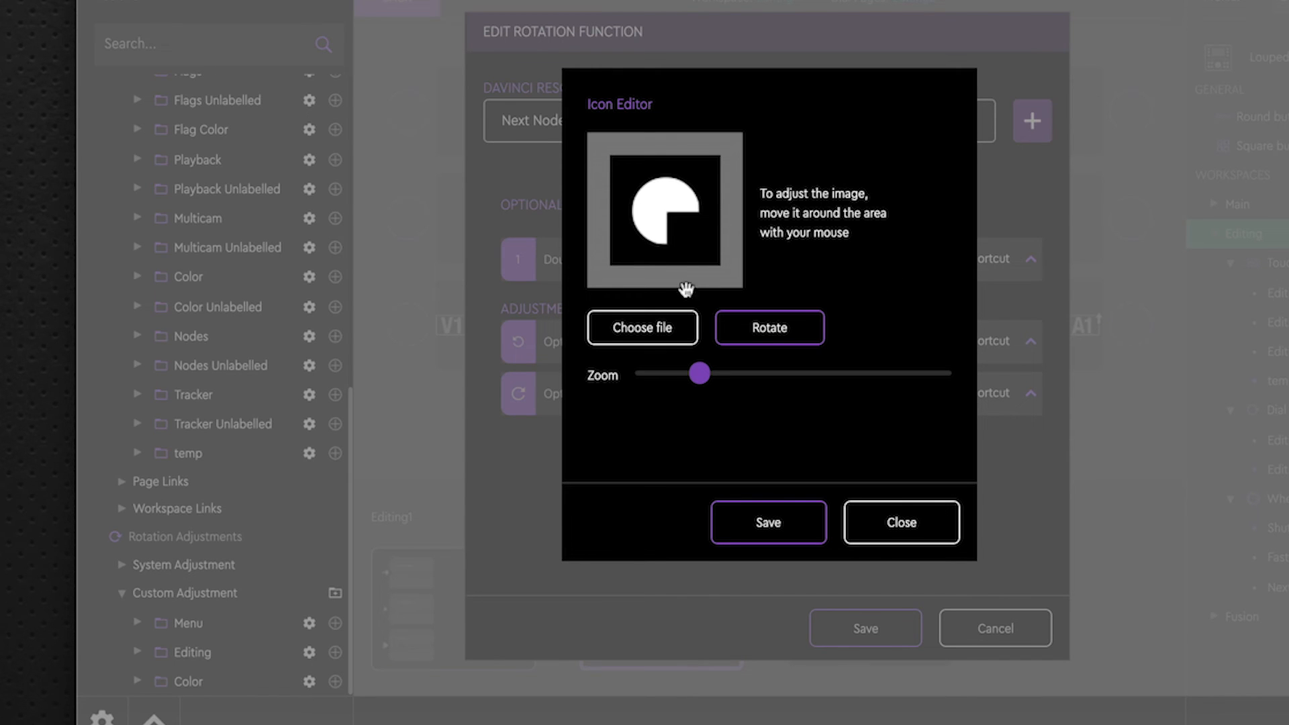
Step: Apply the play-style icon to Next Node and save the rotation adjustment
{"action": "left_click", "coordinate": [642, 328]}
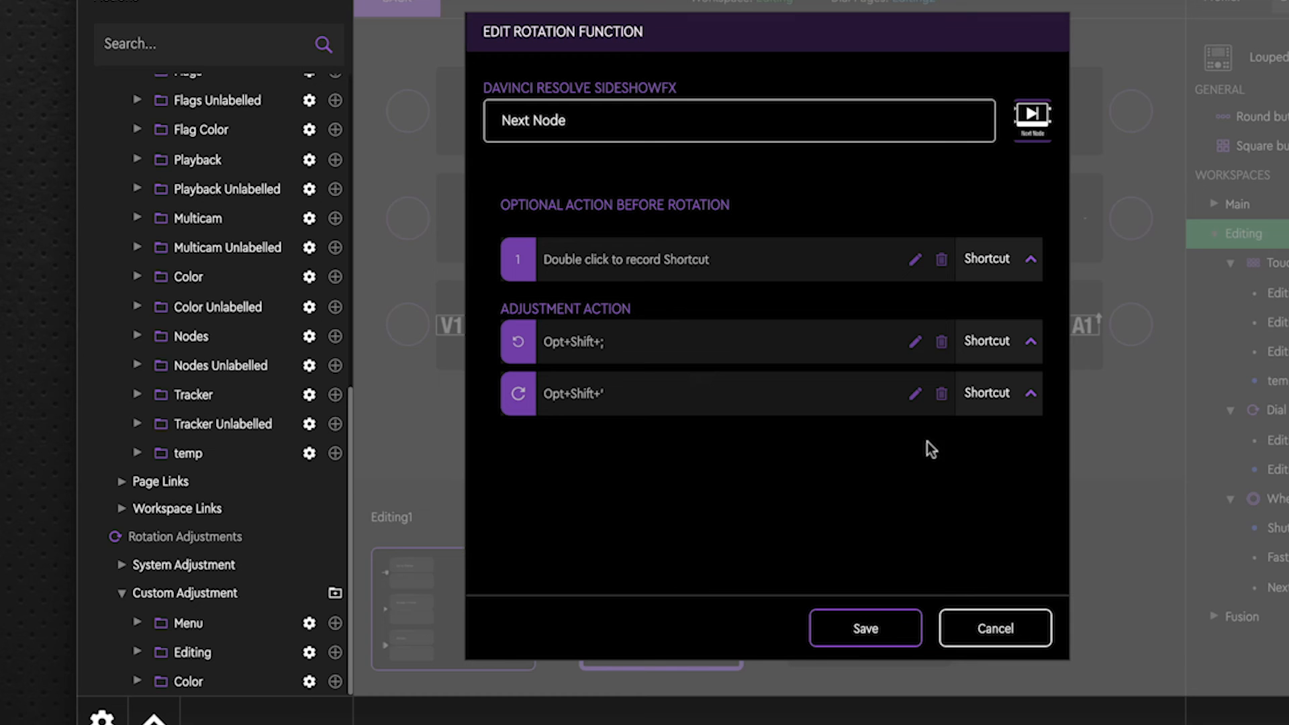
{"action": "mouse_move", "coordinate": [943, 612]}
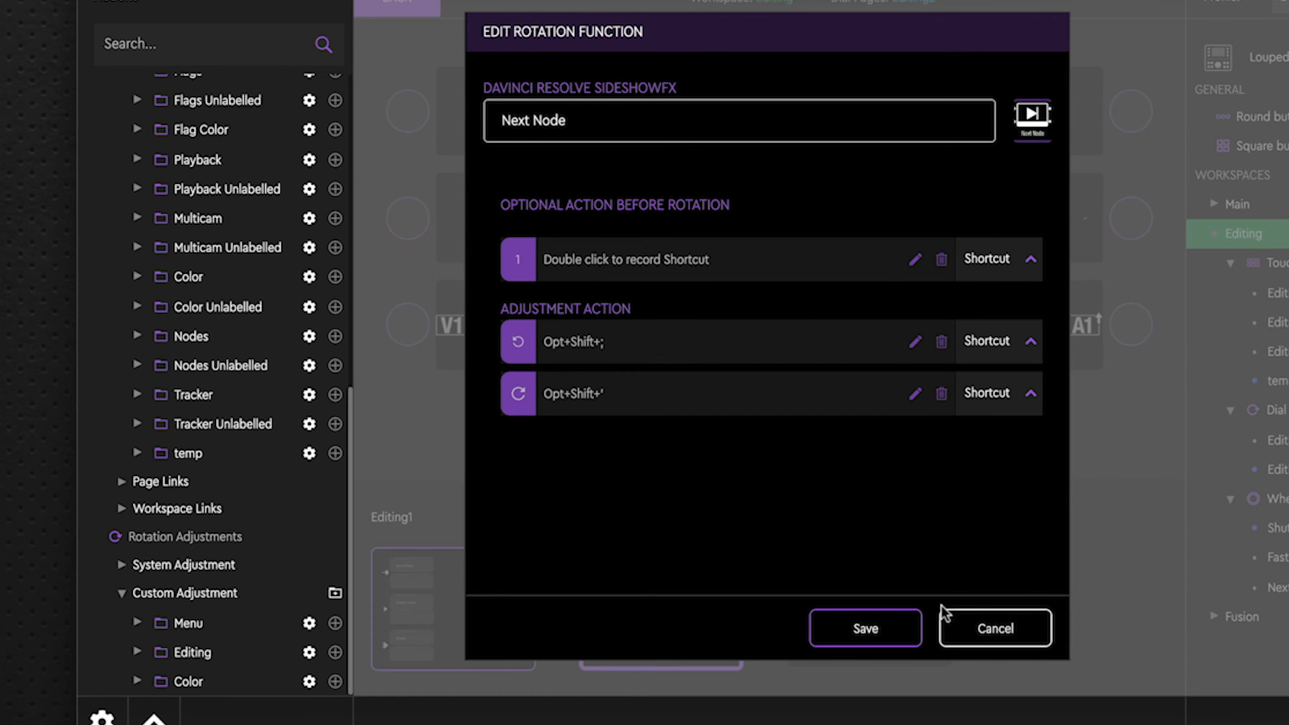
{"action": "left_click", "coordinate": [993, 628]}
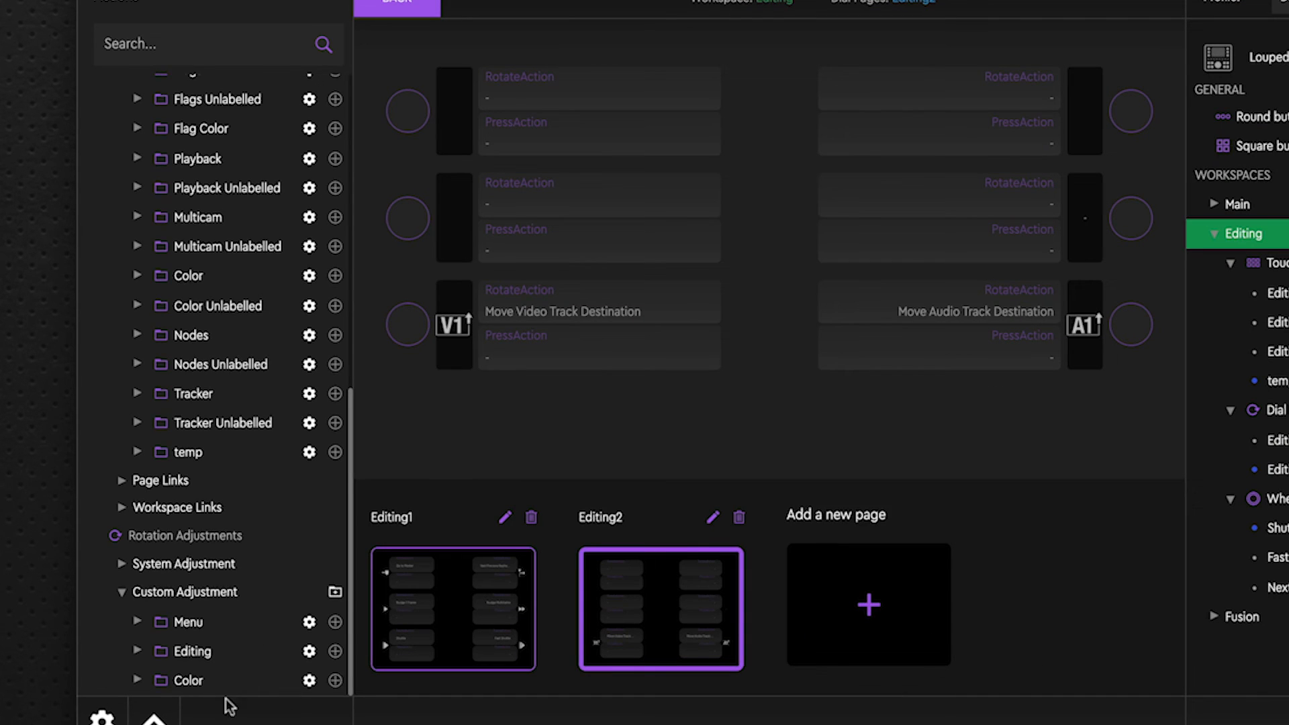
Step: Expand the Color folder under Custom Adjustment to reveal Next Node
{"action": "left_click", "coordinate": [138, 679]}
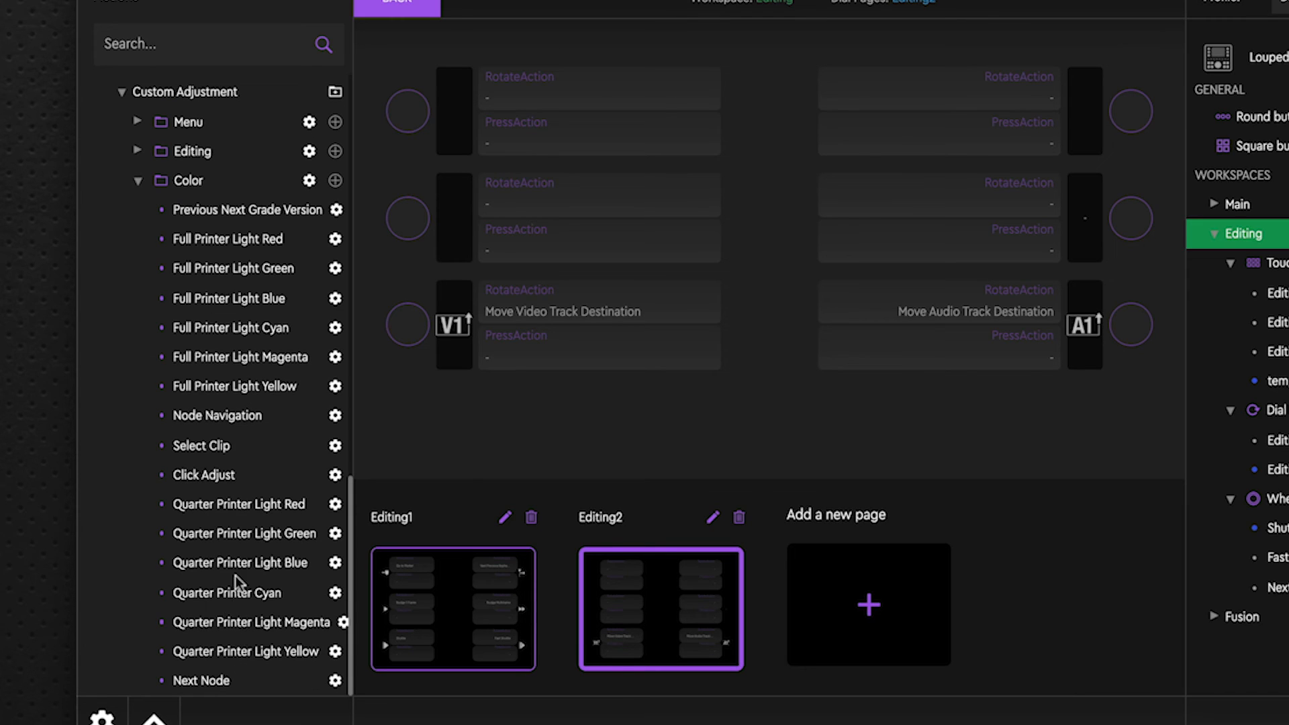
{"action": "mouse_move", "coordinate": [203, 684]}
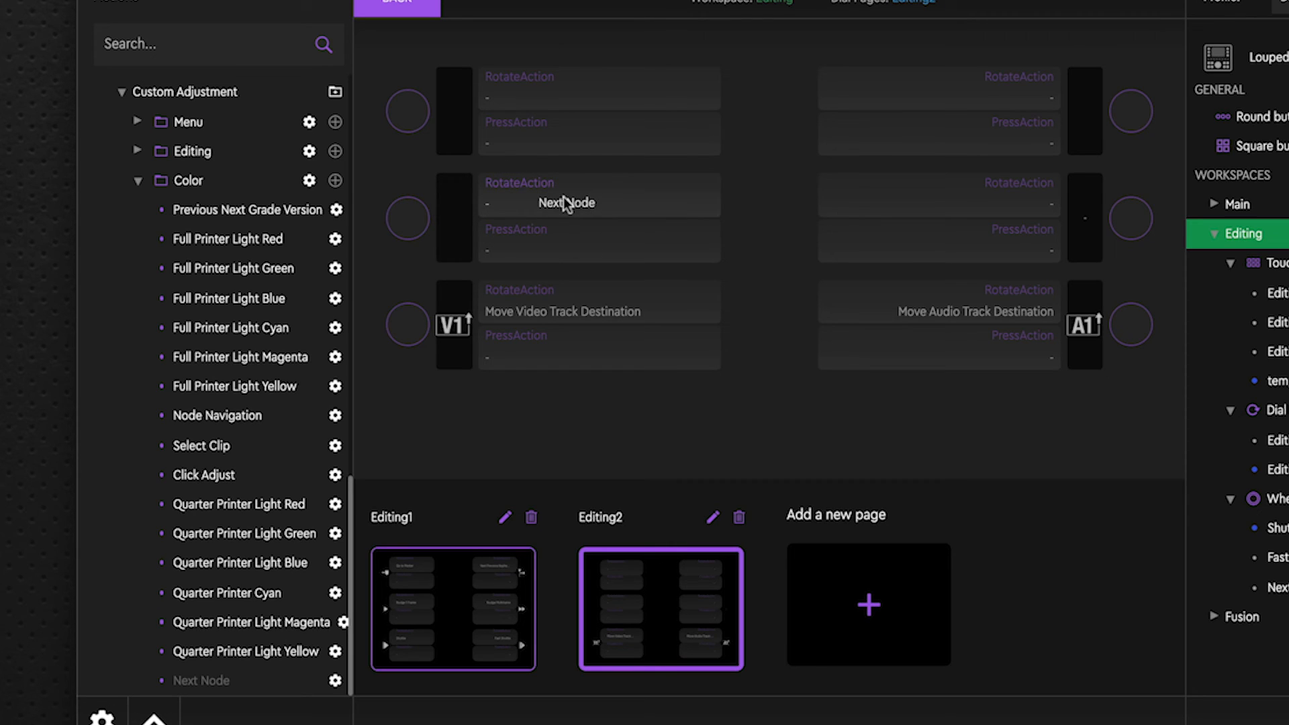
{"action": "mouse_move", "coordinate": [536, 204]}
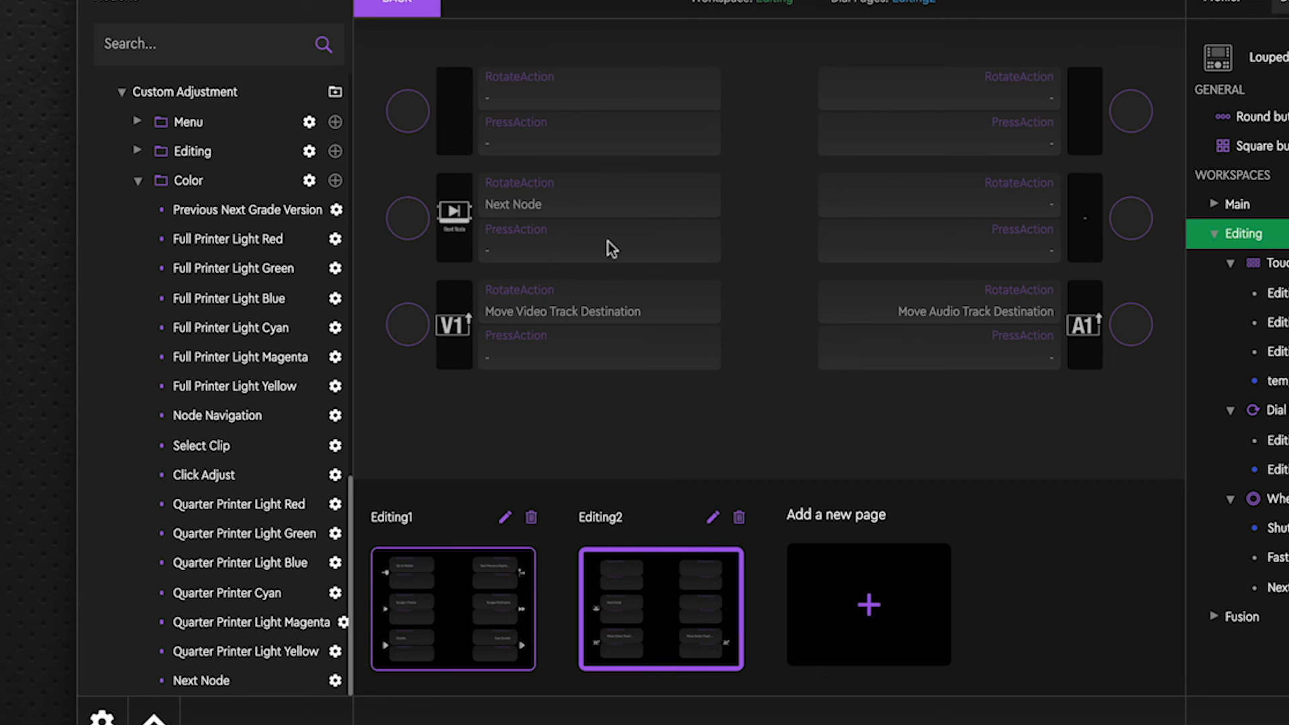
{"action": "mouse_move", "coordinate": [365, 273]}
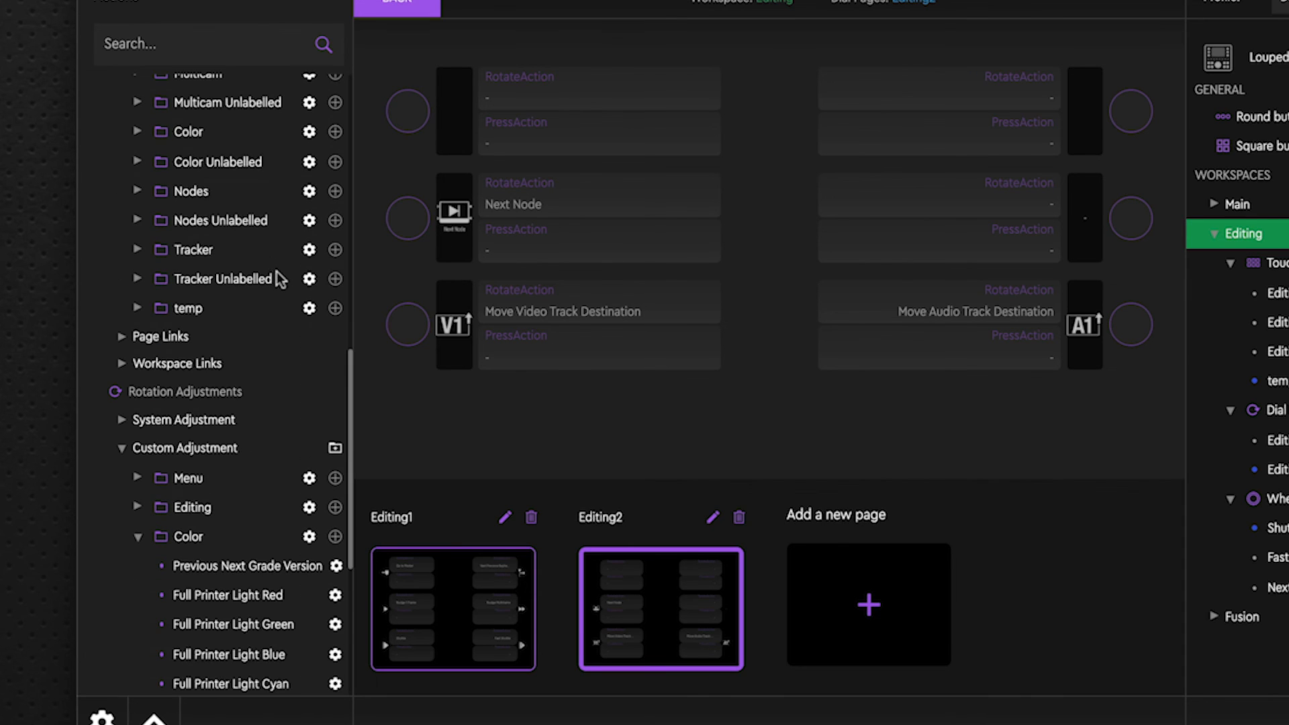
{"action": "mouse_move", "coordinate": [431, 216]}
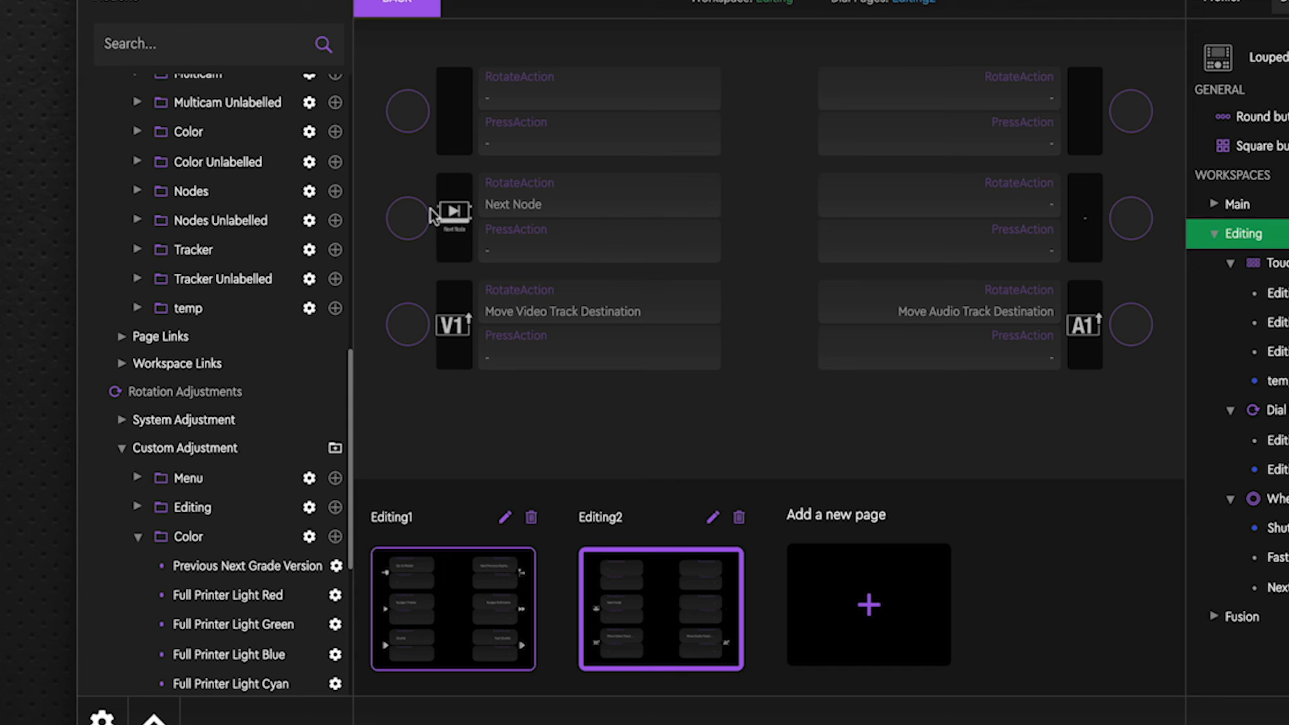
{"action": "mouse_move", "coordinate": [672, 245]}
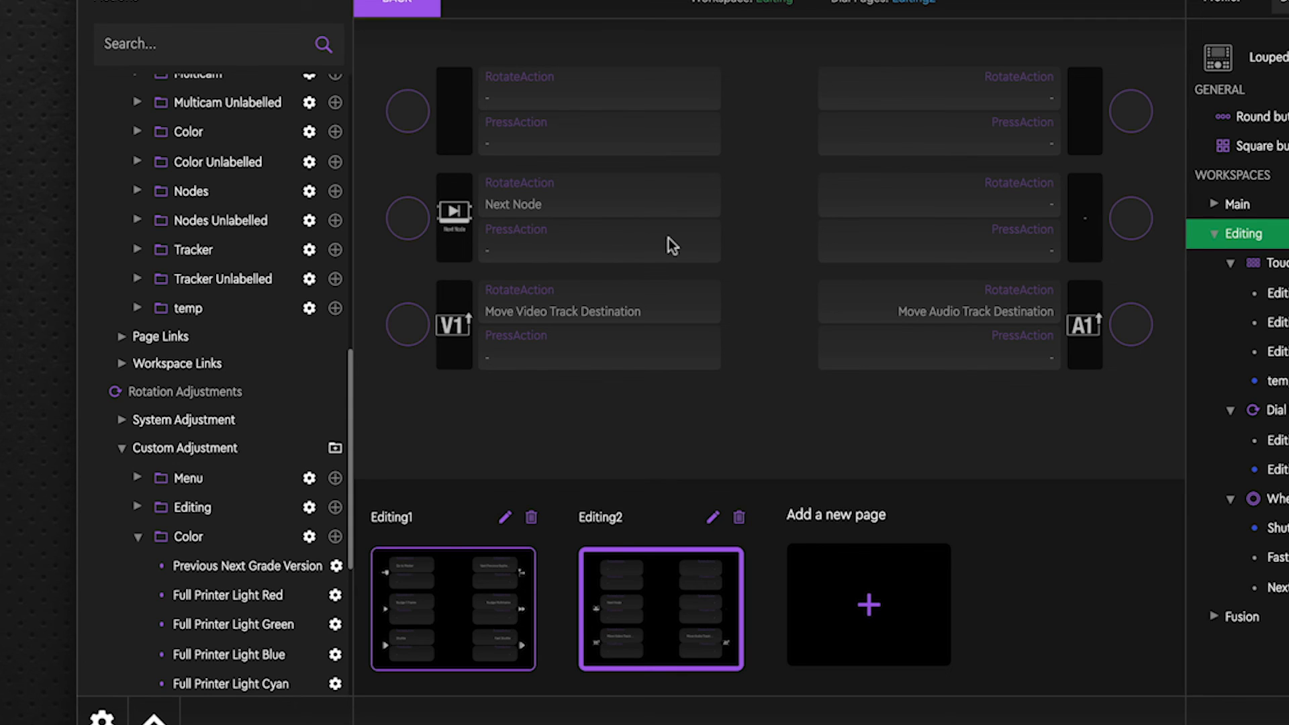
{"action": "mouse_move", "coordinate": [613, 208]}
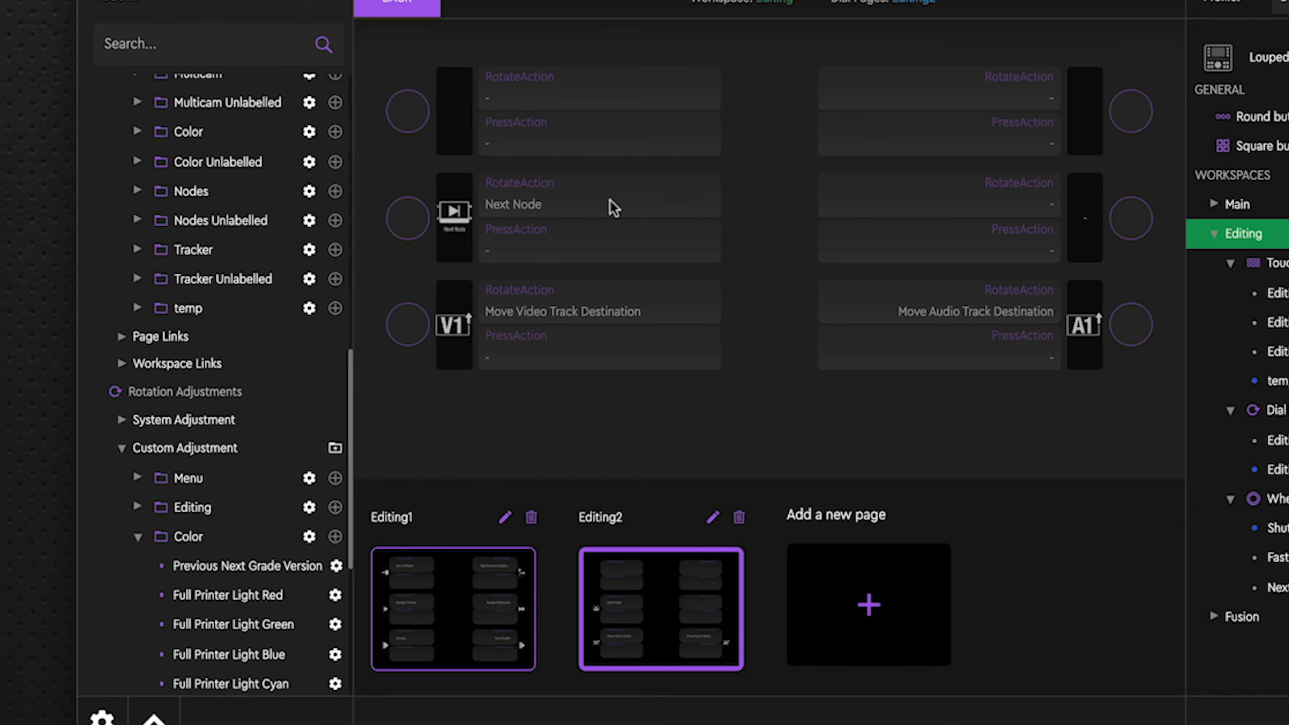
{"action": "mouse_move", "coordinate": [448, 230]}
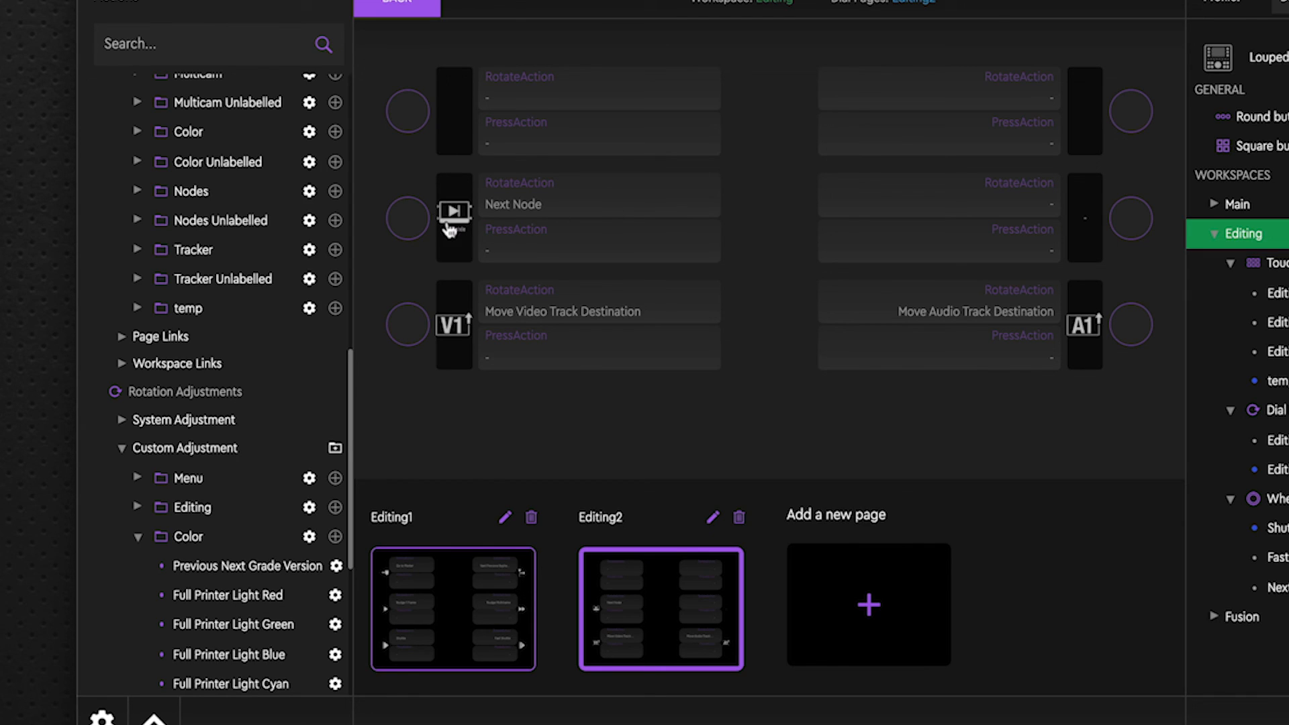